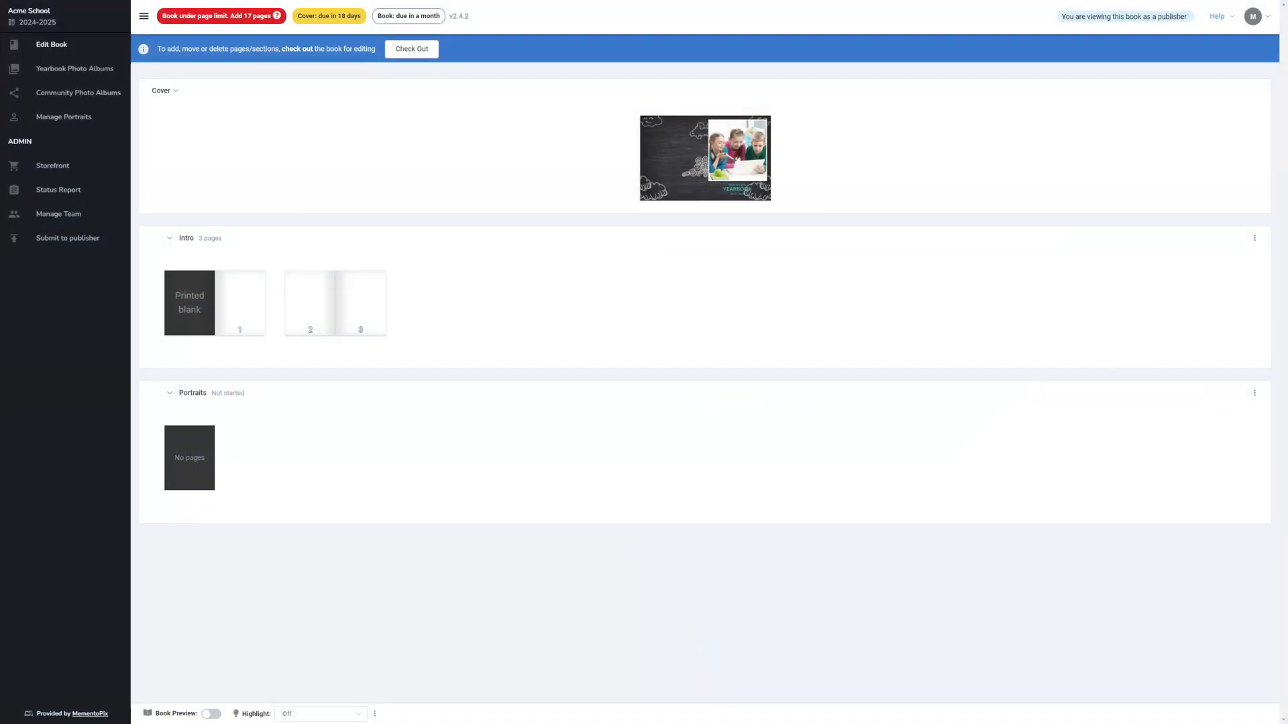
pyautogui.moveTo(368, 135)
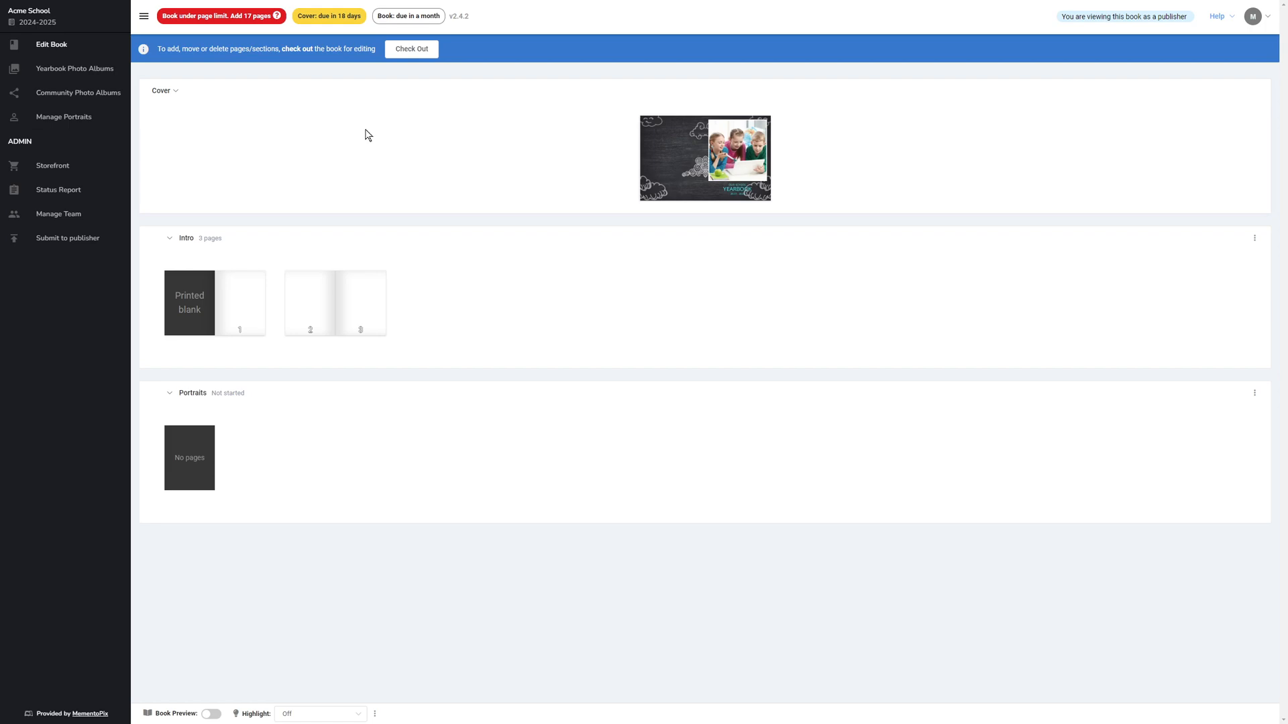
pyautogui.moveTo(63, 117)
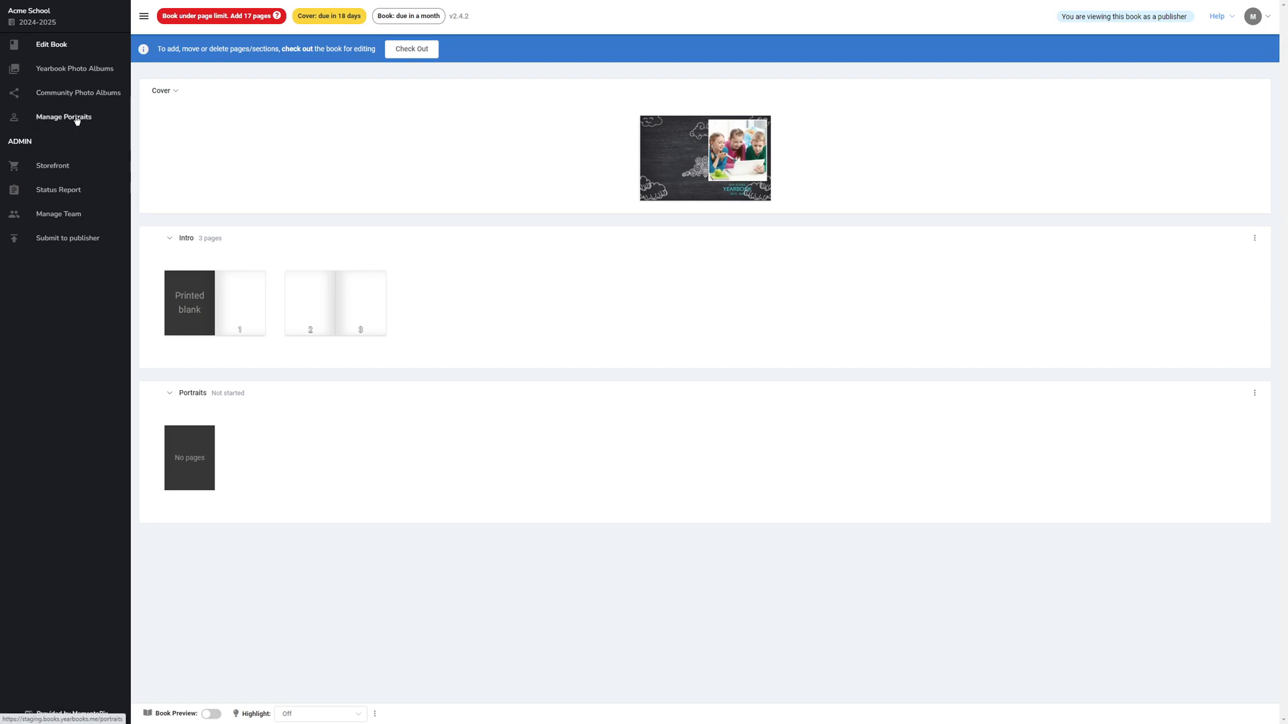
# Go to Manage Portraits for the Acme School book
pyautogui.click(63, 116)
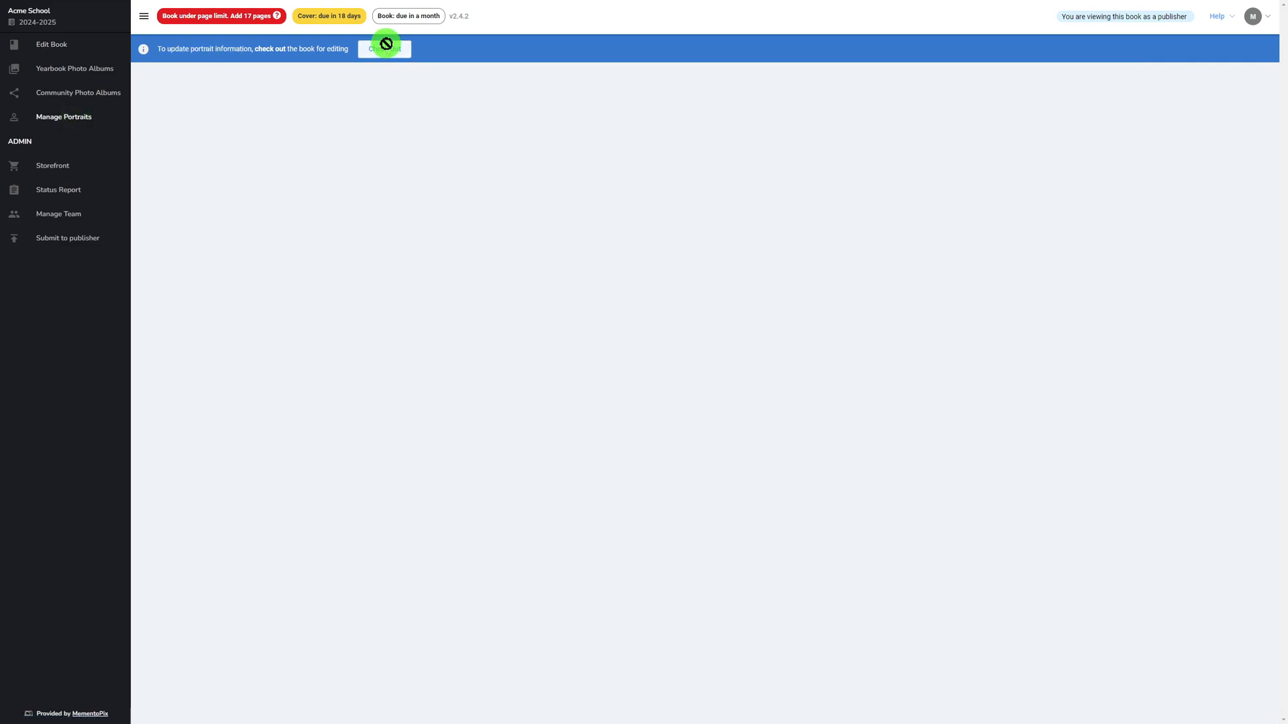
# Check out the Acme School book for editing, revealing the empty People list
pyautogui.click(384, 48)
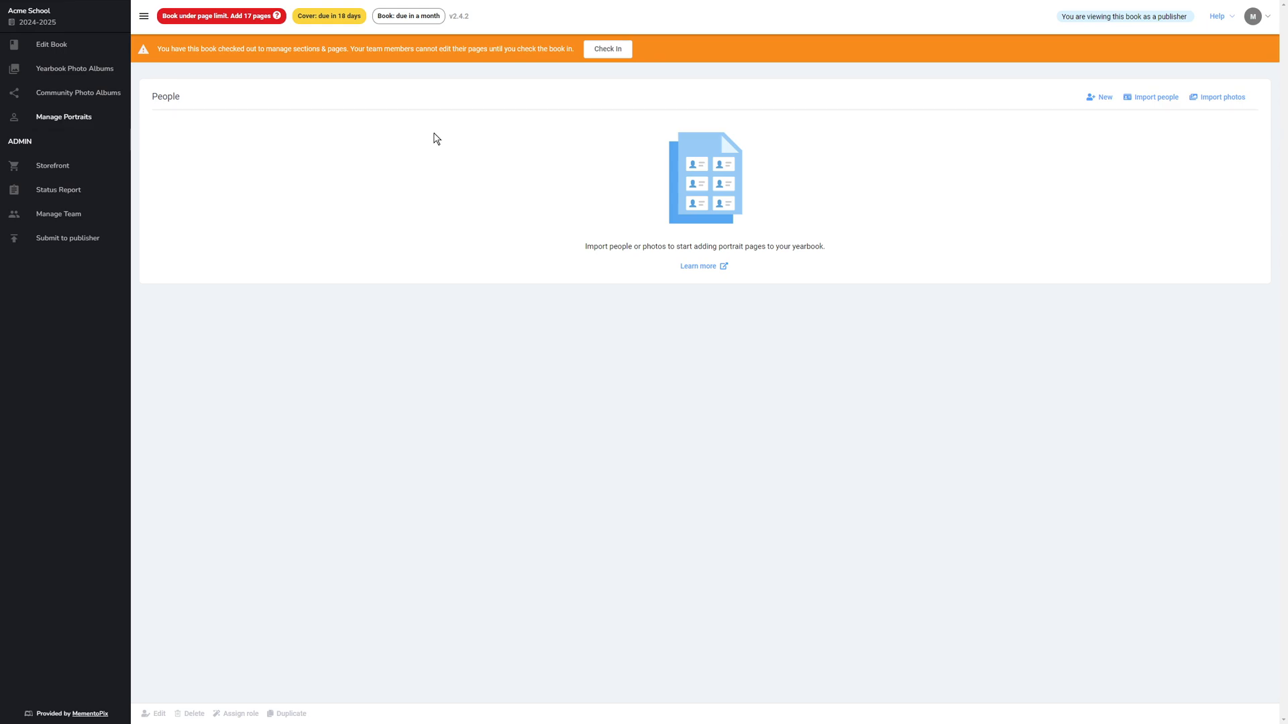
pyautogui.moveTo(543, 201)
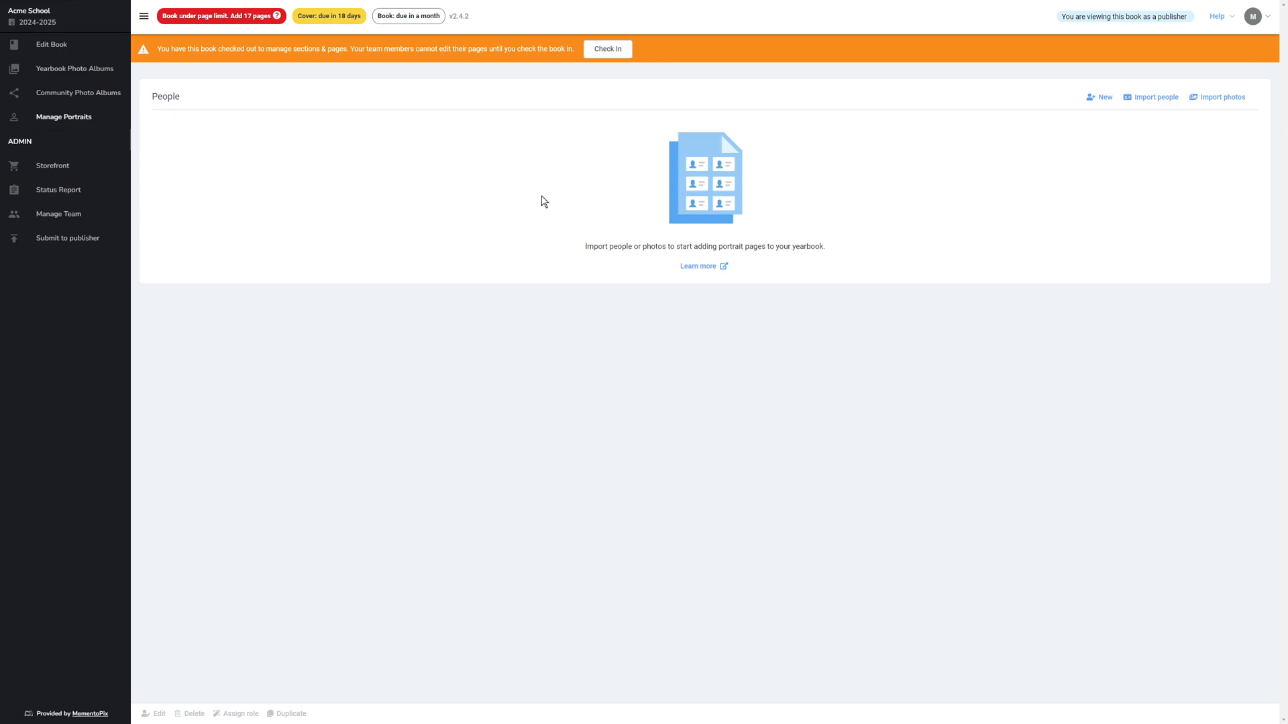
pyautogui.moveTo(982, 249)
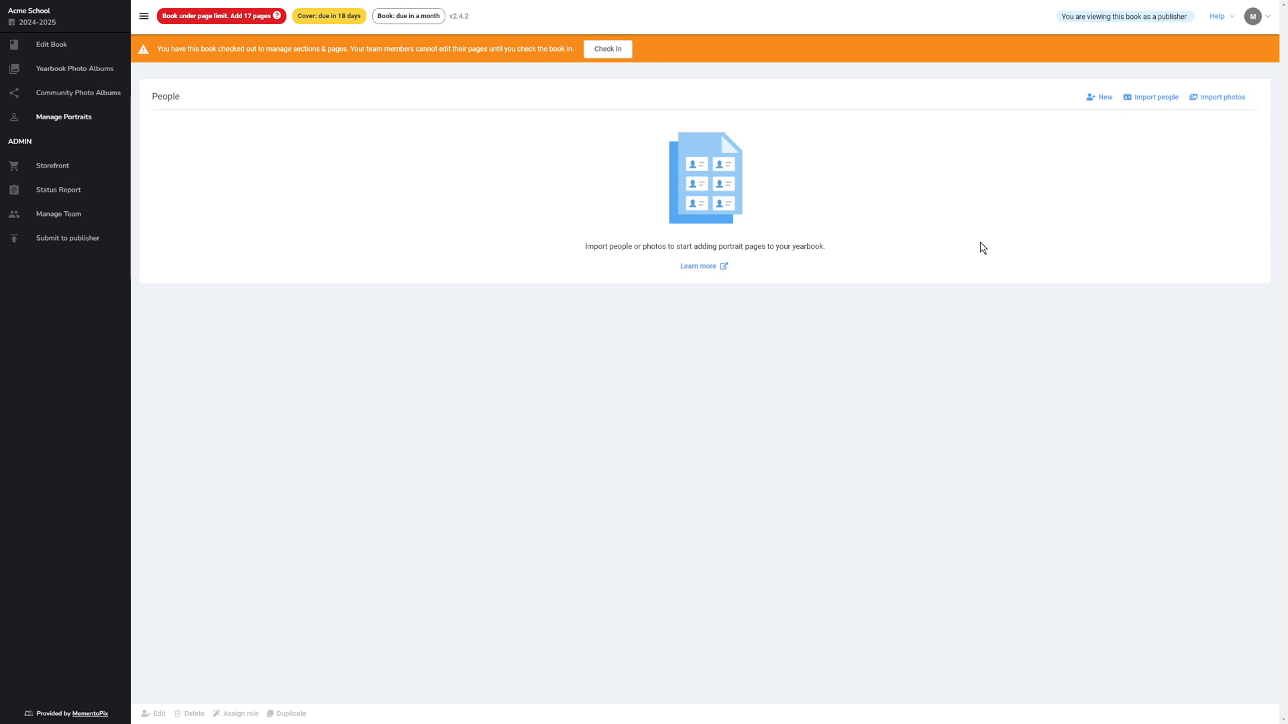
pyautogui.moveTo(1102, 211)
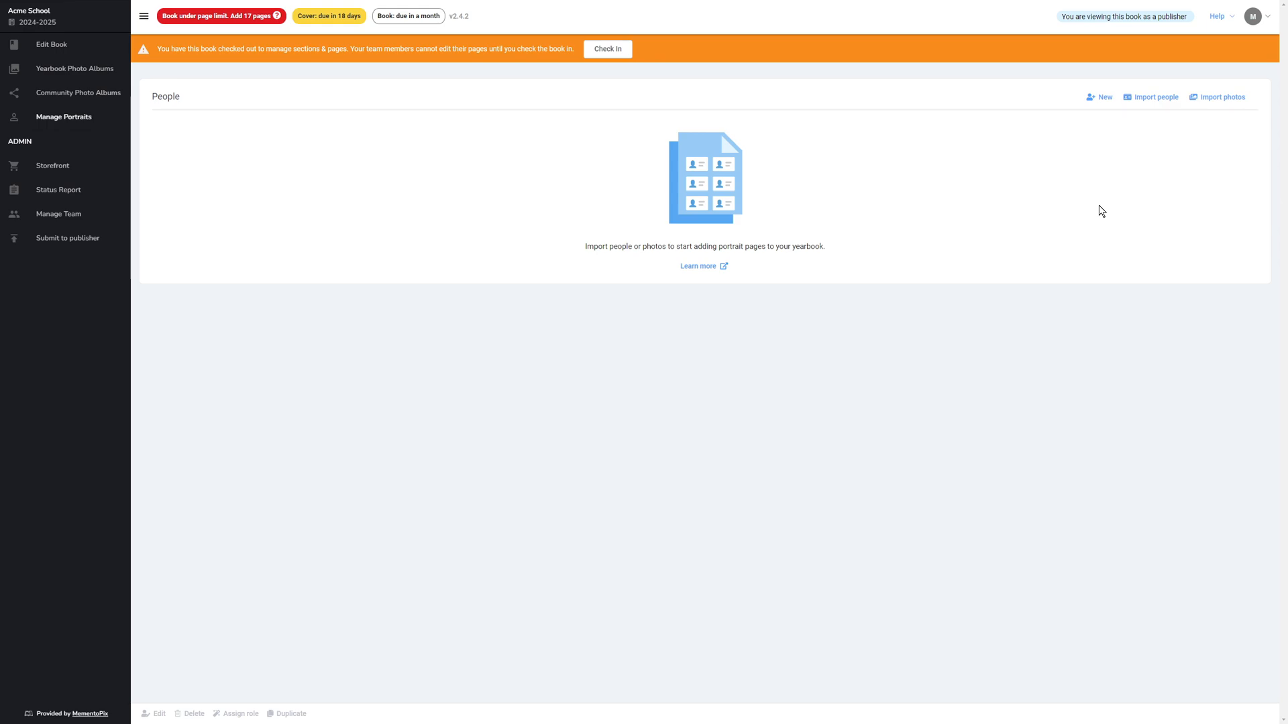
pyautogui.moveTo(1090, 211)
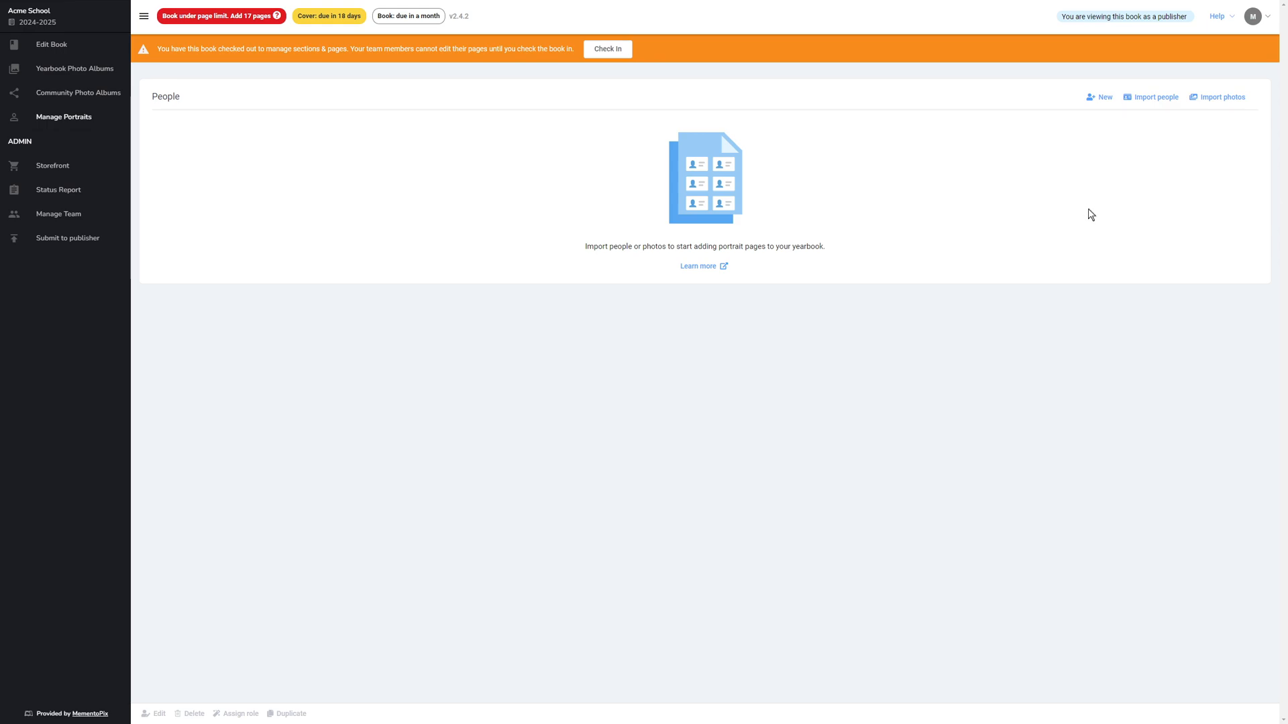
pyautogui.moveTo(1280, 164)
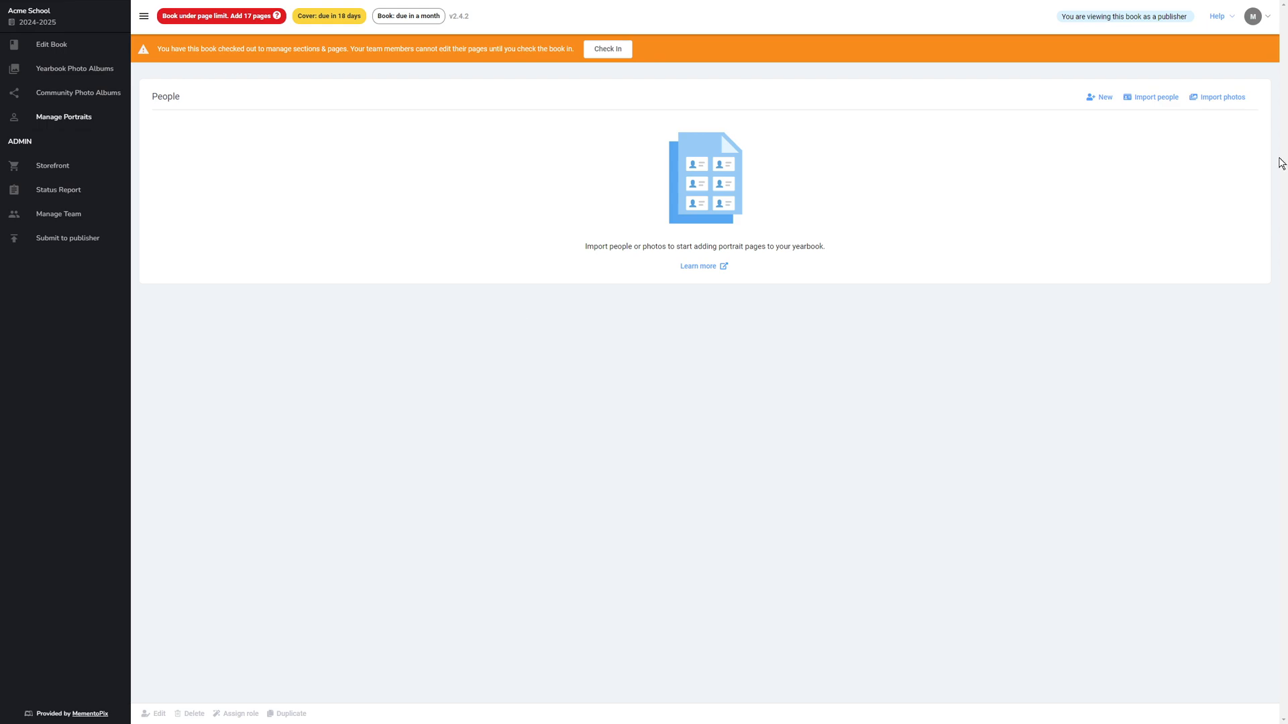
# Import people by uploading the PSPA package's index.txt as the PSPA Index file
pyautogui.click(1155, 96)
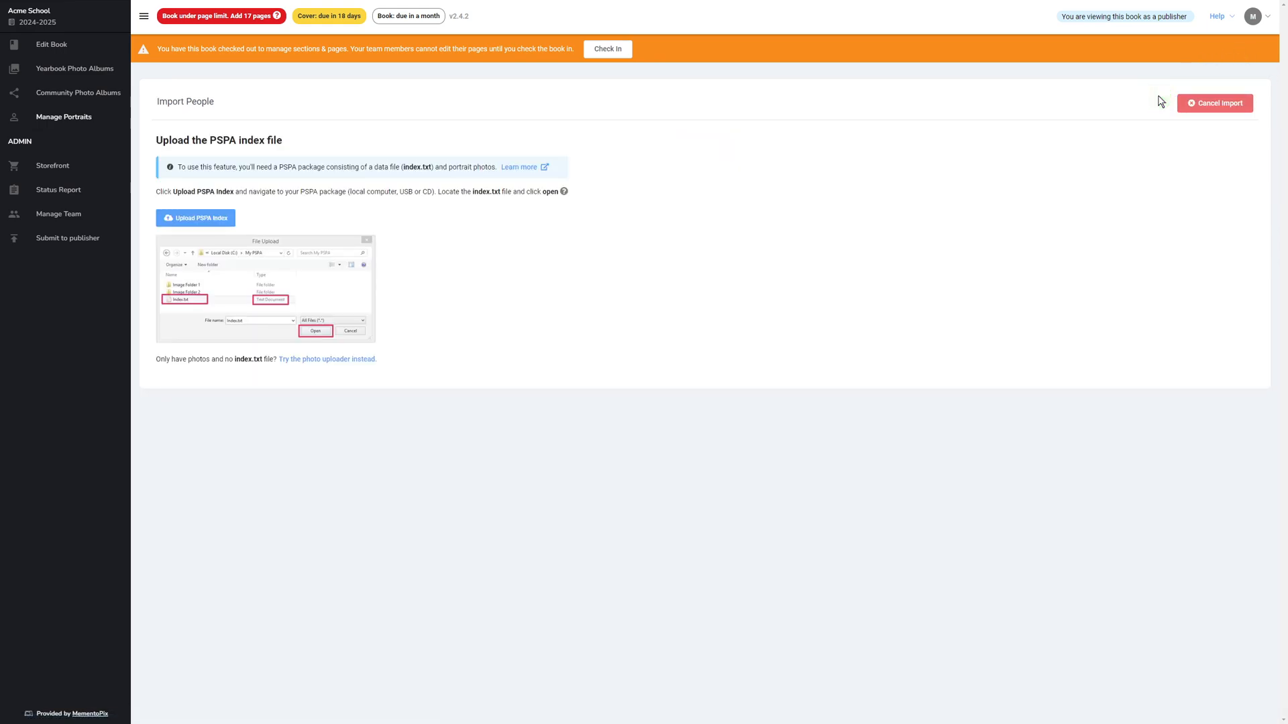
pyautogui.moveTo(615, 238)
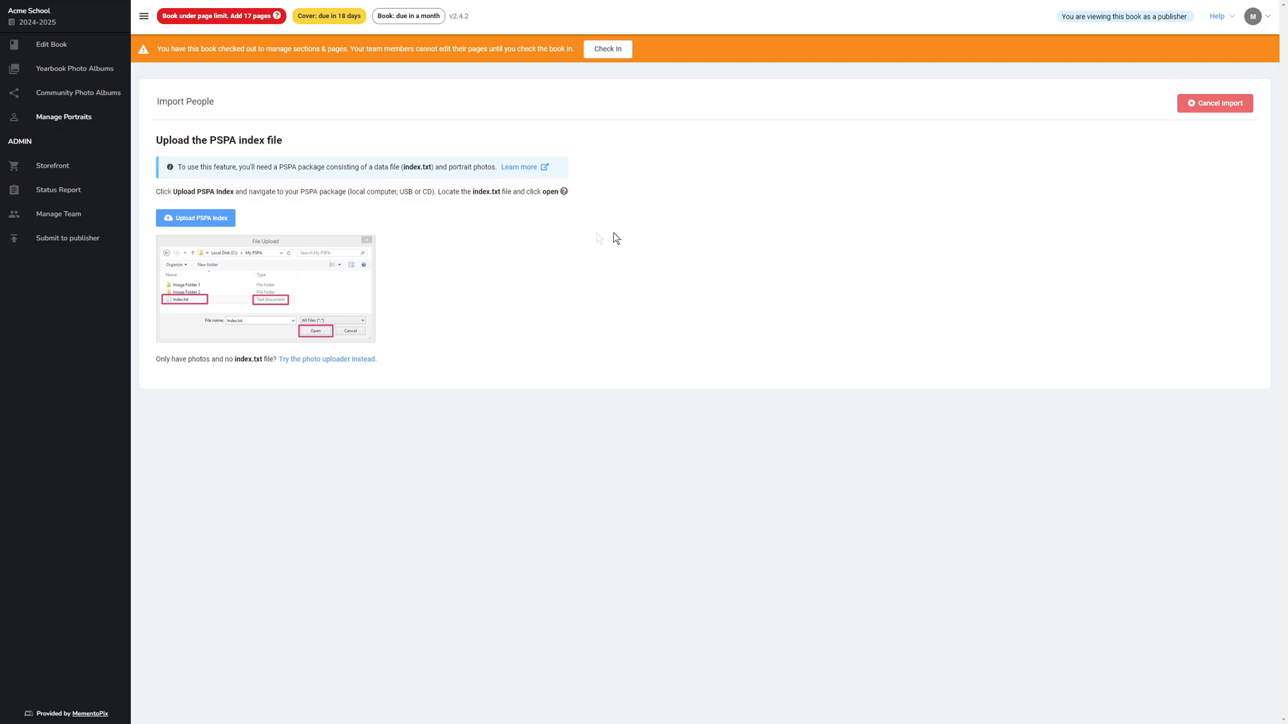
pyautogui.moveTo(196, 219)
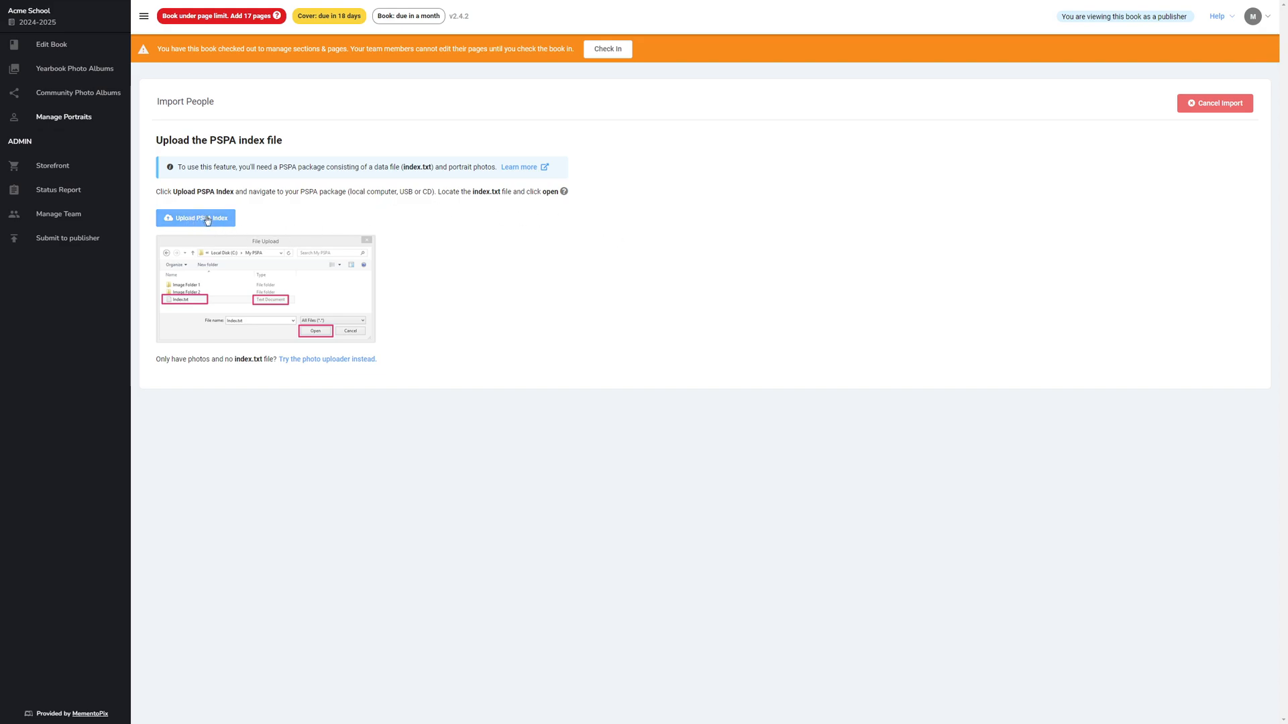
pyautogui.click(195, 218)
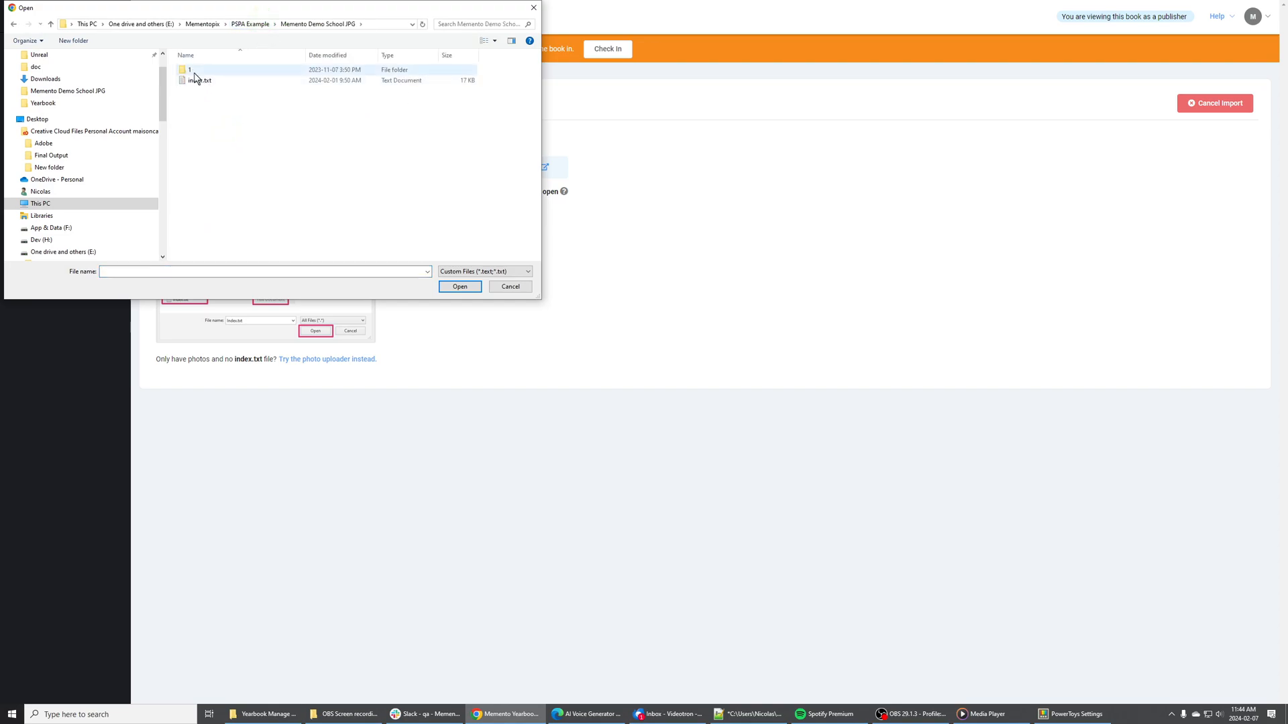
pyautogui.click(200, 79)
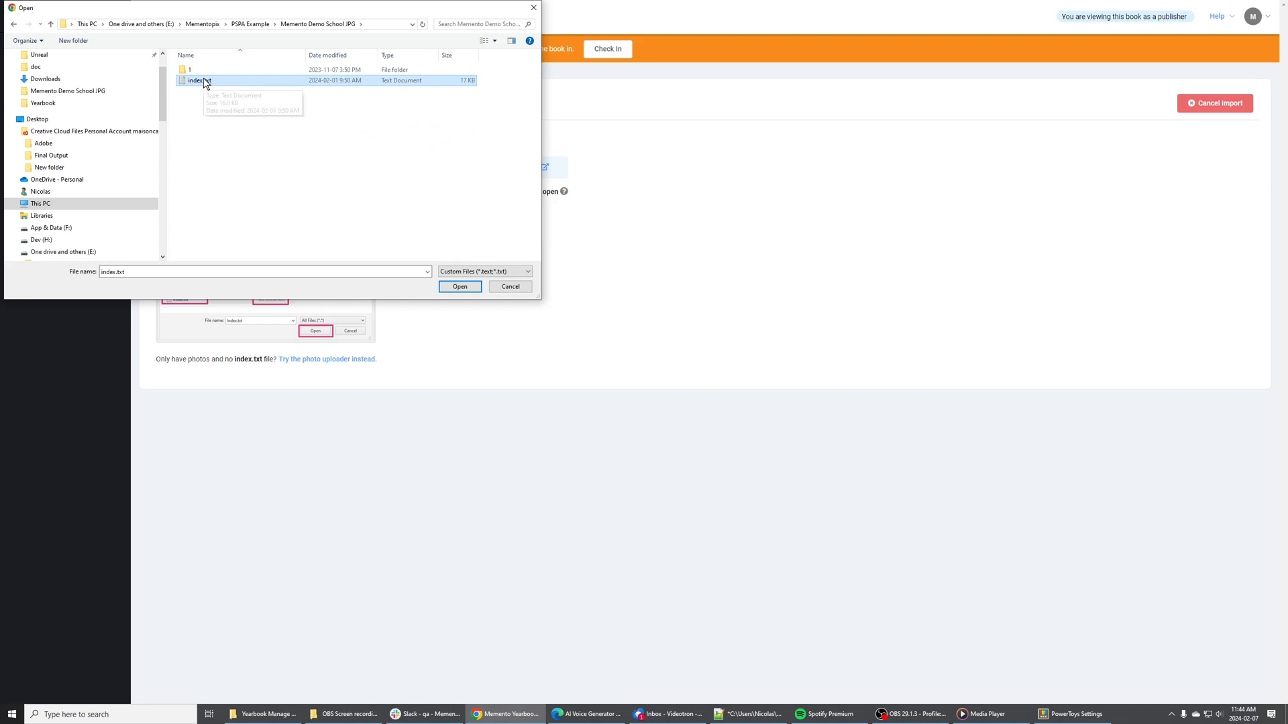
pyautogui.moveTo(328, 153)
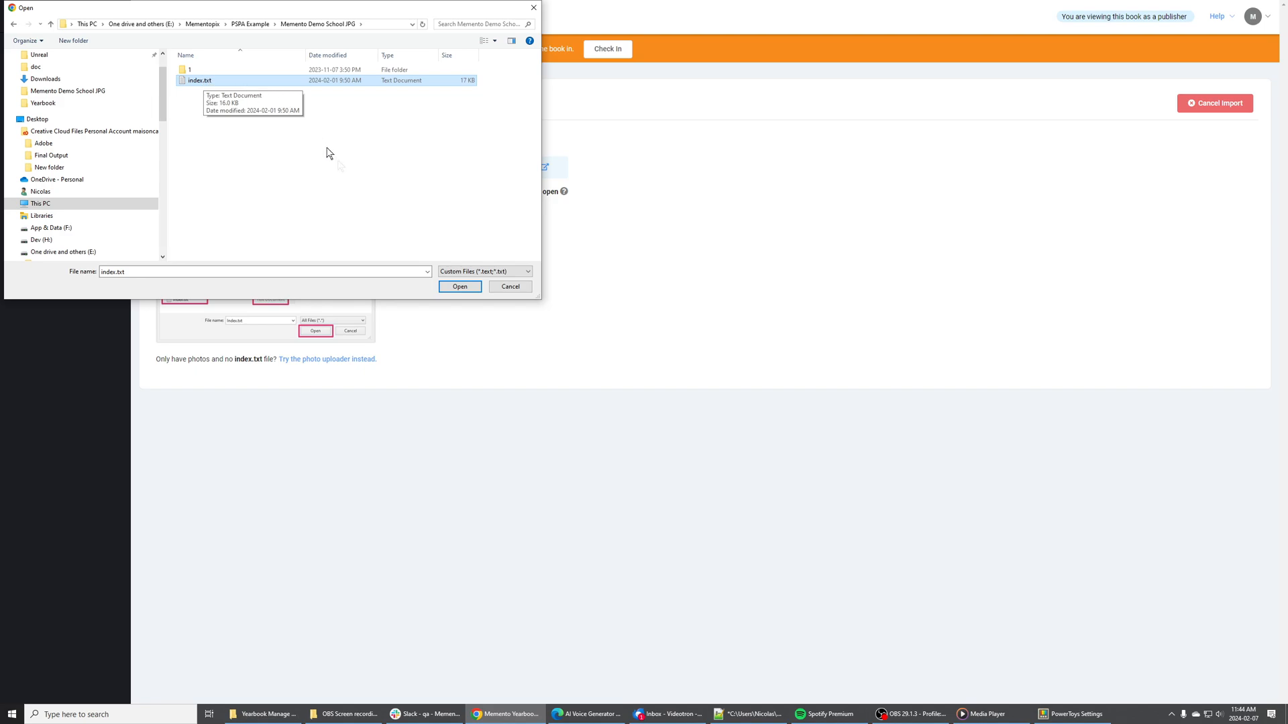
pyautogui.click(458, 287)
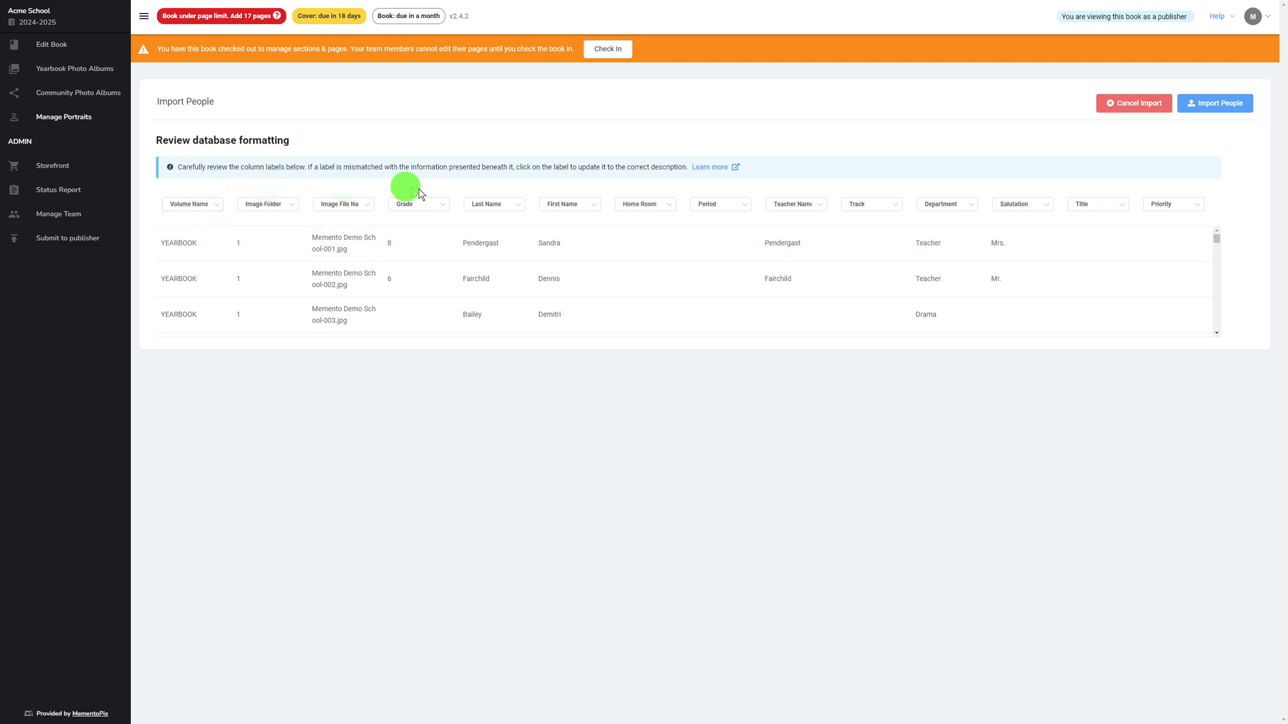
pyautogui.moveTo(646, 186)
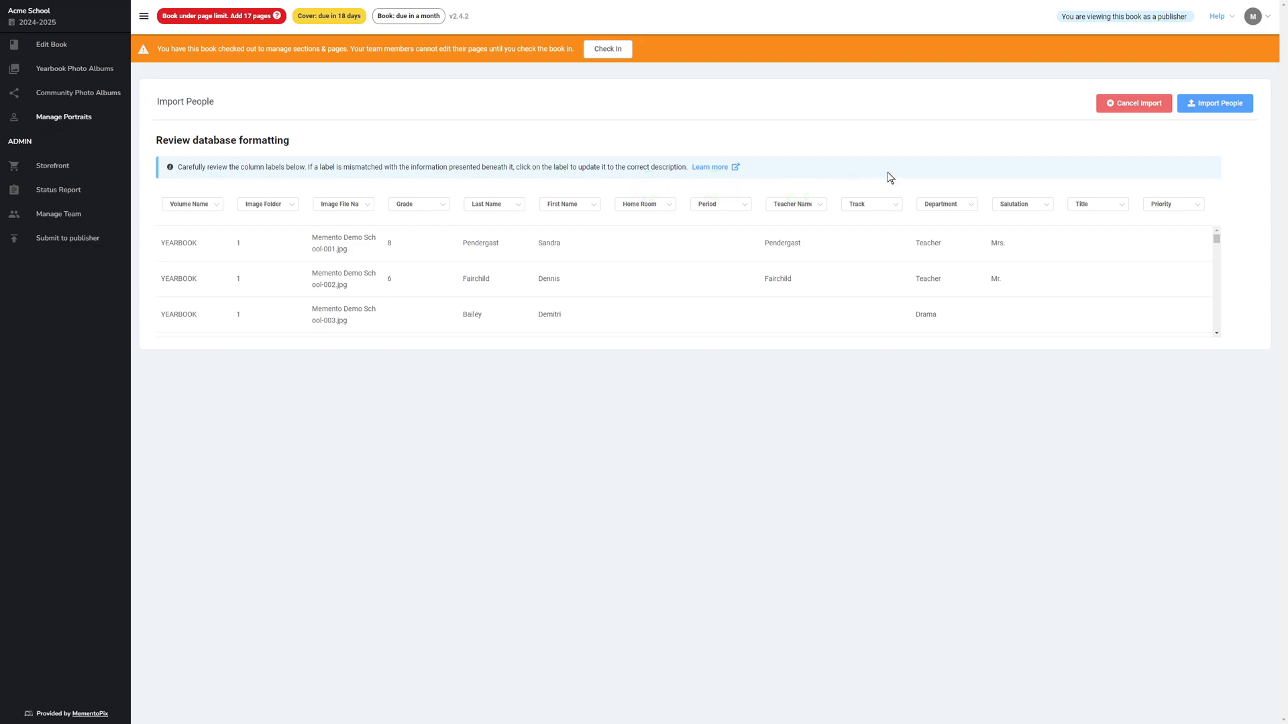
pyautogui.moveTo(943, 183)
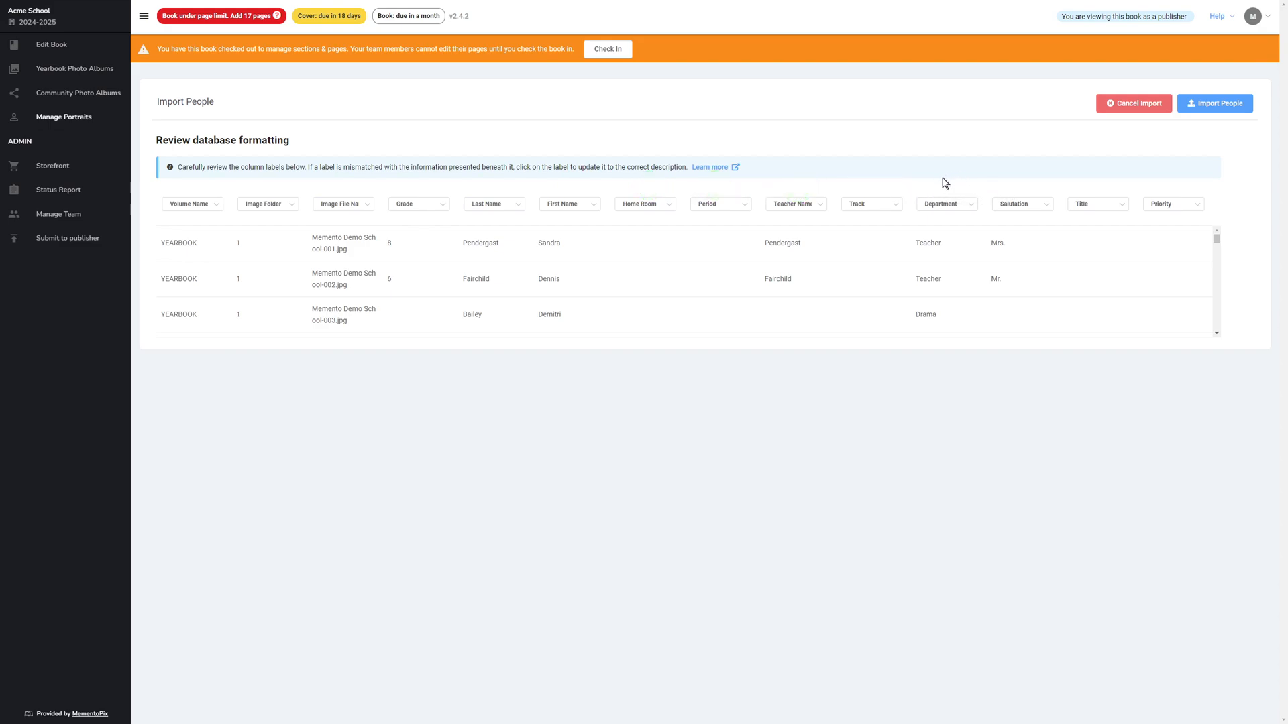
pyautogui.moveTo(1098, 192)
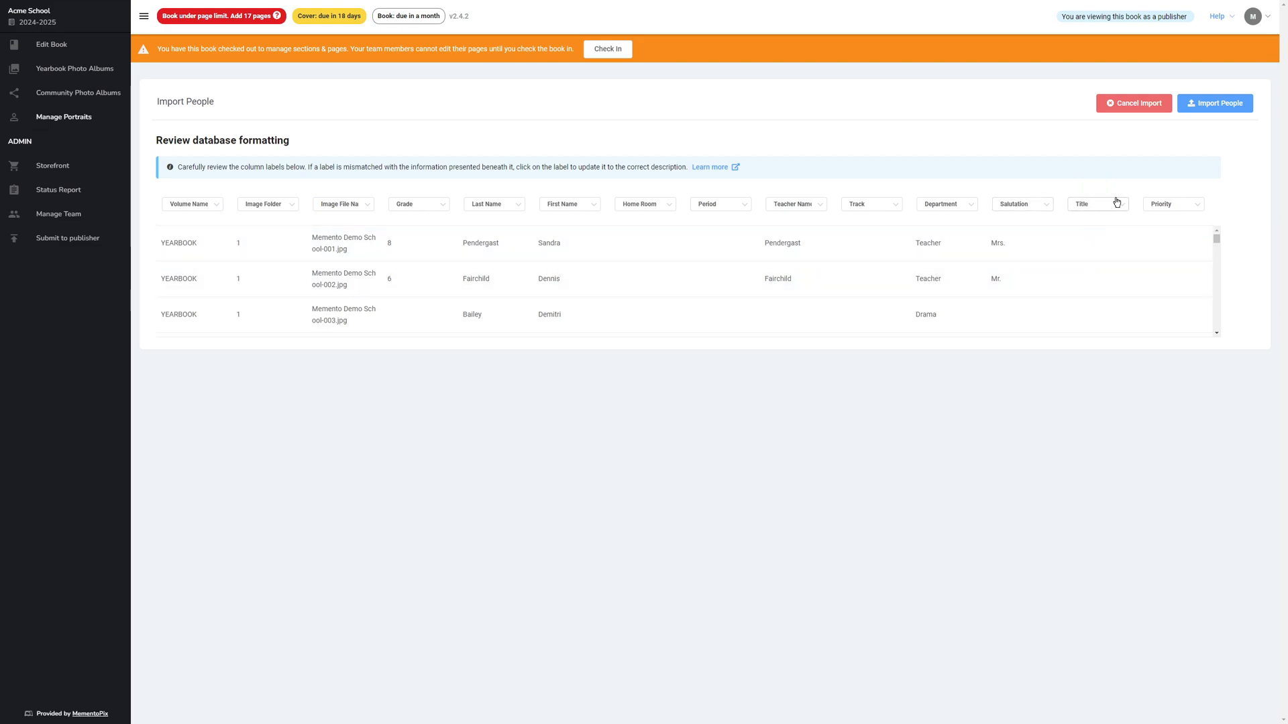
pyautogui.moveTo(1172, 195)
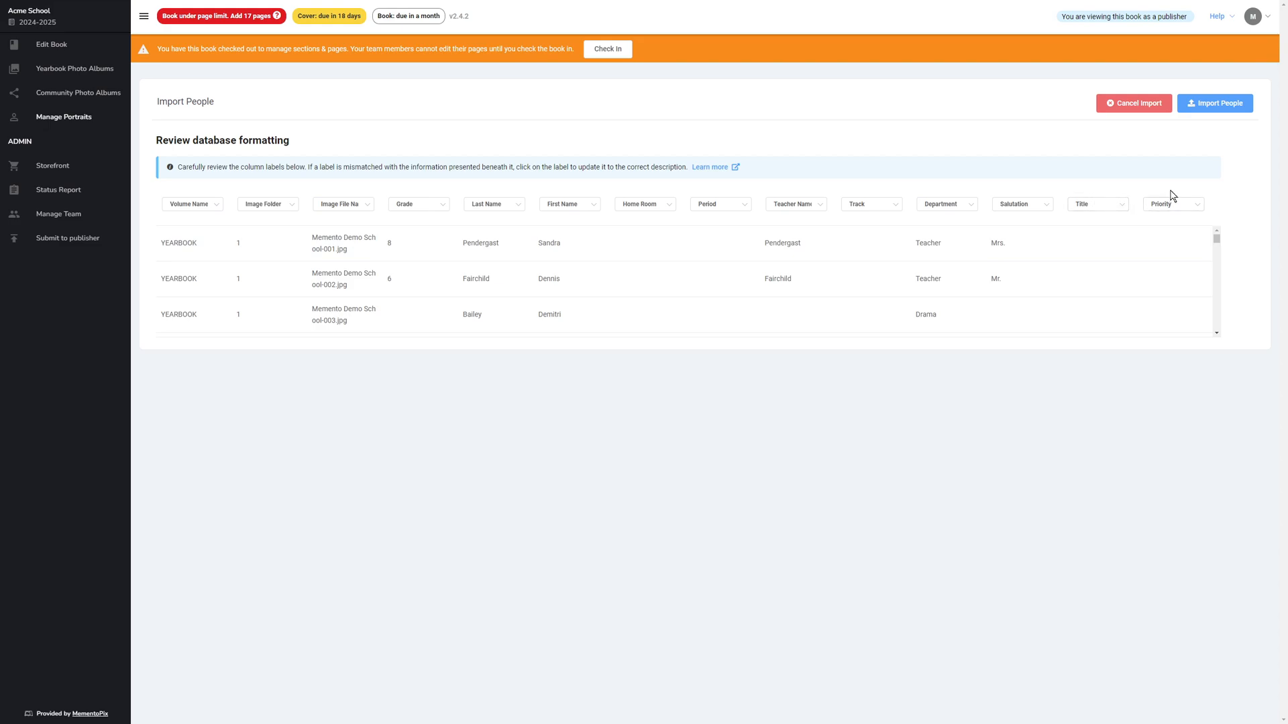
pyautogui.moveTo(1170, 192)
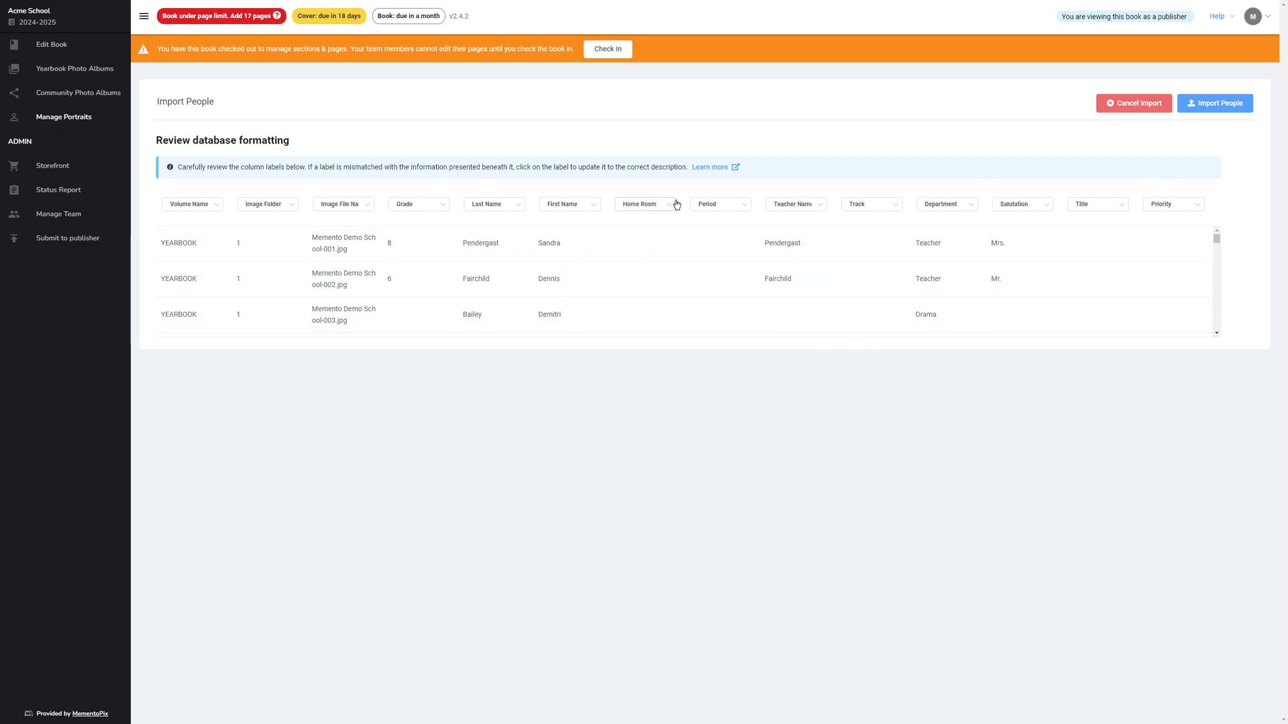
# Set the Home Room column label to '-Ignore column-' for the import
pyautogui.click(645, 204)
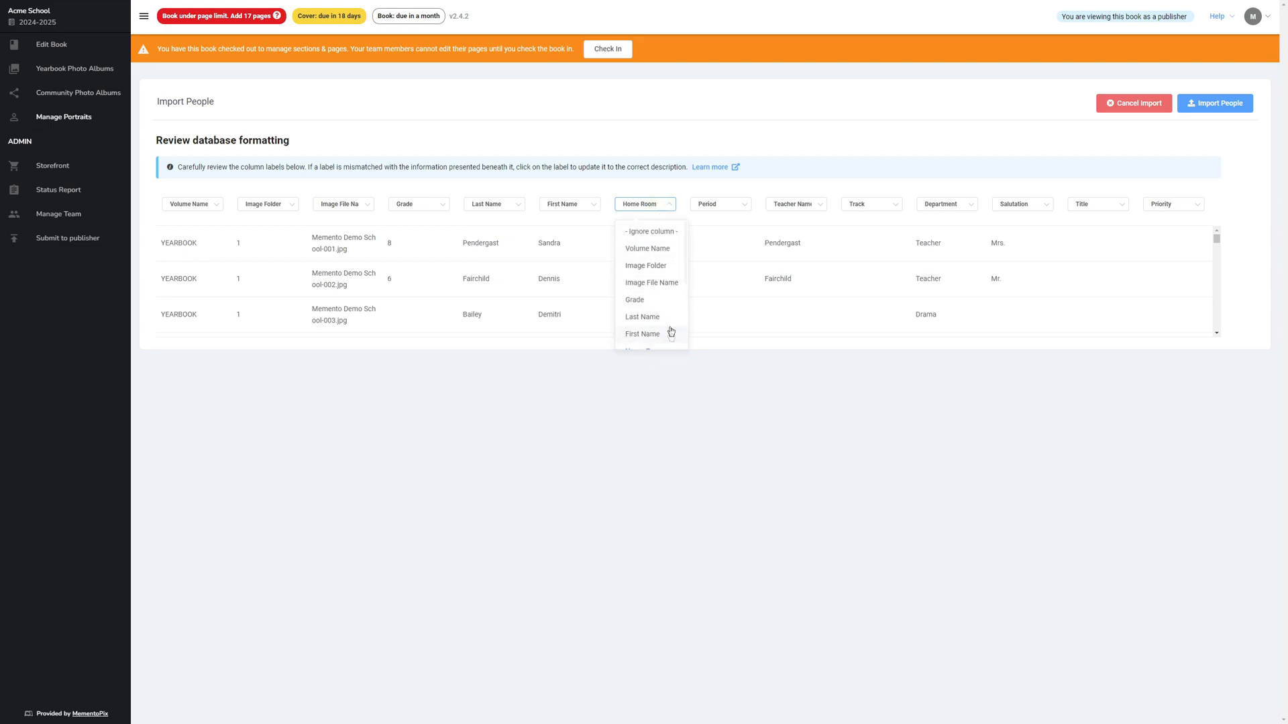
pyautogui.click(649, 230)
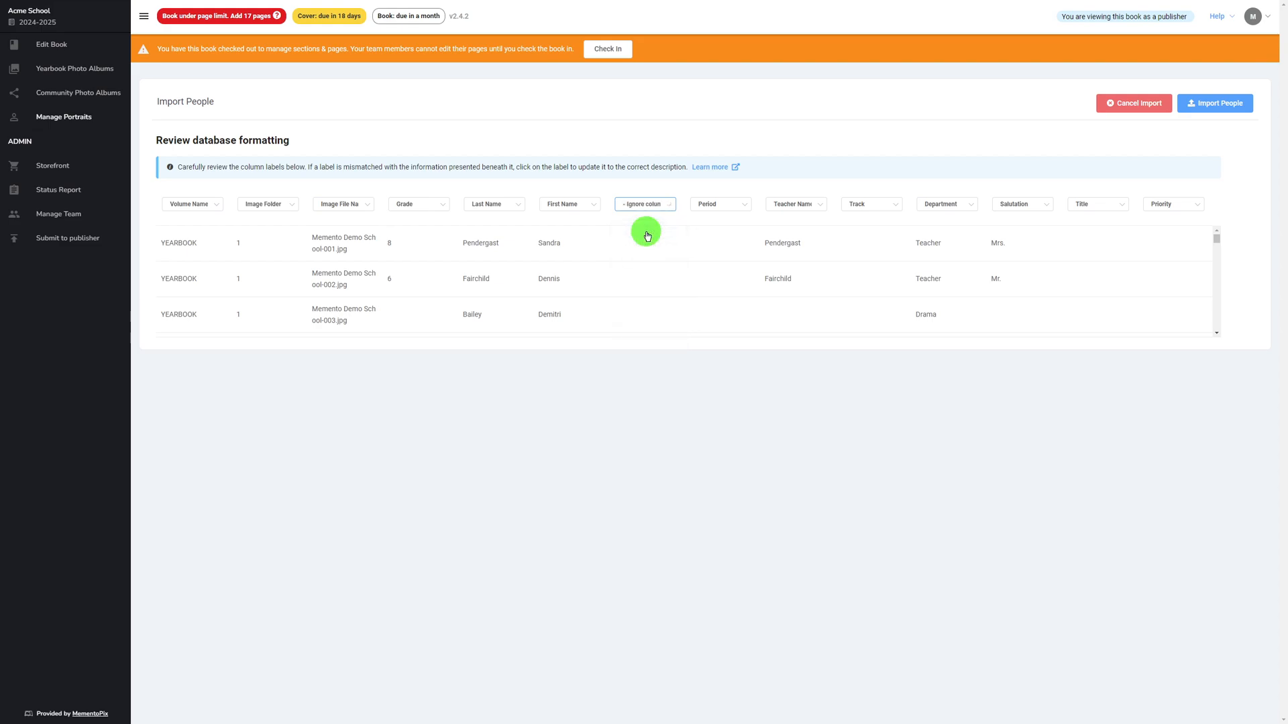
pyautogui.moveTo(684, 201)
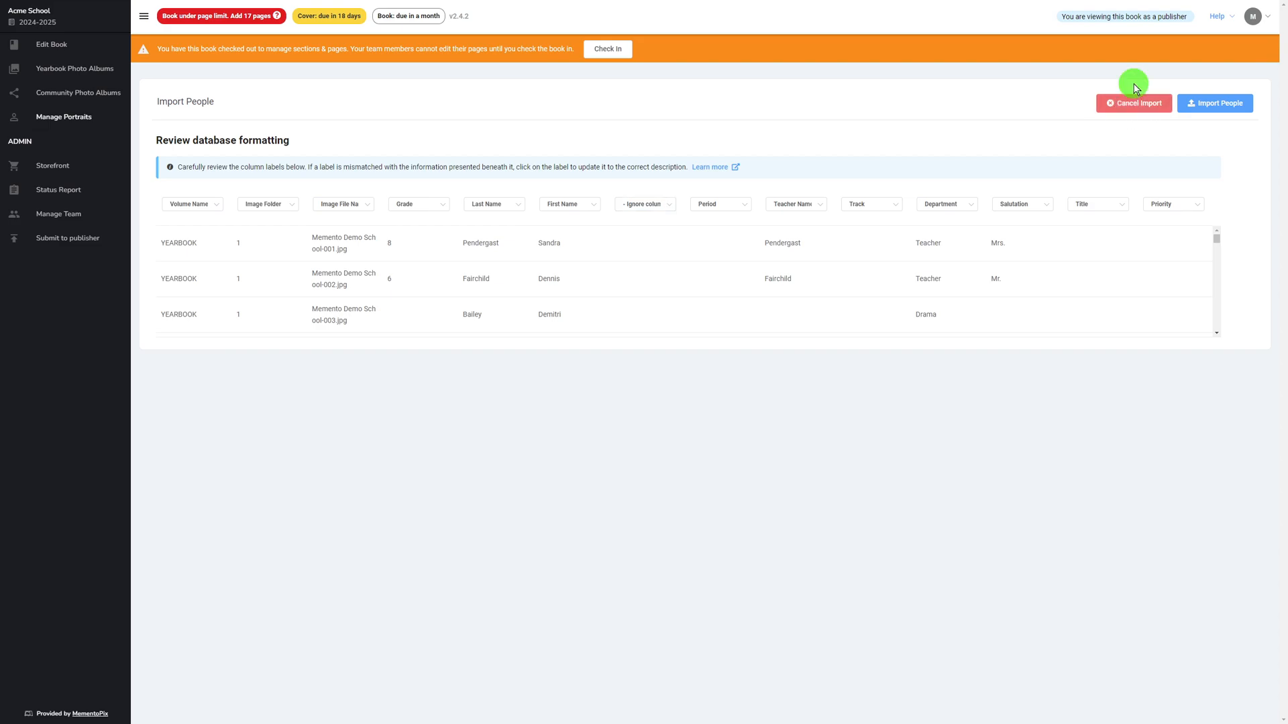
pyautogui.moveTo(1135, 134)
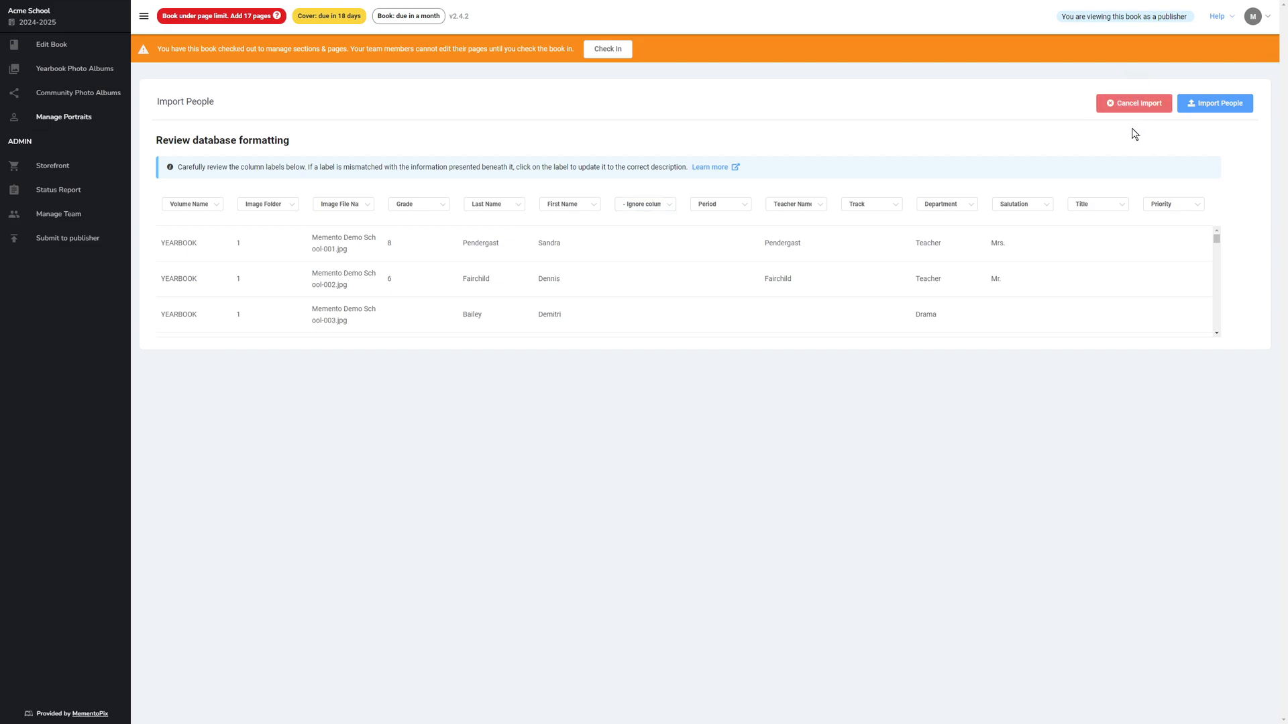
# Run Import People so the grid lists 232 people still missing a photo
pyautogui.click(1215, 103)
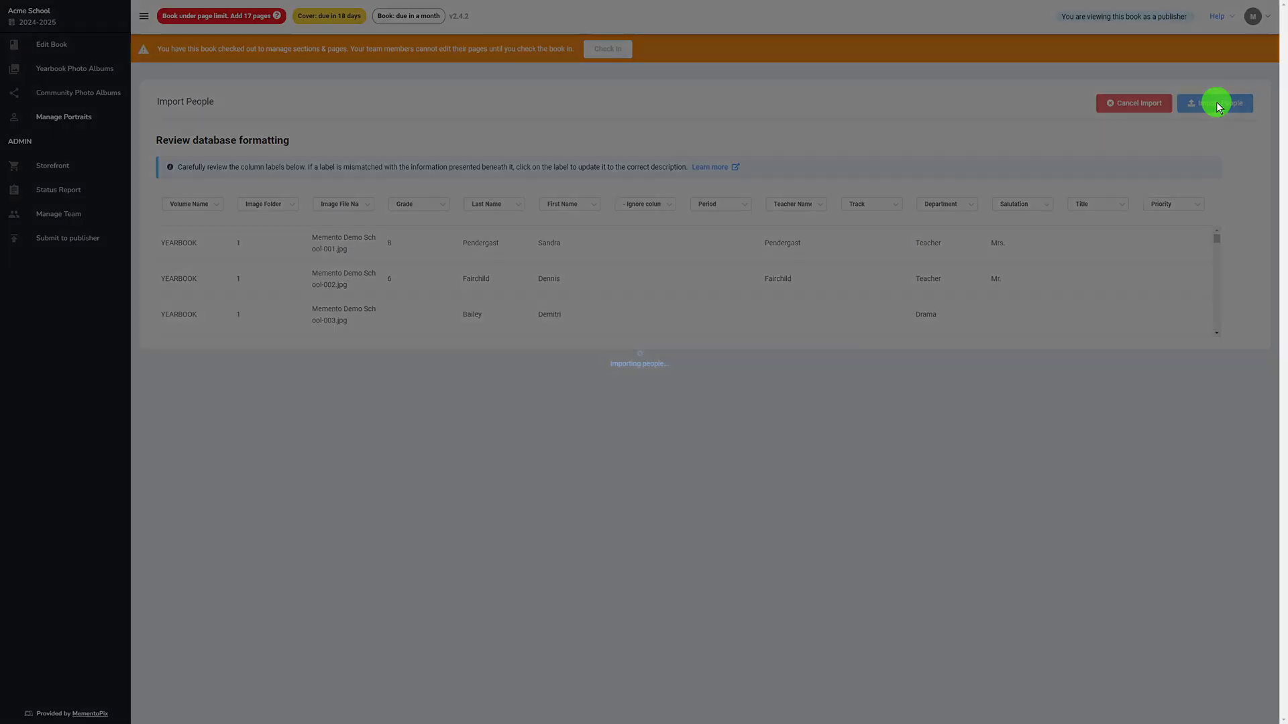
pyautogui.click(1214, 103)
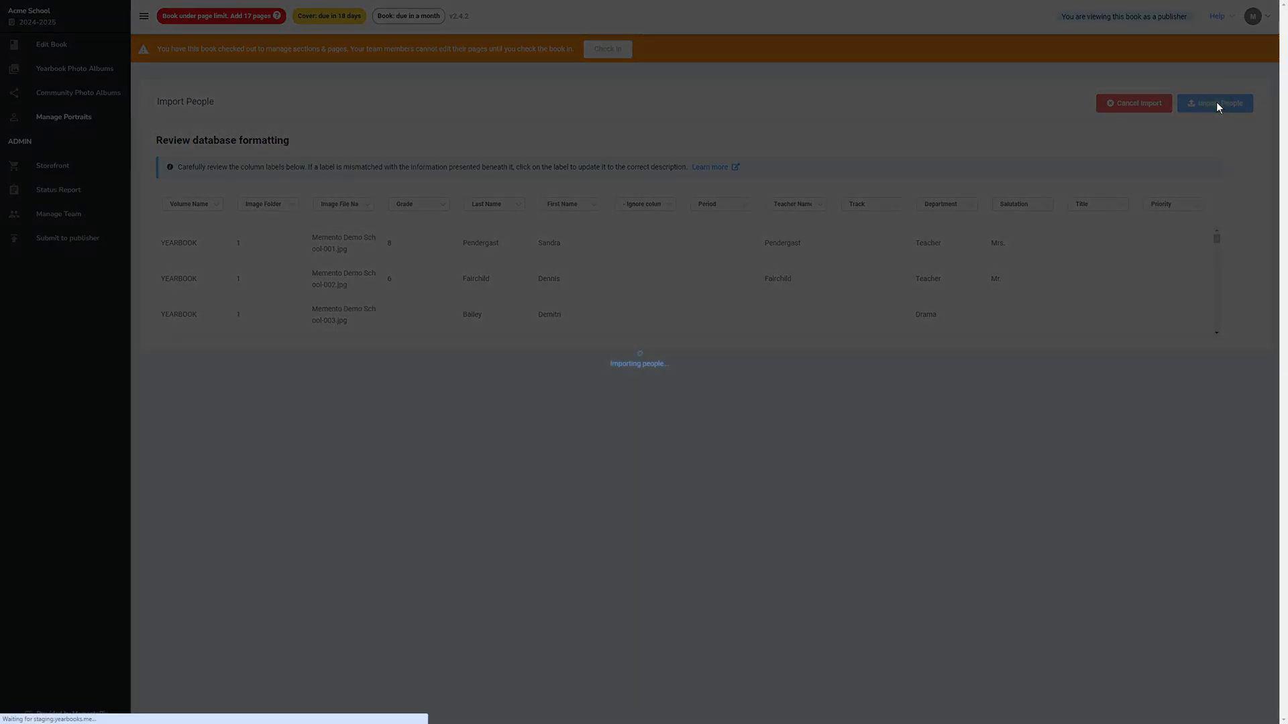
pyautogui.click(1217, 103)
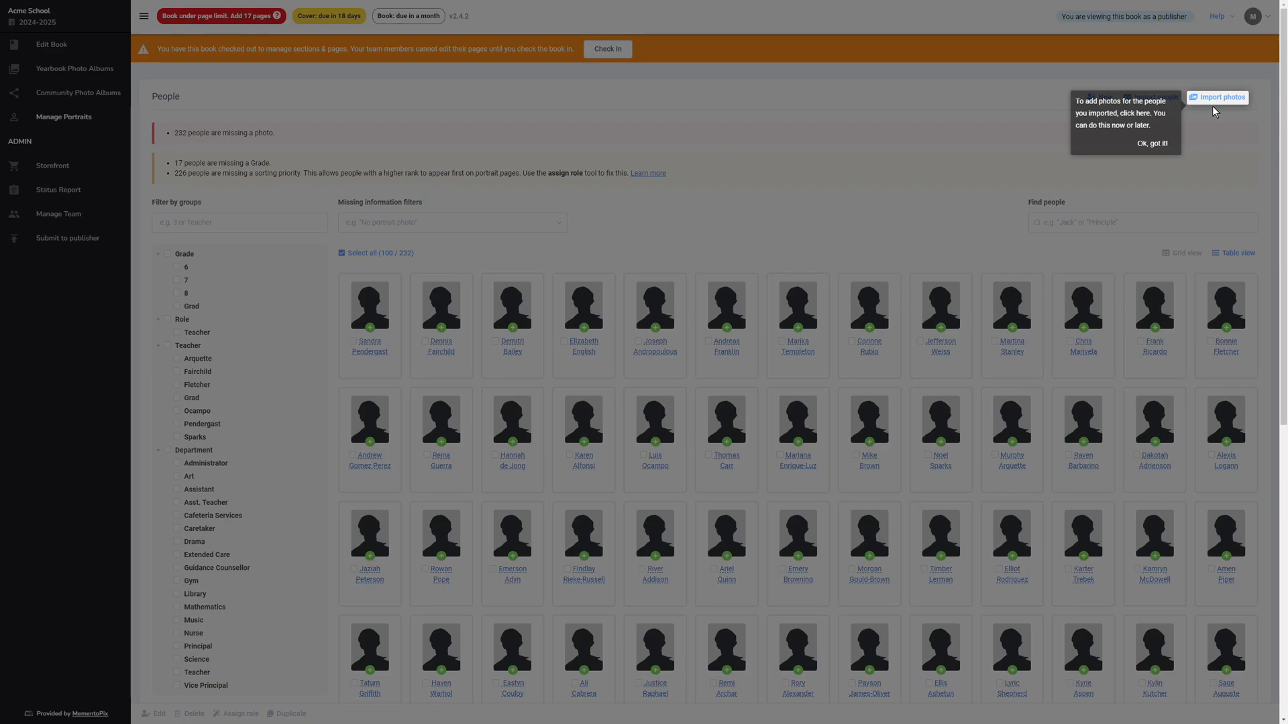
pyautogui.moveTo(1128, 183)
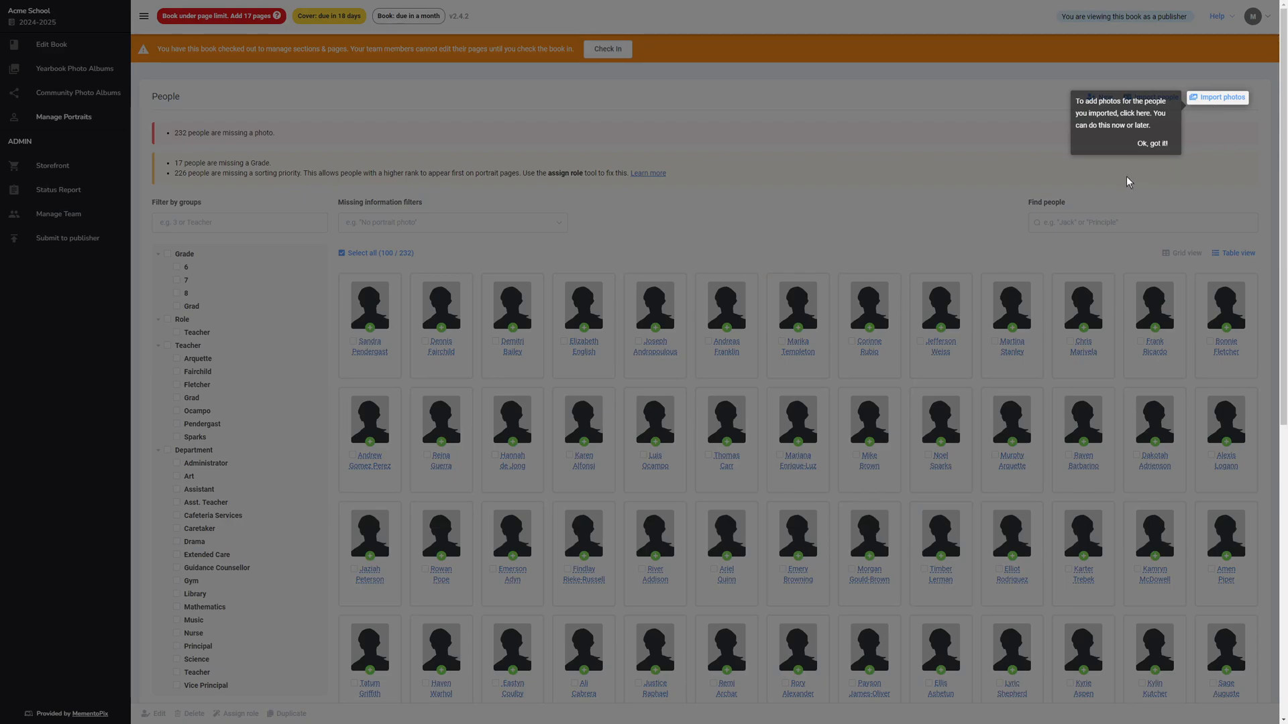
pyautogui.moveTo(408, 321)
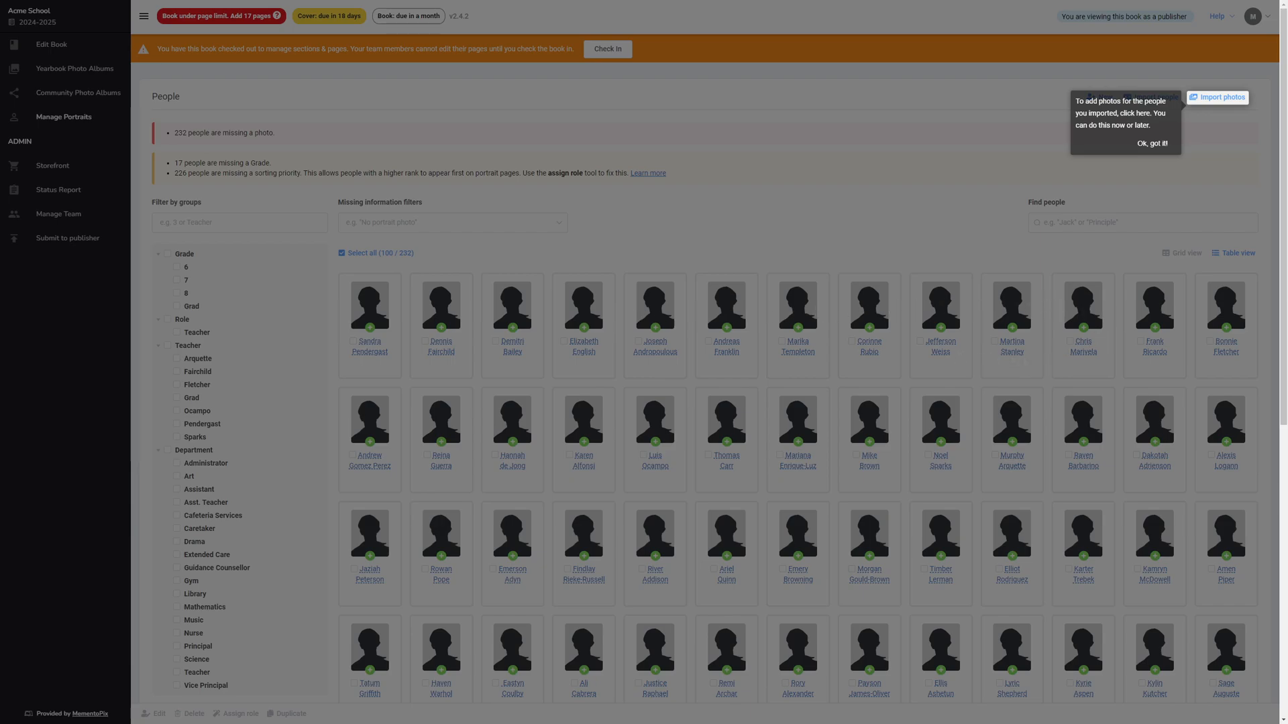
pyautogui.moveTo(1165, 163)
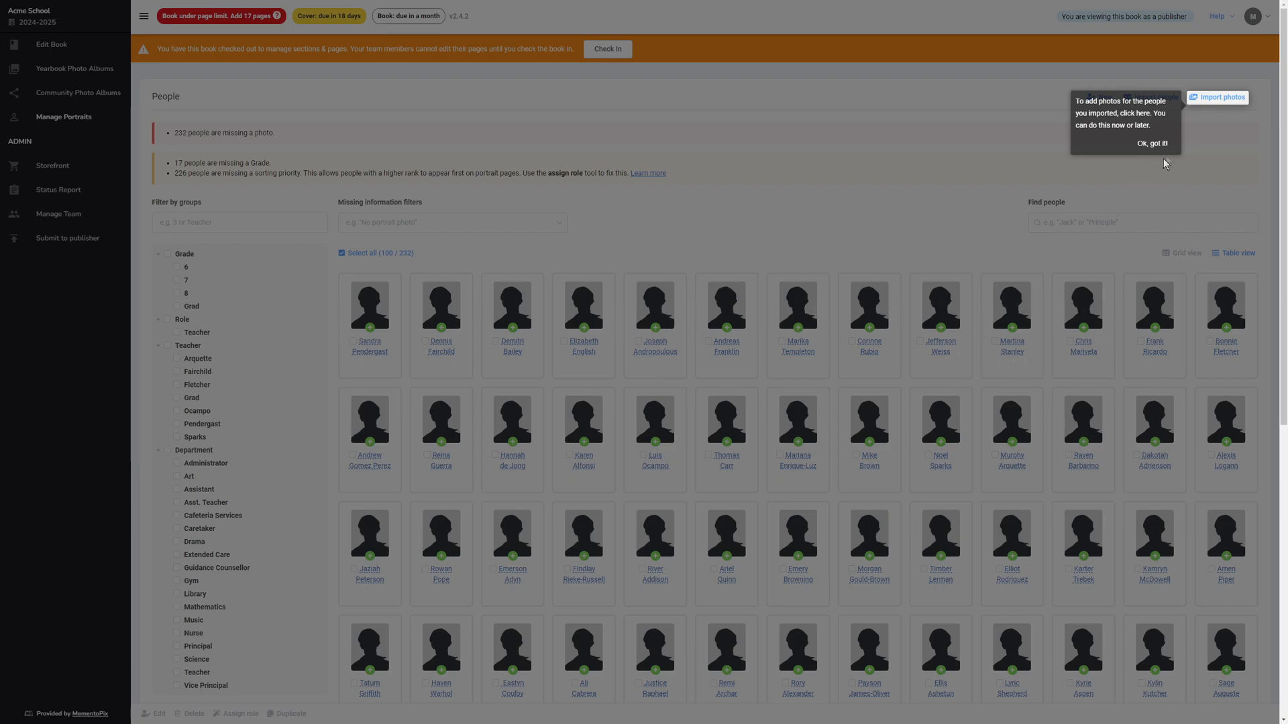
# Upload all JPG portraits from folder 1 of the school's portrait package
pyautogui.click(1218, 97)
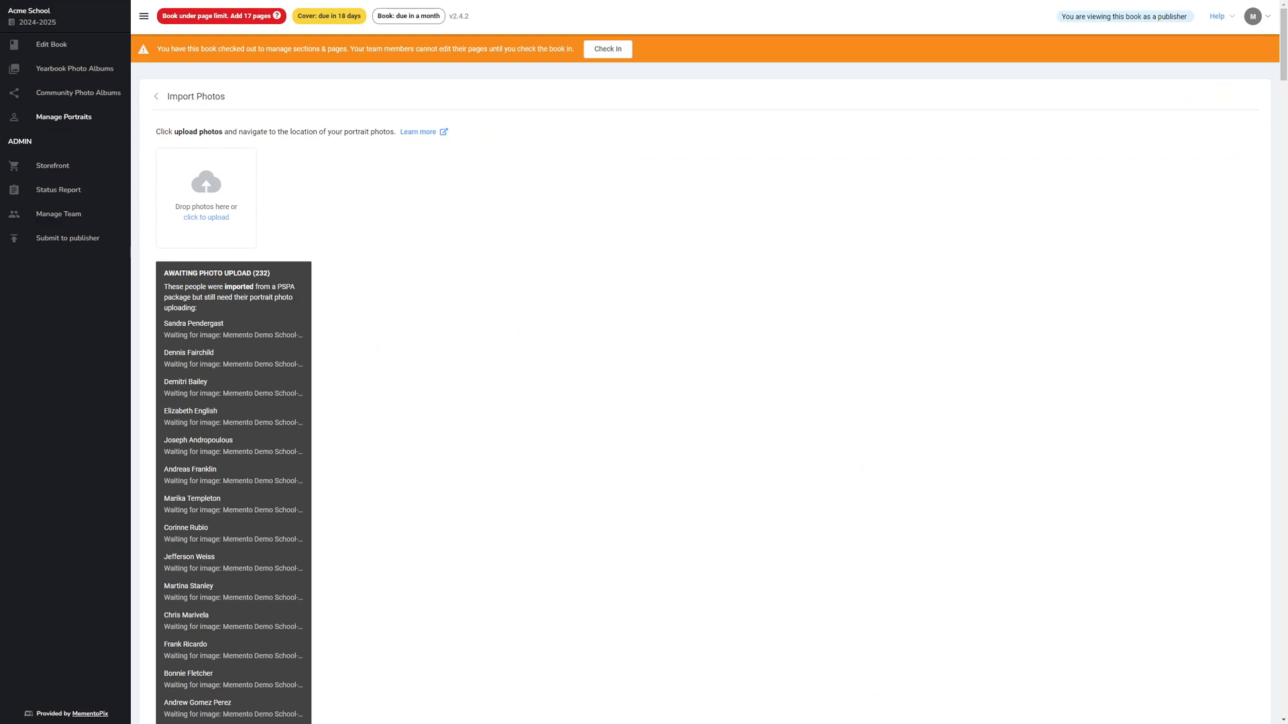
pyautogui.moveTo(365, 189)
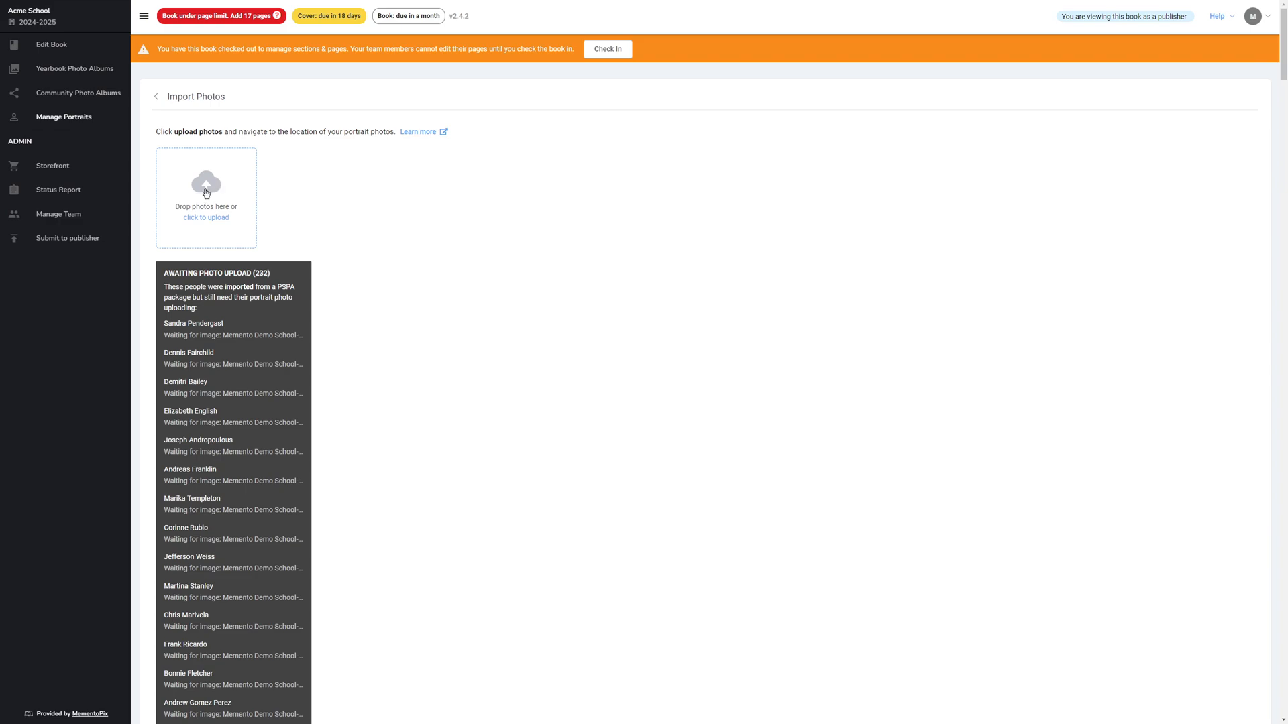
pyautogui.click(205, 217)
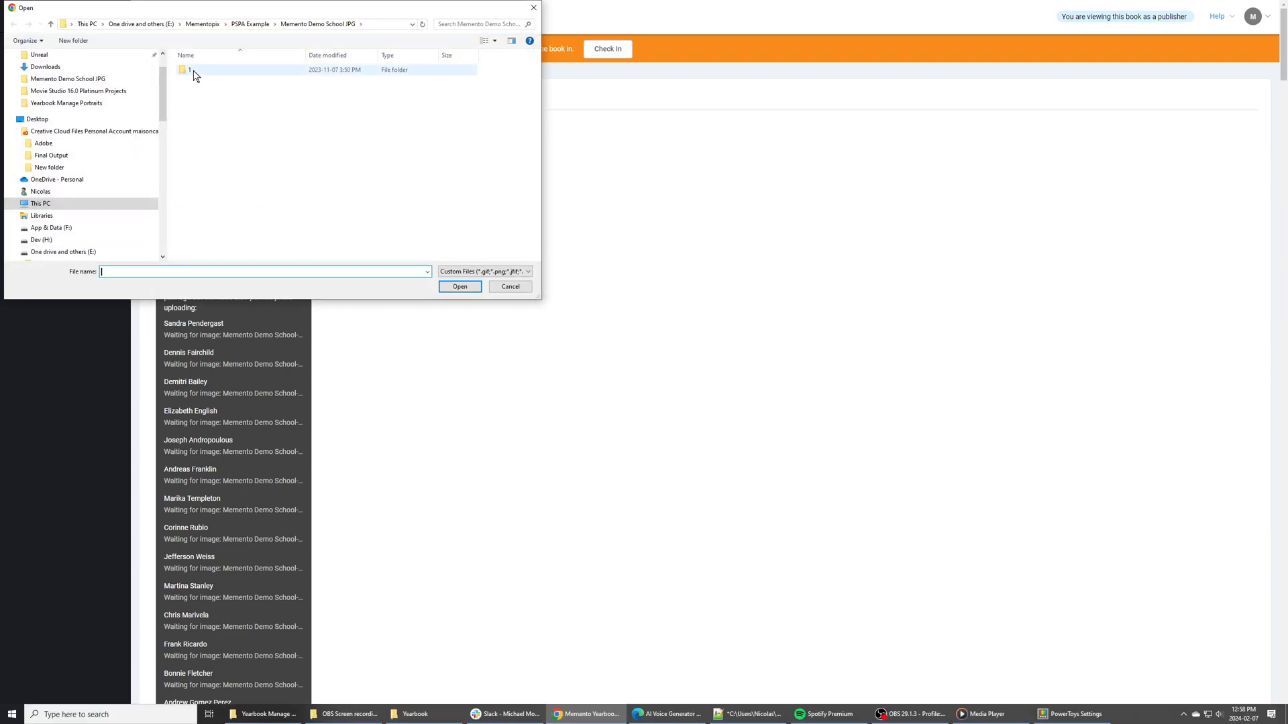
pyautogui.doubleClick(191, 68)
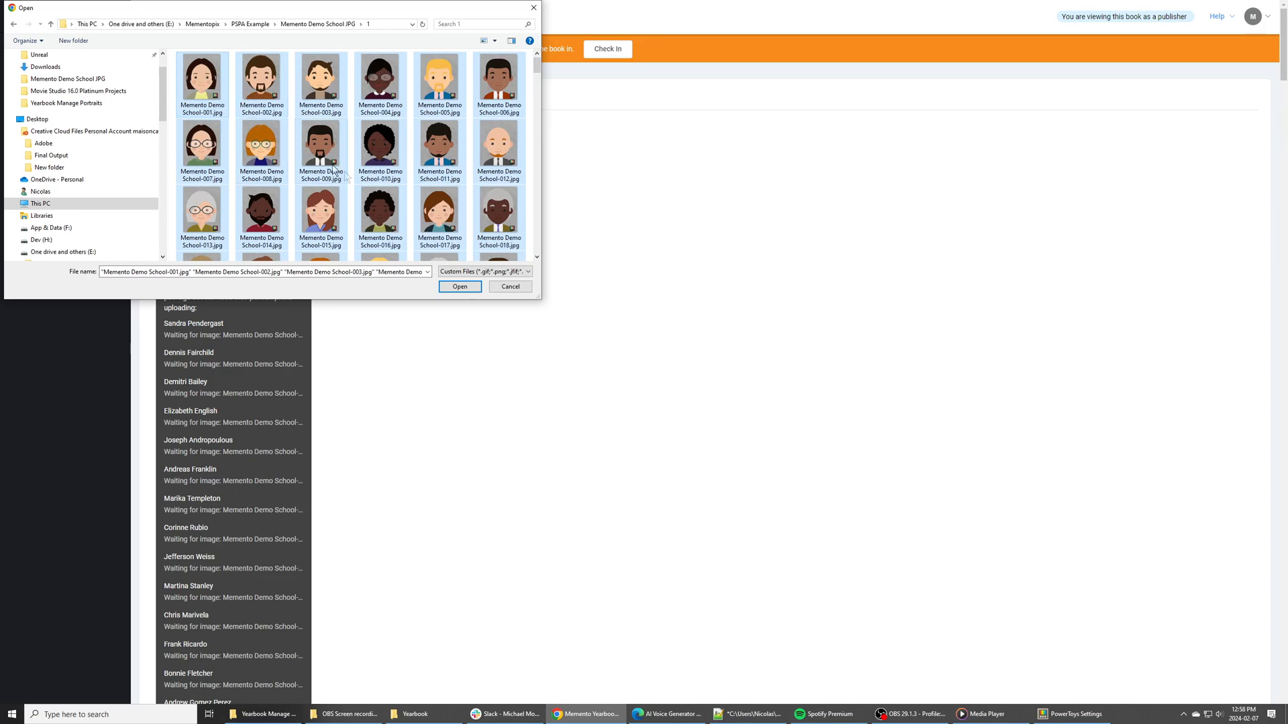
pyautogui.click(459, 288)
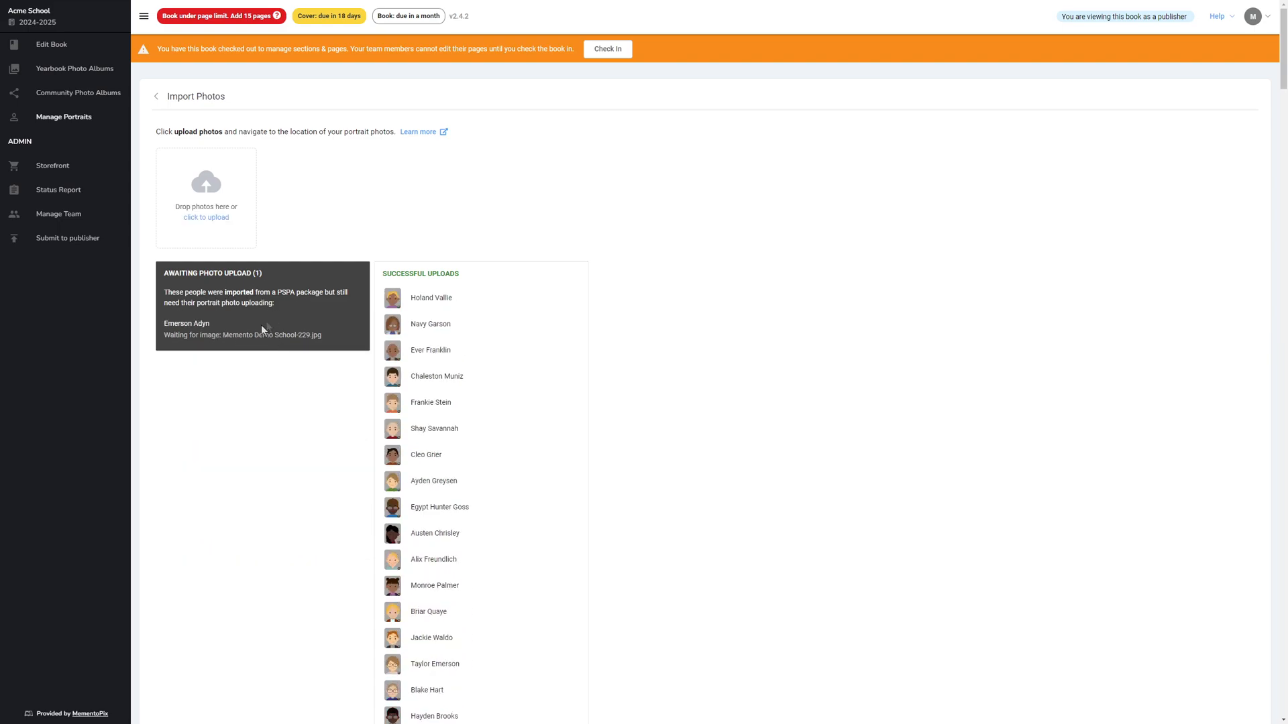
pyautogui.moveTo(240, 287)
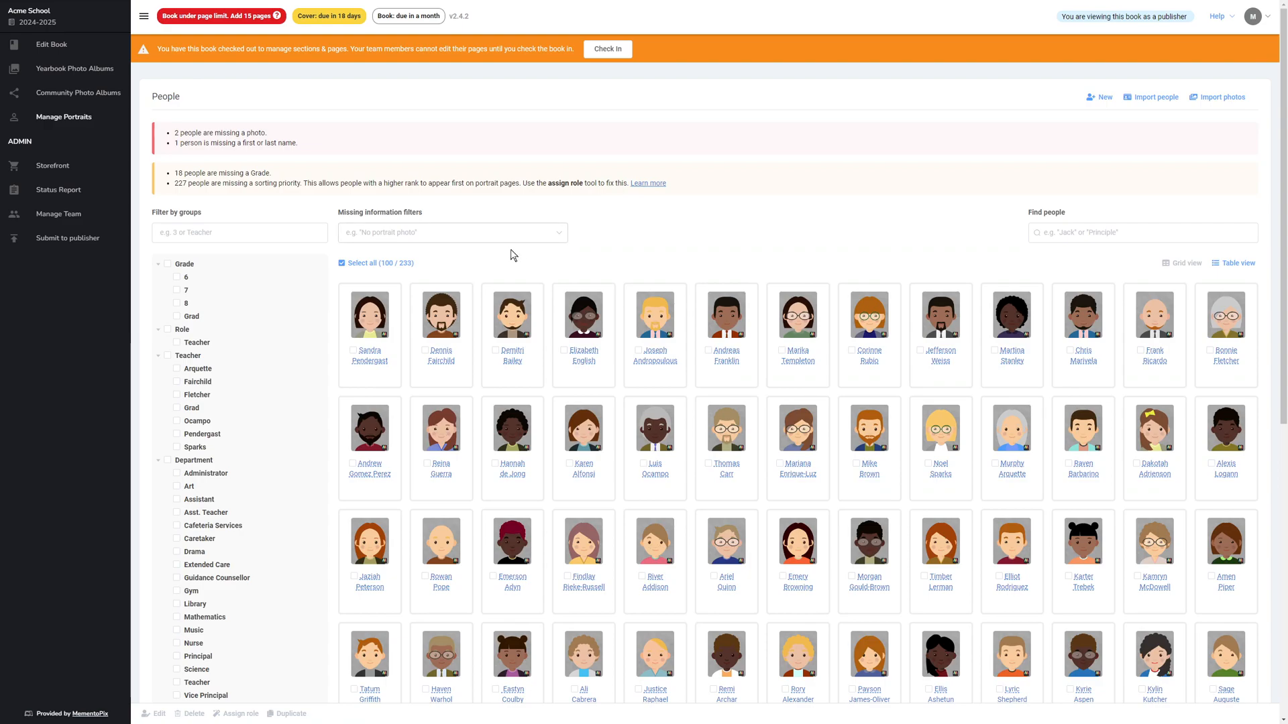
pyautogui.moveTo(533, 261)
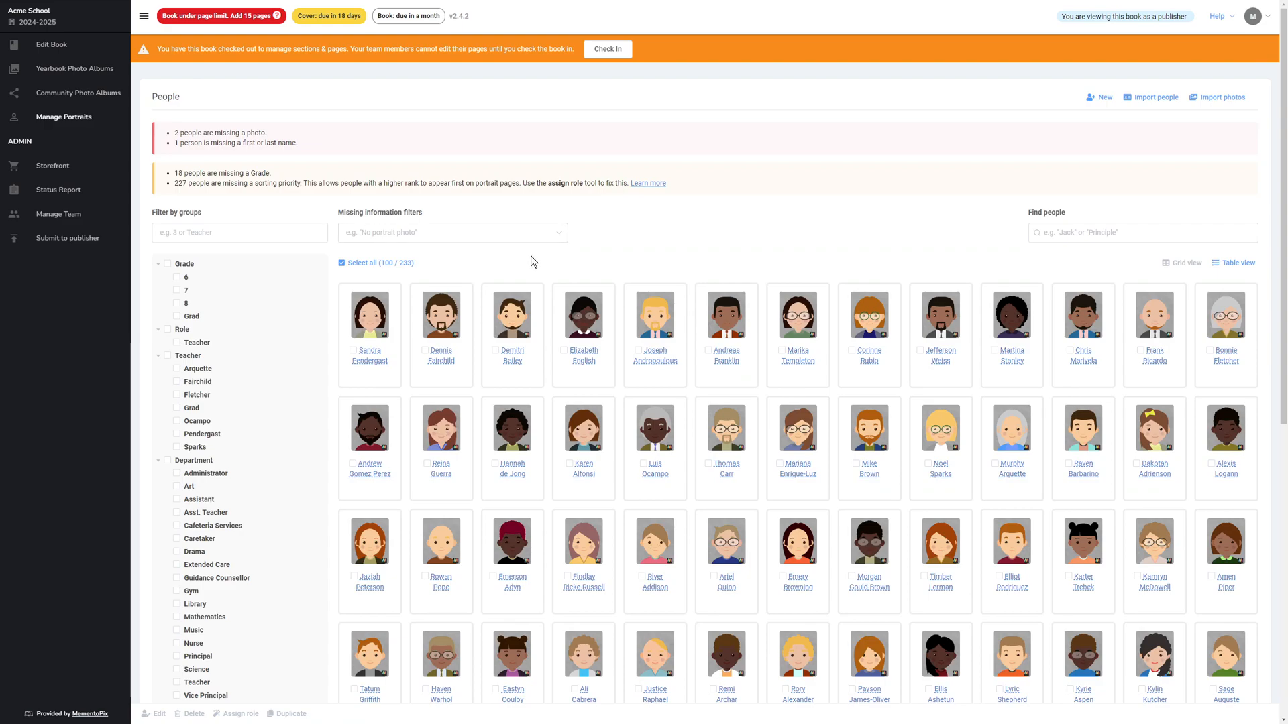
pyautogui.moveTo(713, 283)
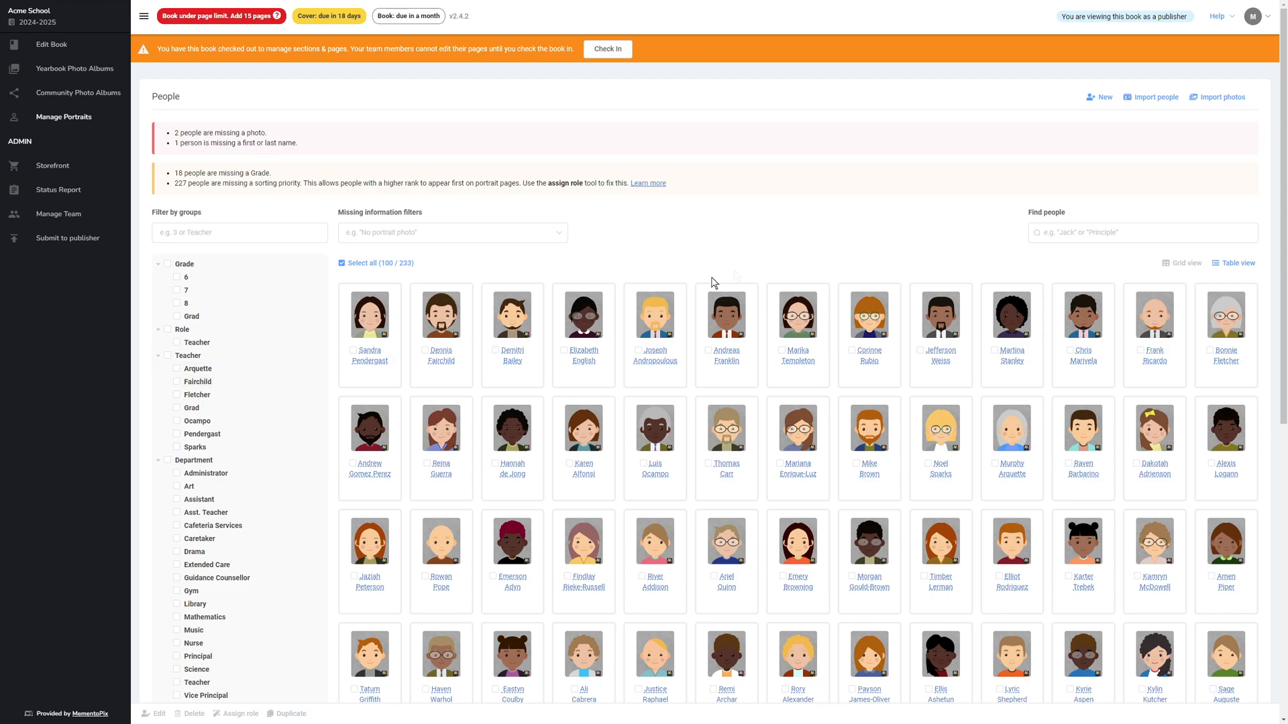
pyautogui.moveTo(747, 274)
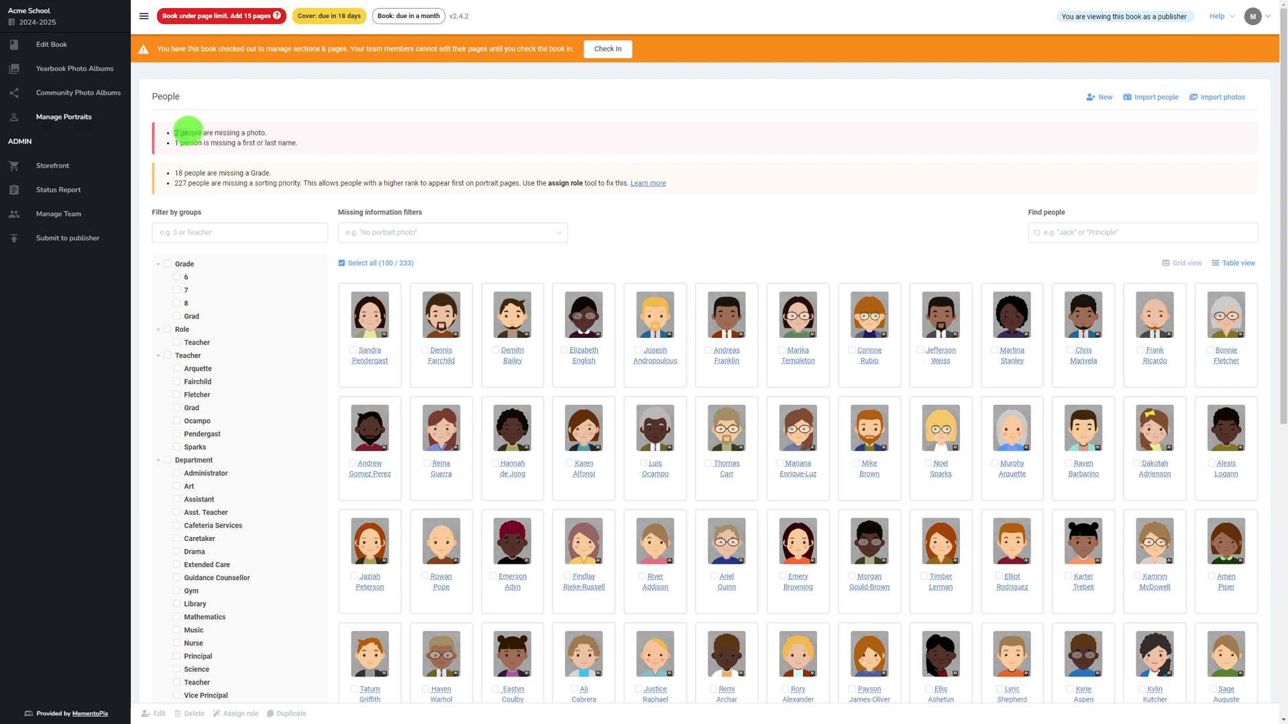
# Highlight and then deselect the missing-photo warning text on the People page
pyautogui.doubleClick(220, 133)
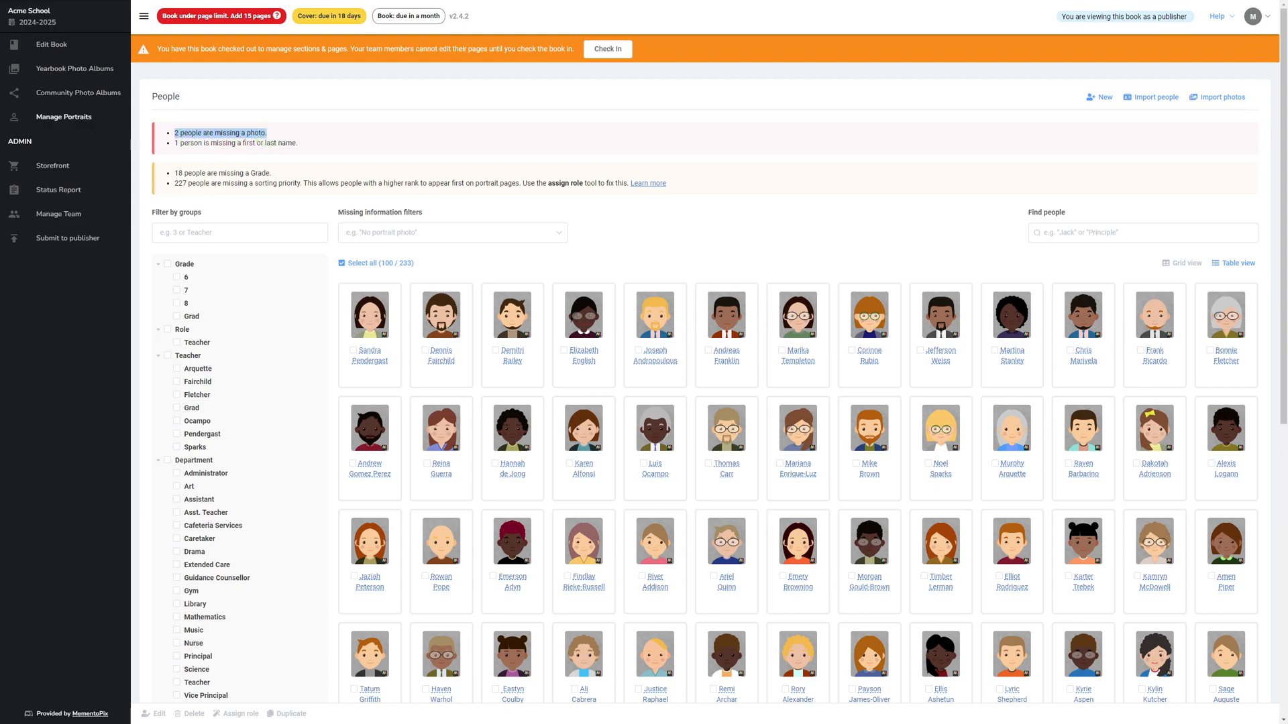
pyautogui.click(250, 142)
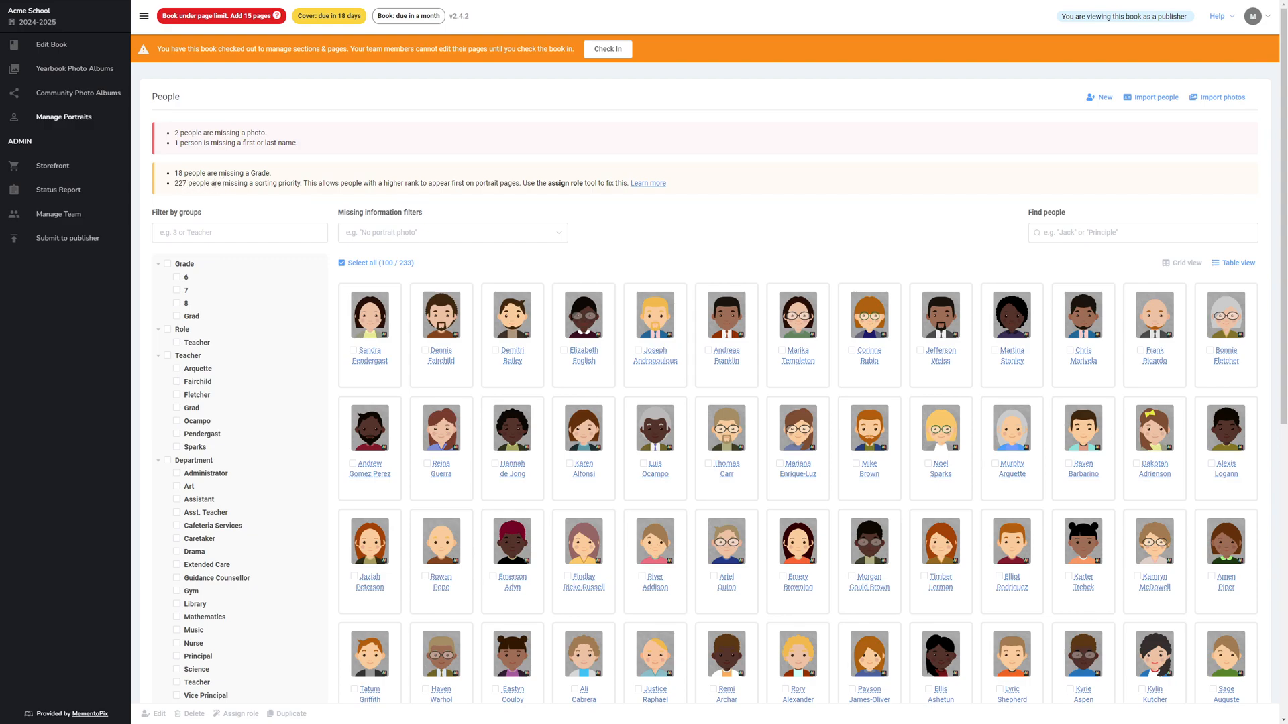
pyautogui.moveTo(283, 165)
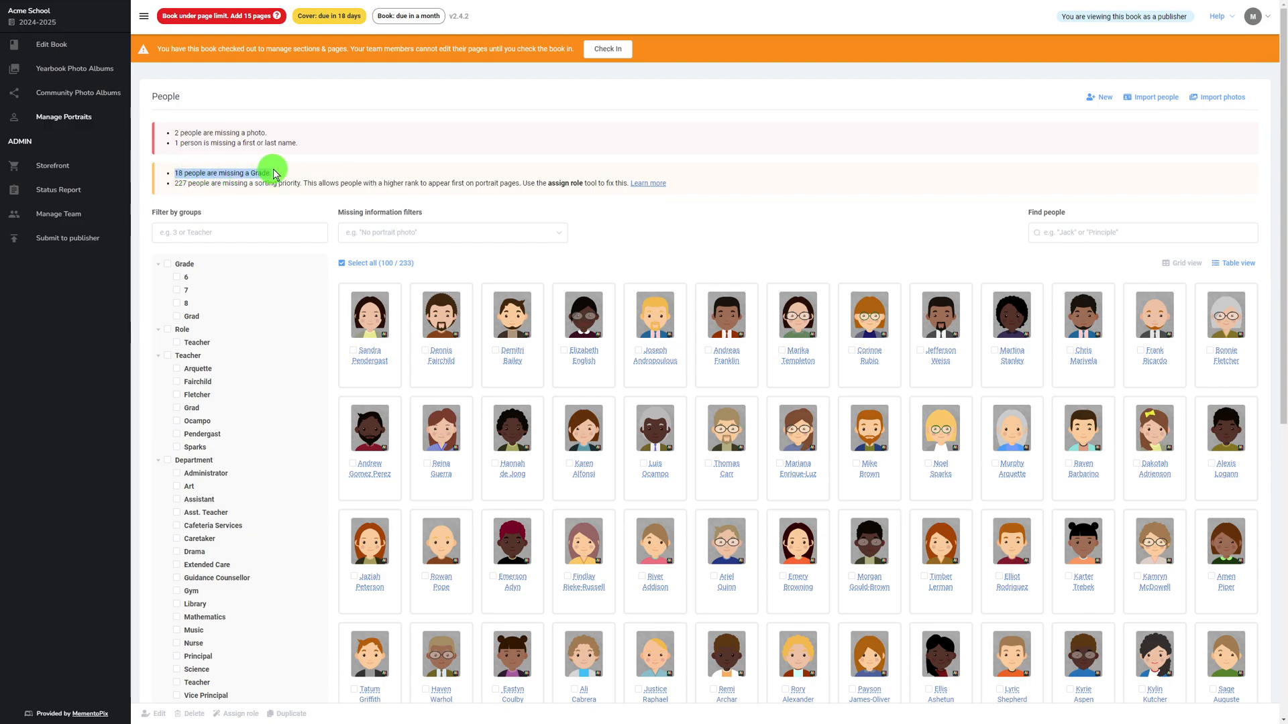
pyautogui.moveTo(285, 170)
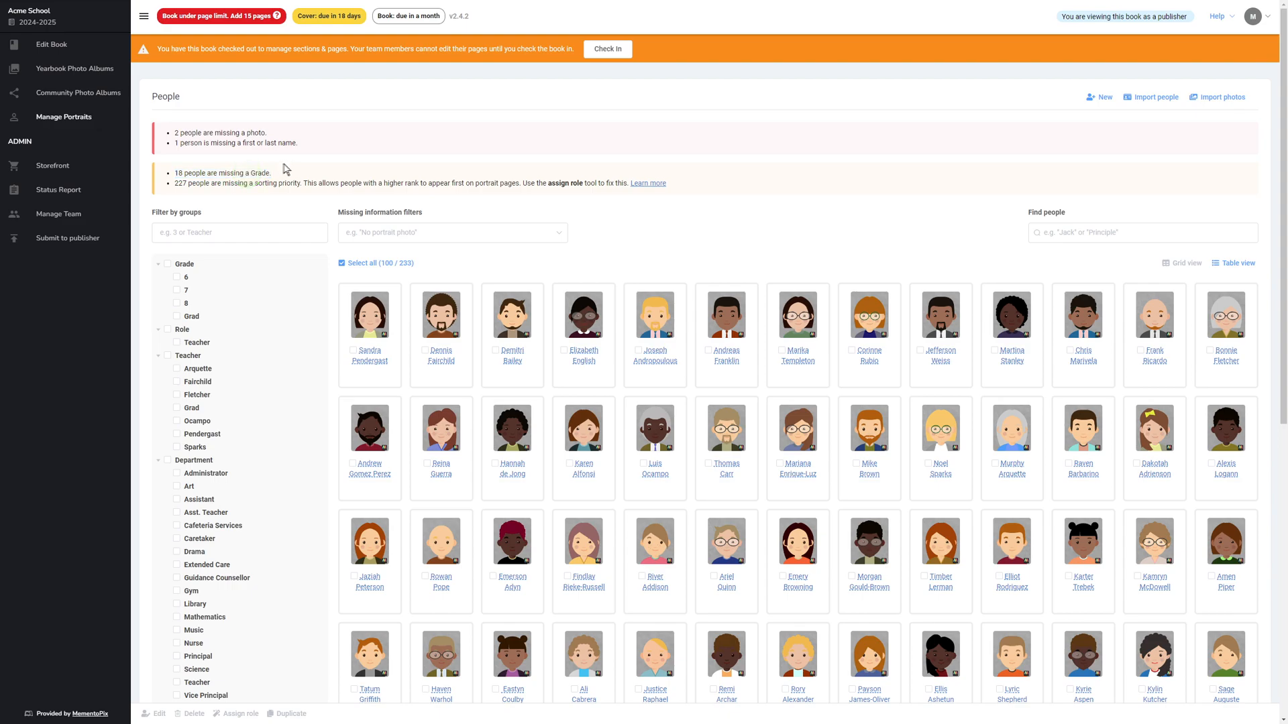
pyautogui.moveTo(287, 174)
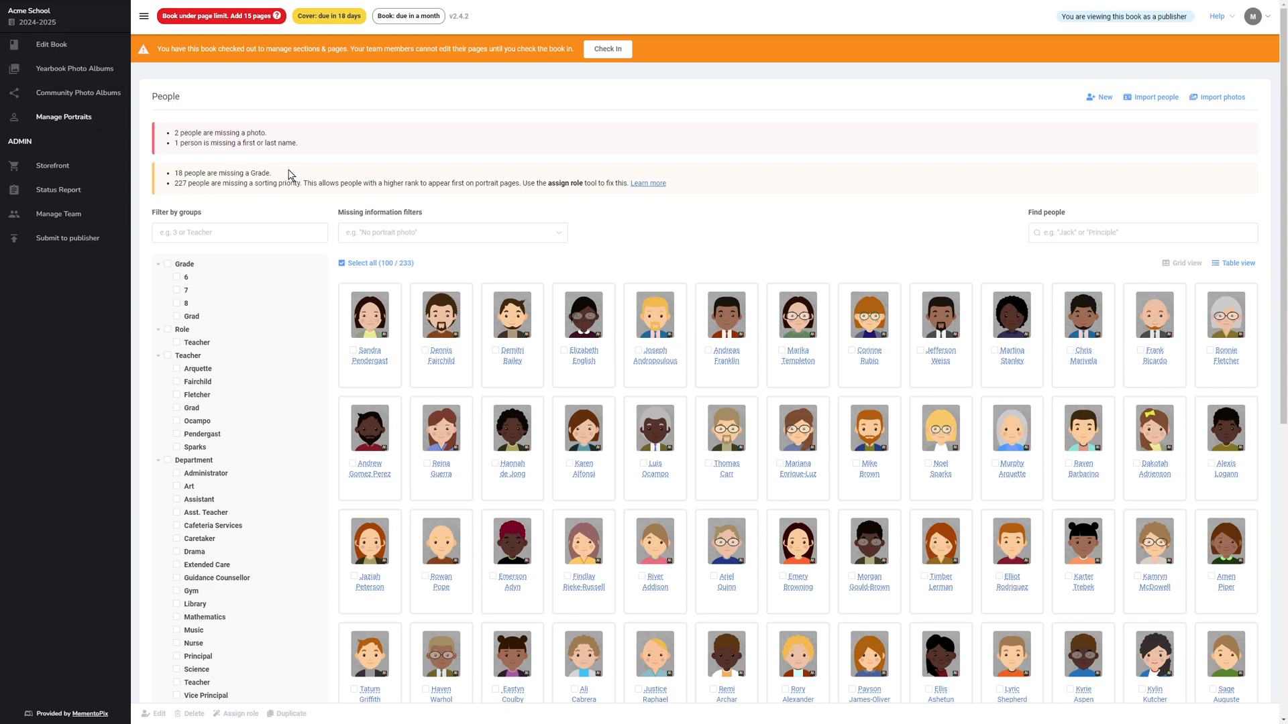
pyautogui.moveTo(660, 219)
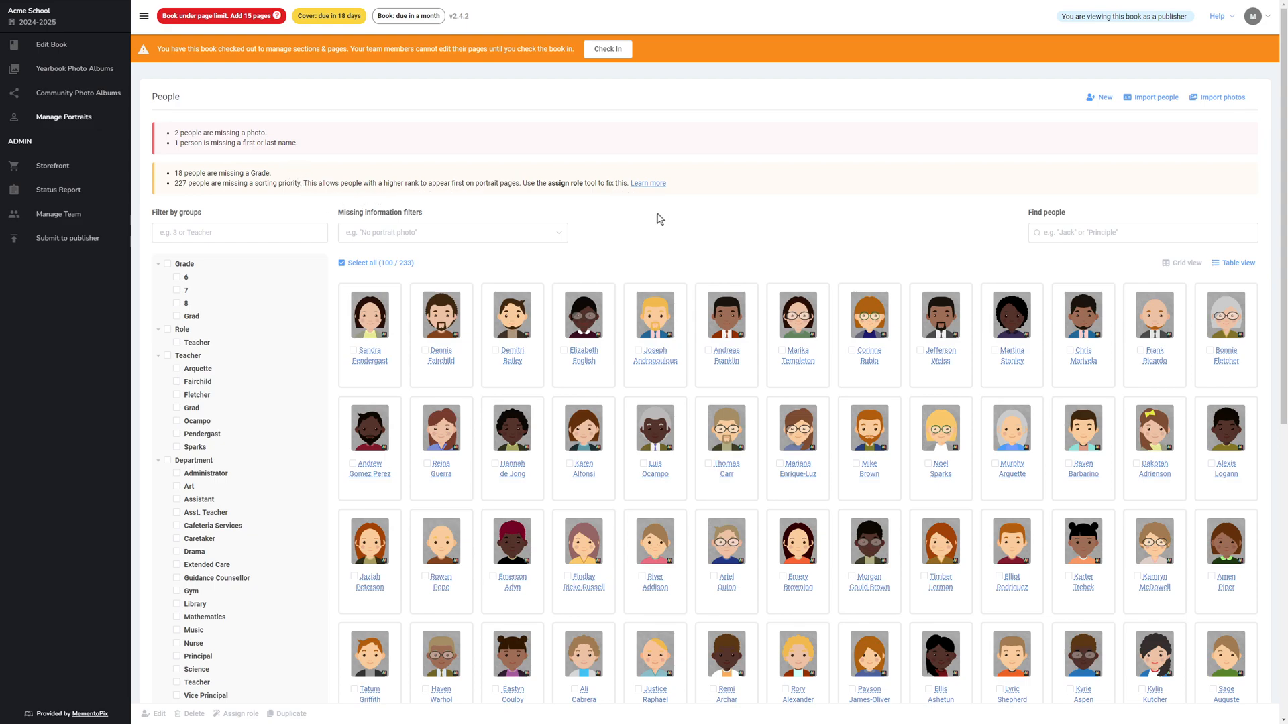
pyautogui.moveTo(969, 321)
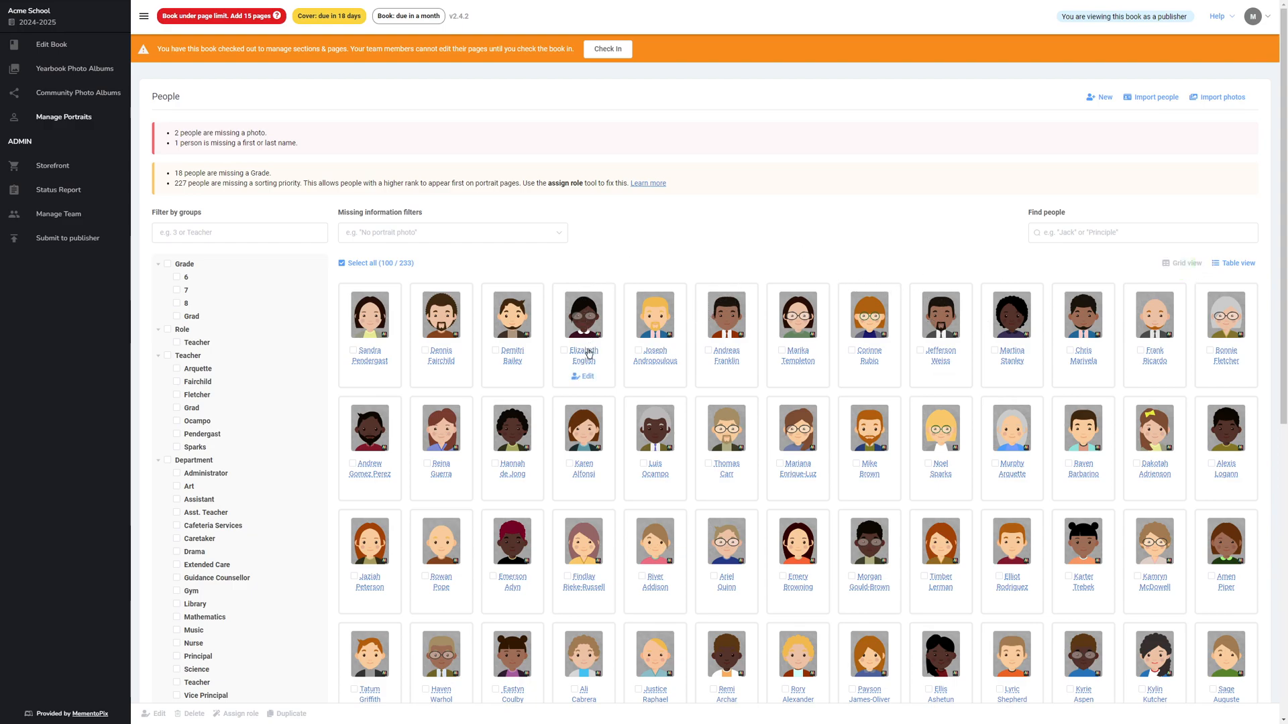
pyautogui.click(582, 350)
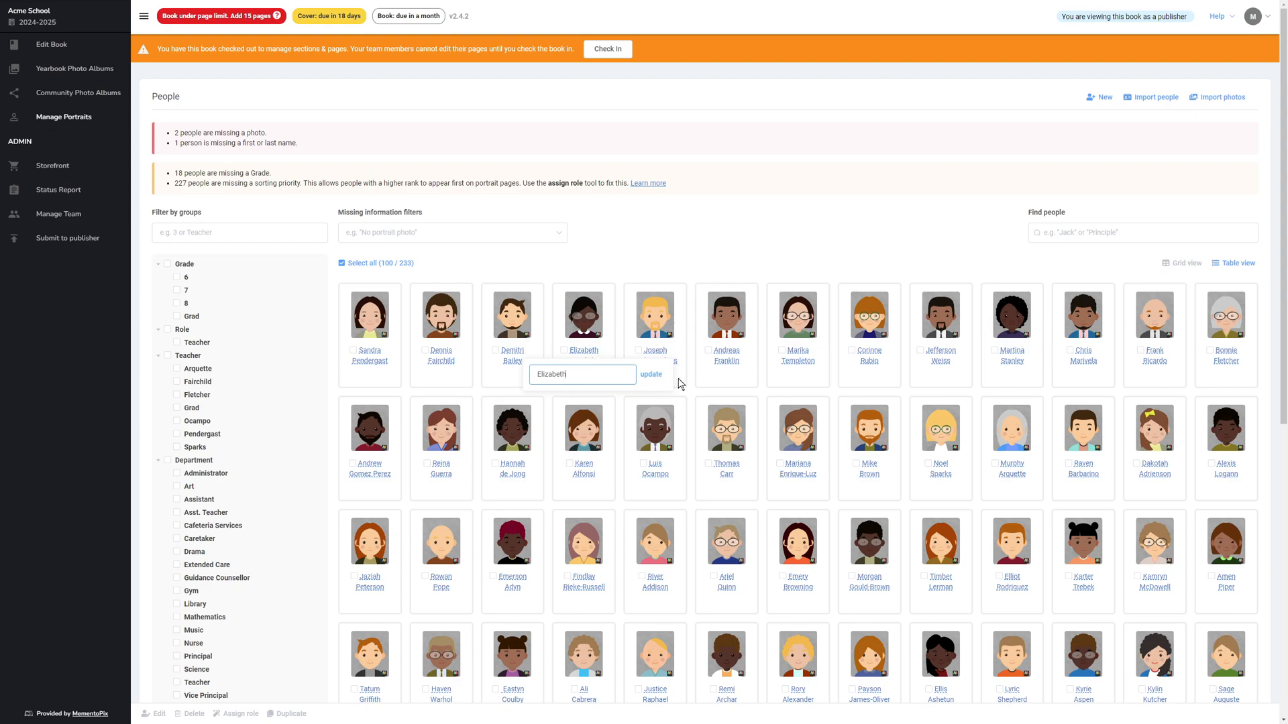
pyautogui.click(651, 375)
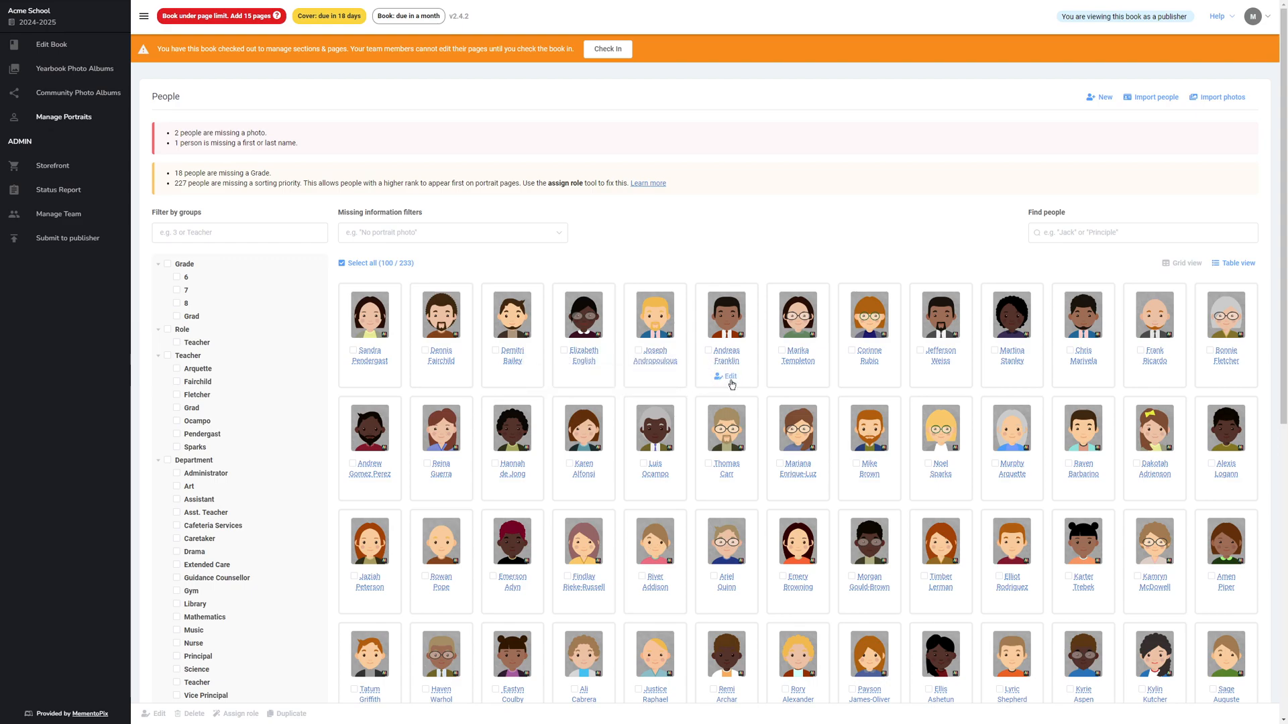
pyautogui.moveTo(873, 380)
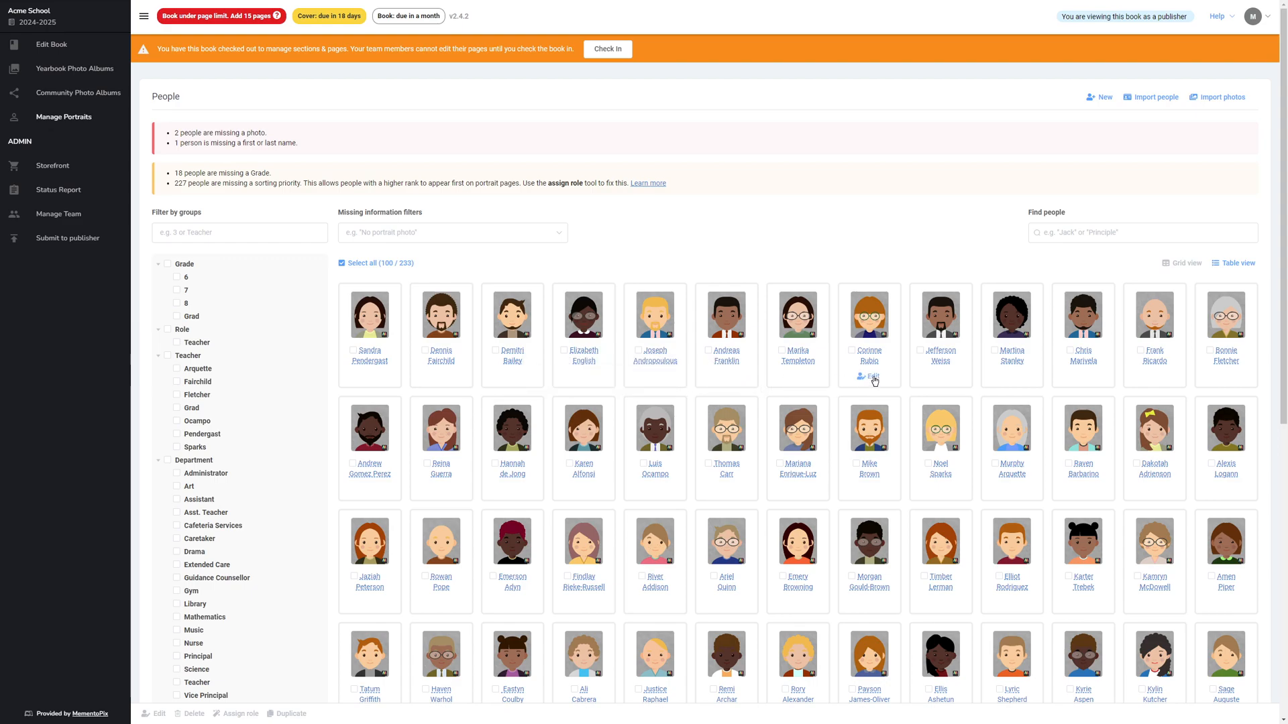
pyautogui.click(870, 376)
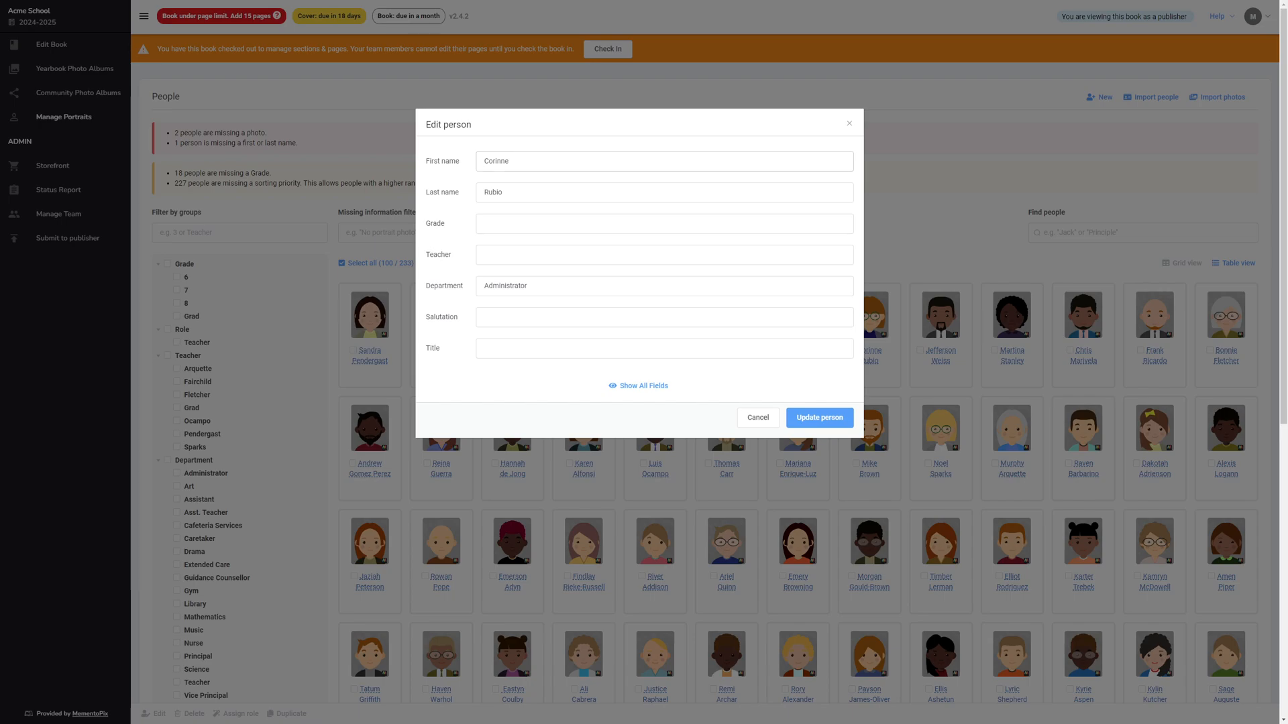
pyautogui.click(664, 160)
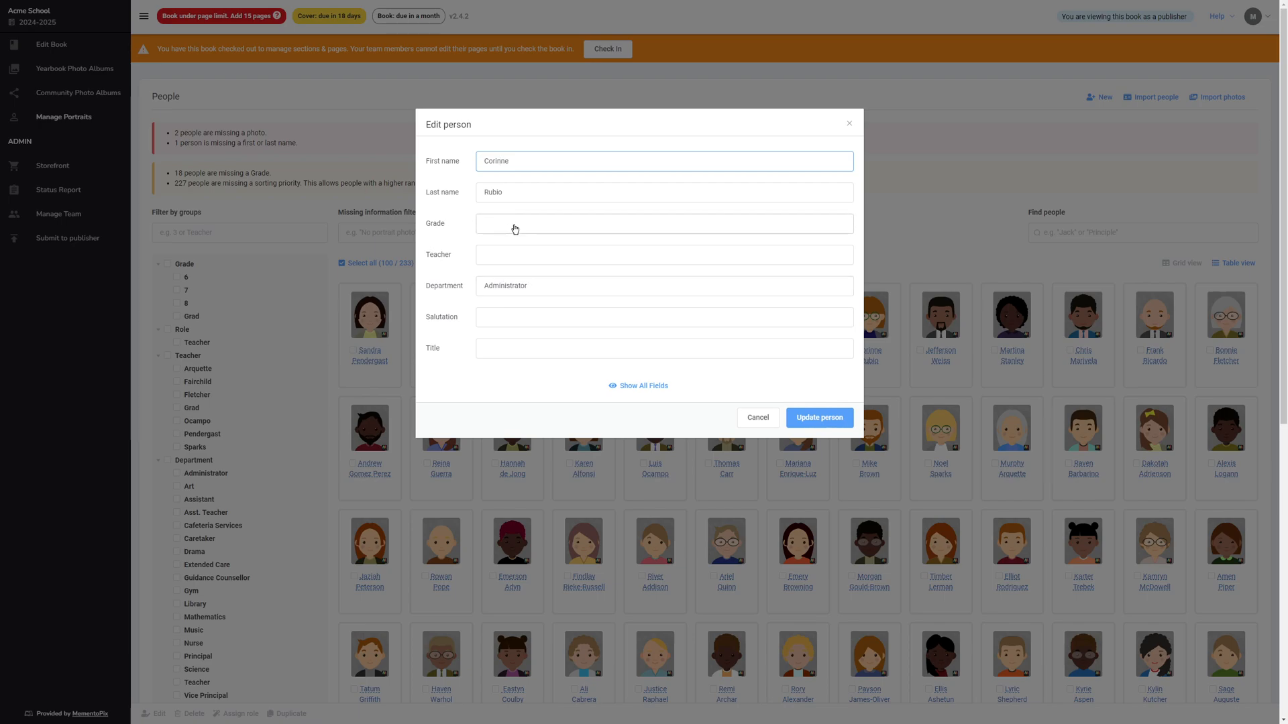
pyautogui.click(661, 224)
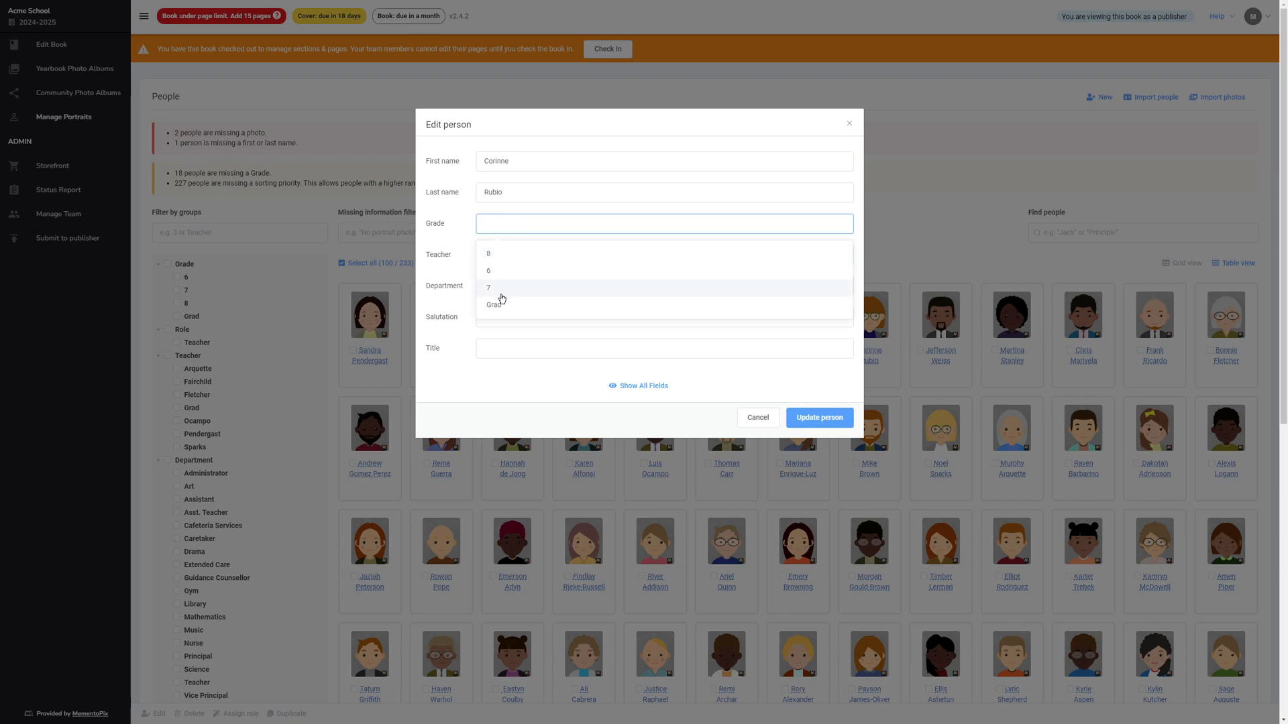
pyautogui.click(505, 285)
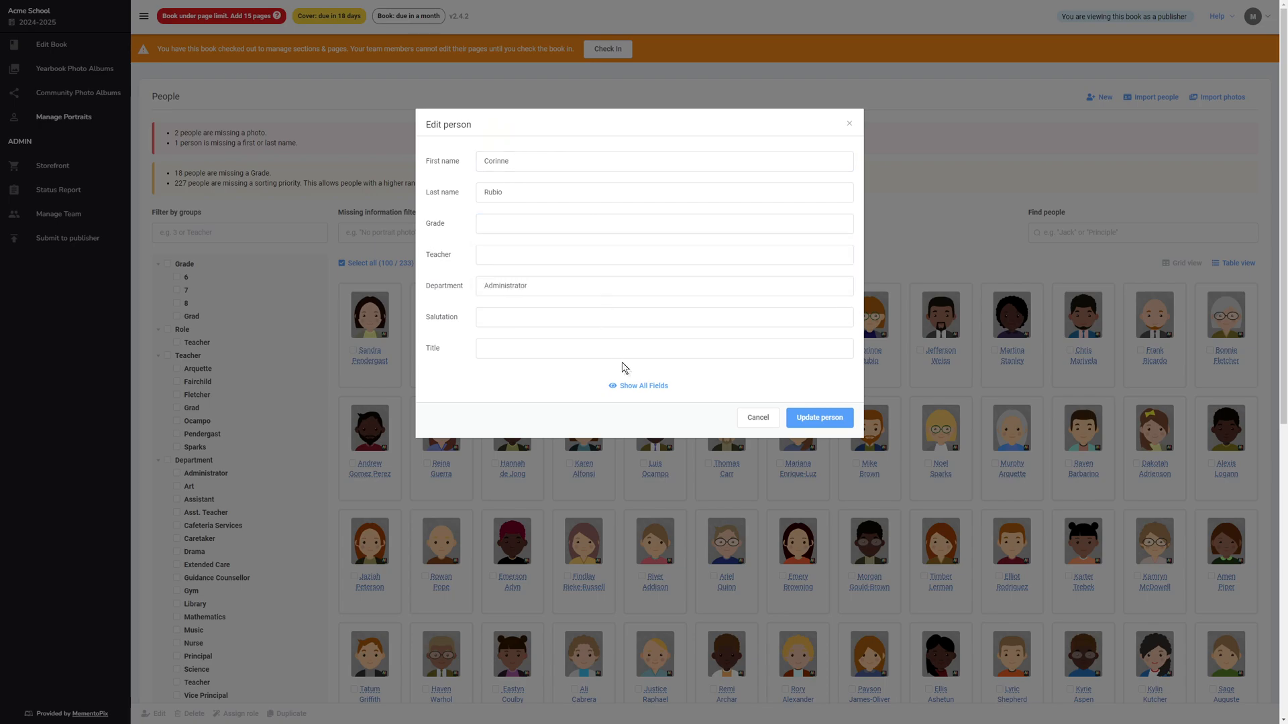
pyautogui.click(638, 385)
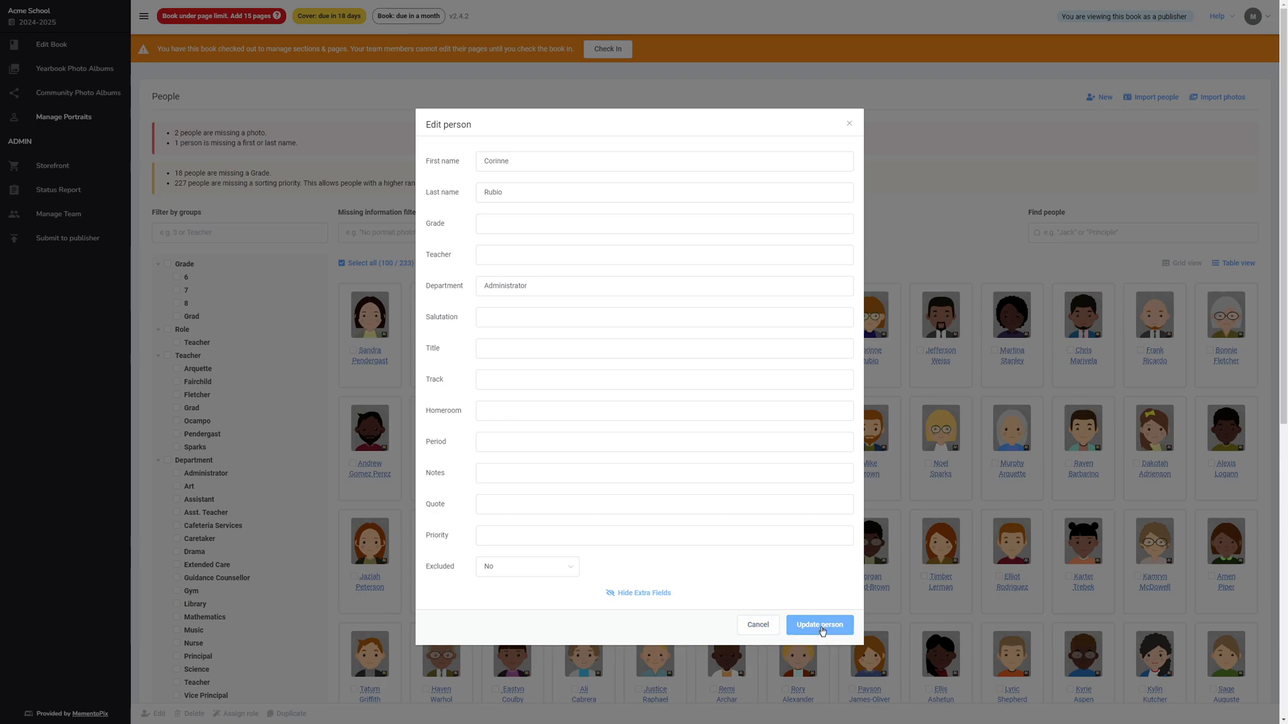
pyautogui.click(818, 625)
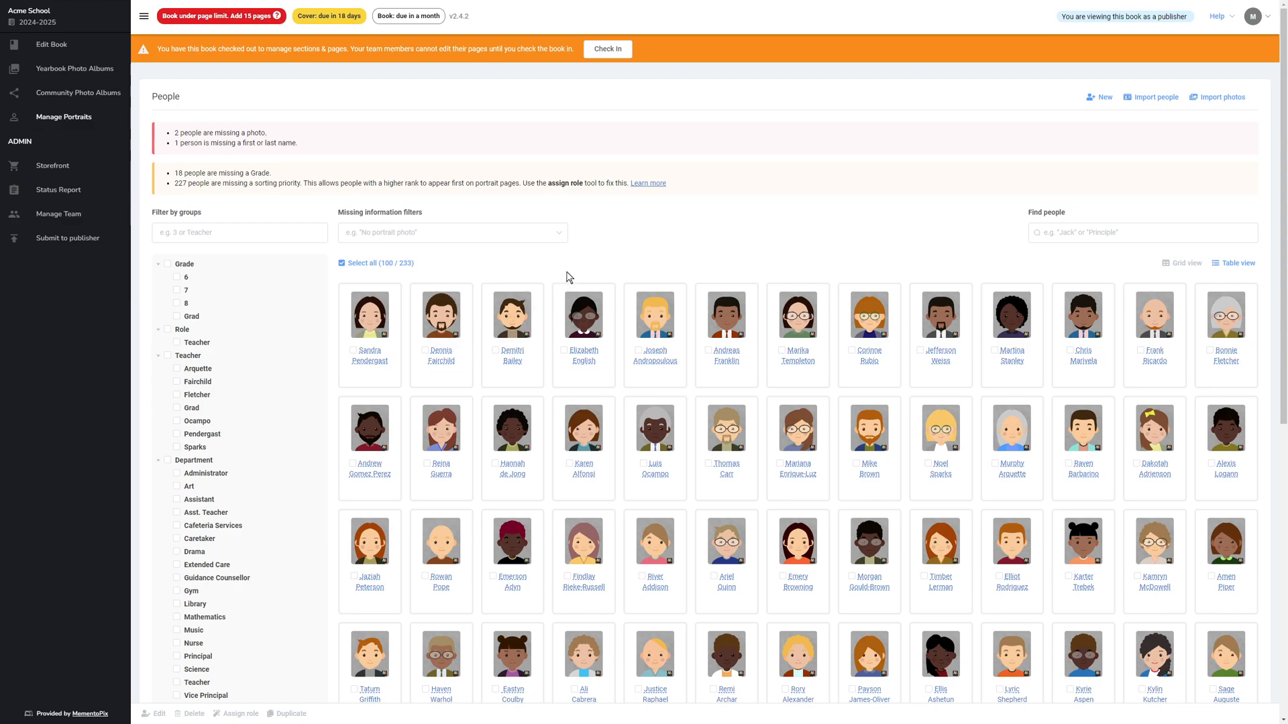
pyautogui.moveTo(583, 328)
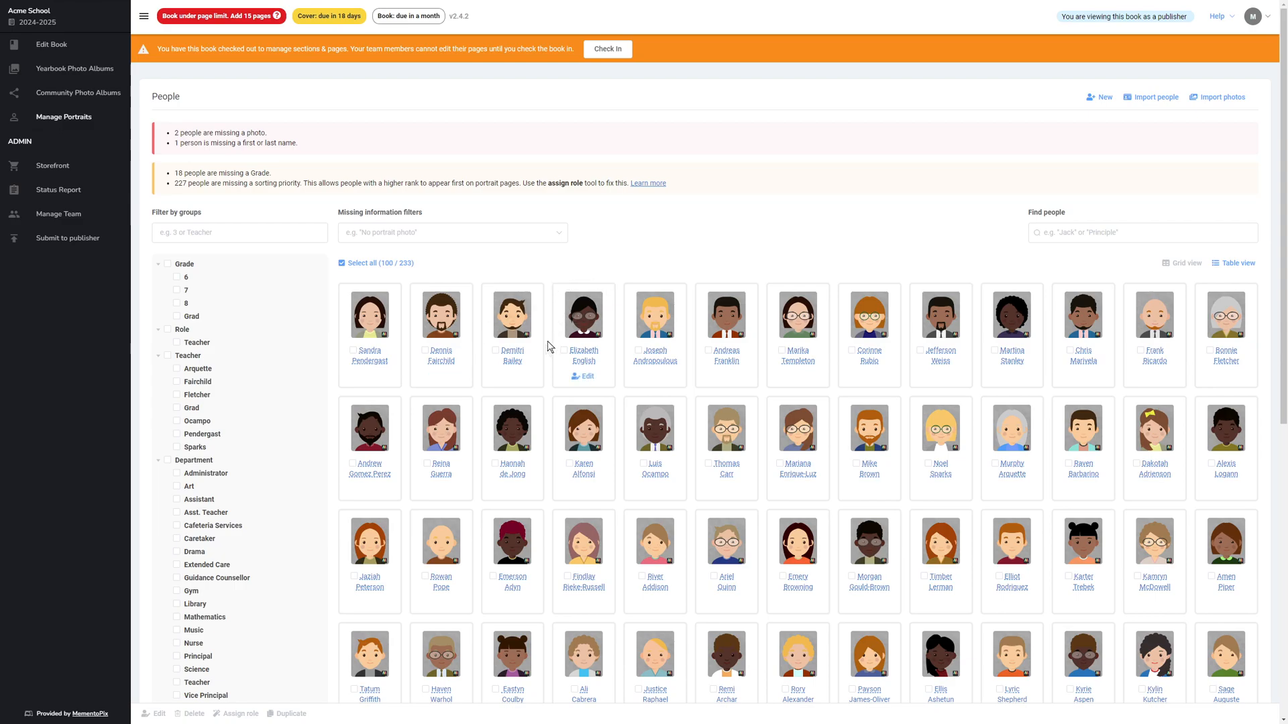
pyautogui.click(495, 350)
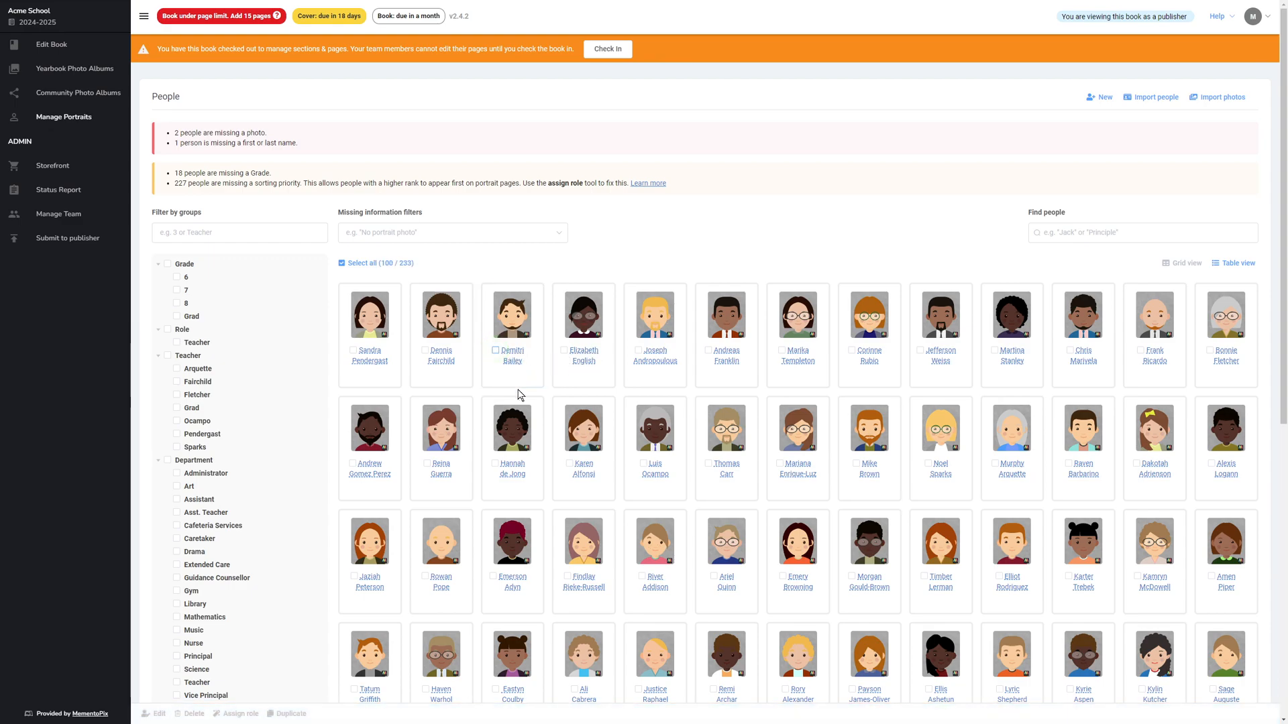
pyautogui.click(495, 350)
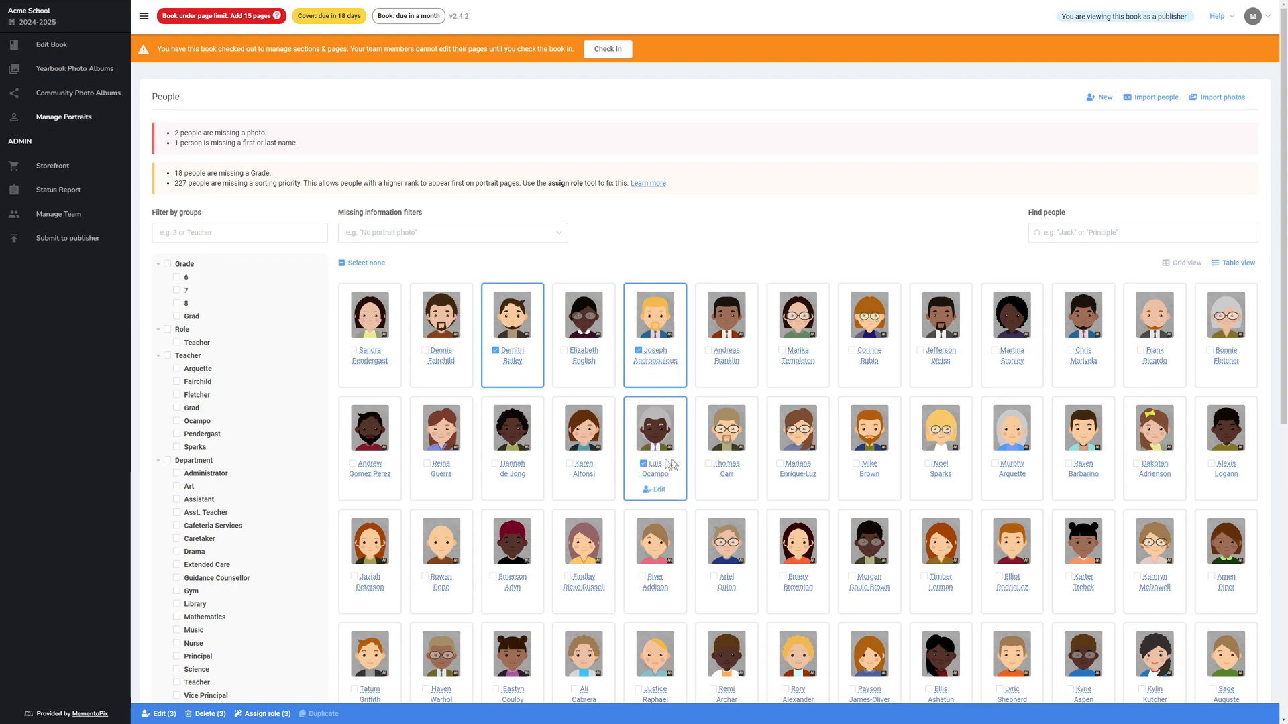
pyautogui.moveTo(550, 511)
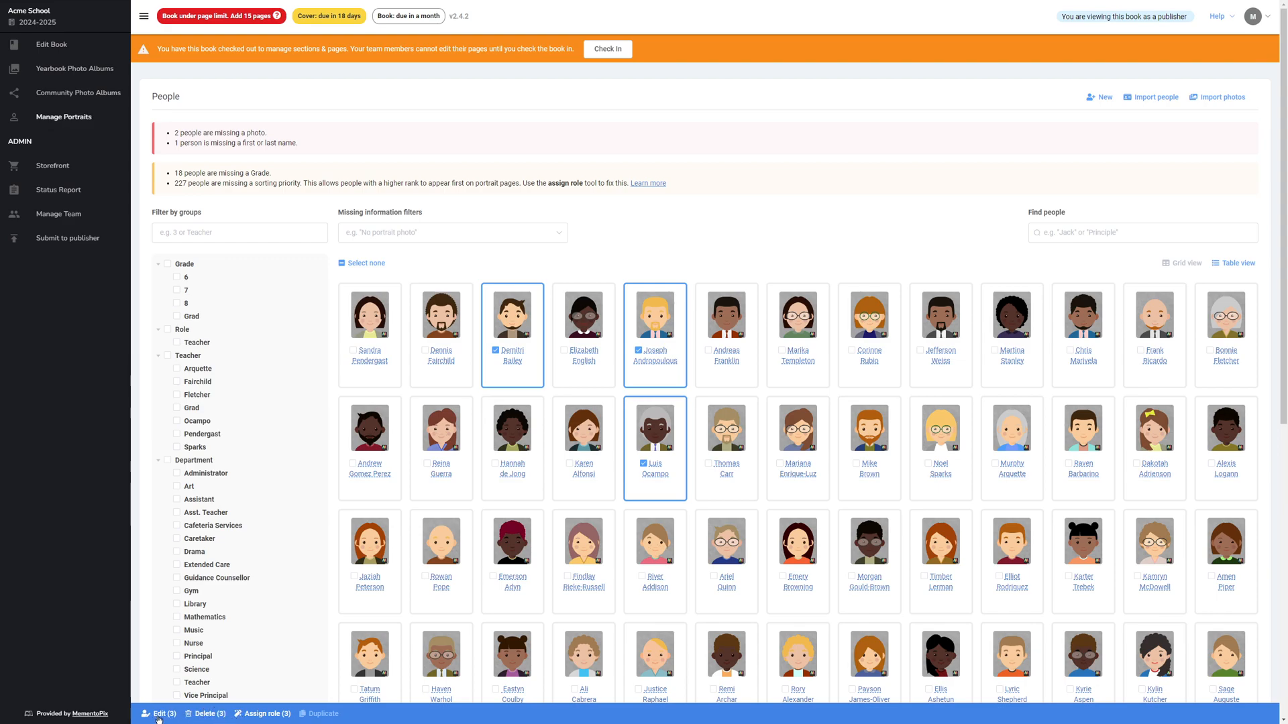
pyautogui.moveTo(263, 717)
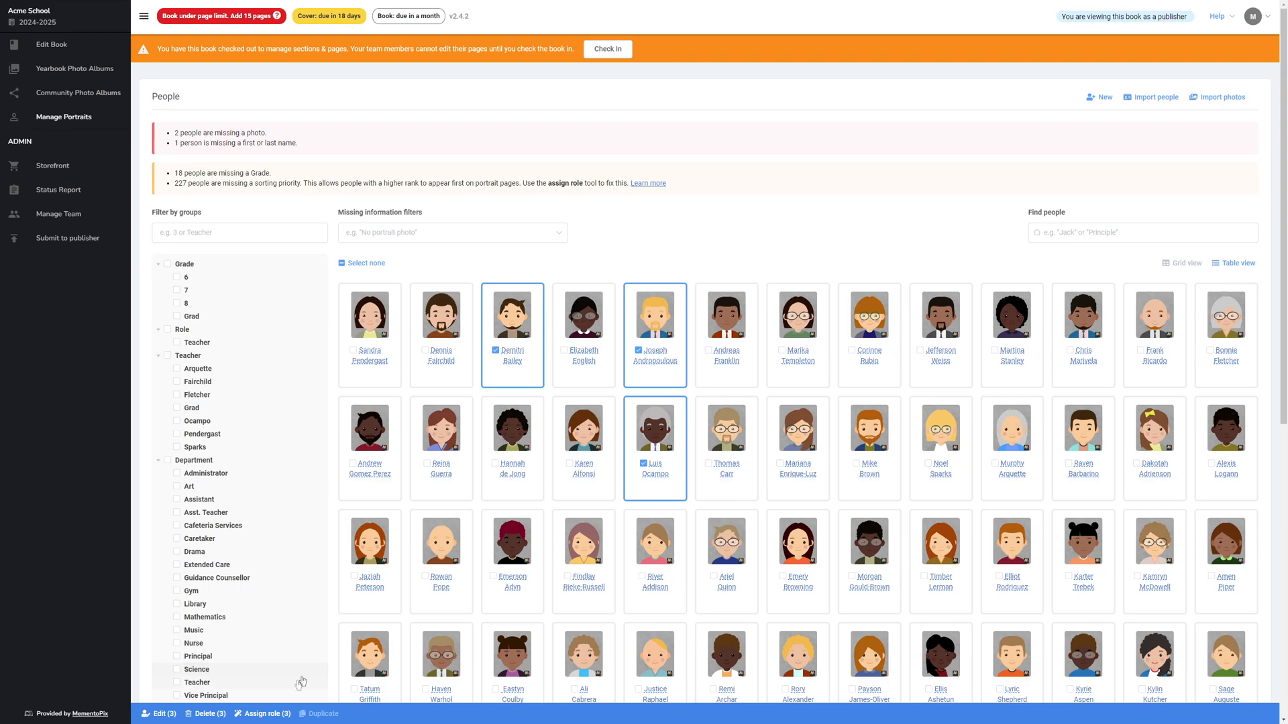
pyautogui.click(157, 712)
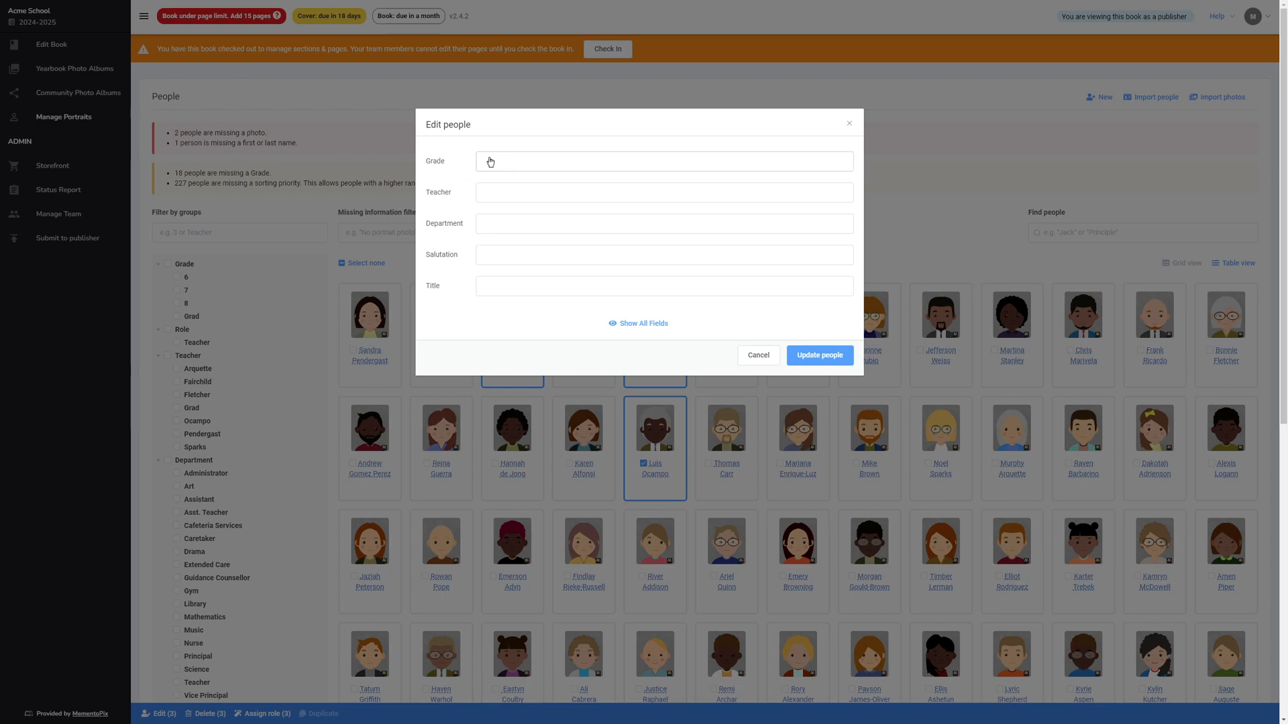
# Cancel editing and deleting the three selected people, then start assigning them a role
pyautogui.click(664, 161)
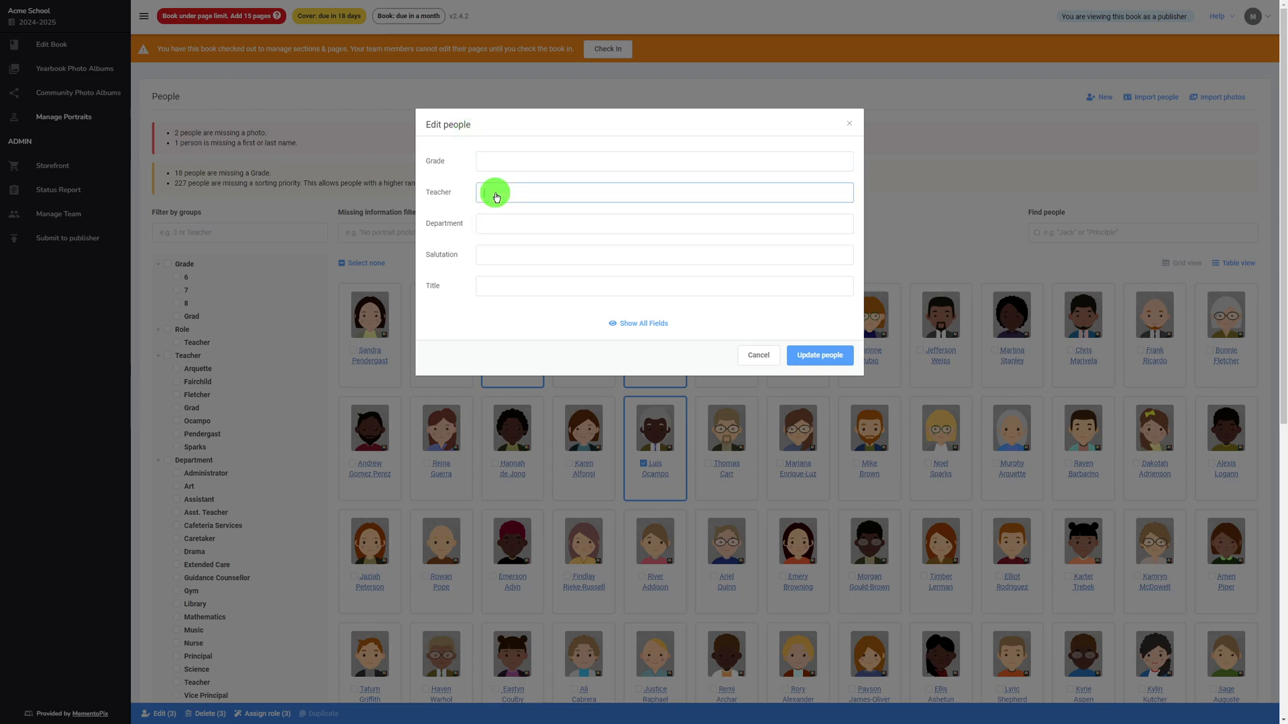
pyautogui.click(664, 192)
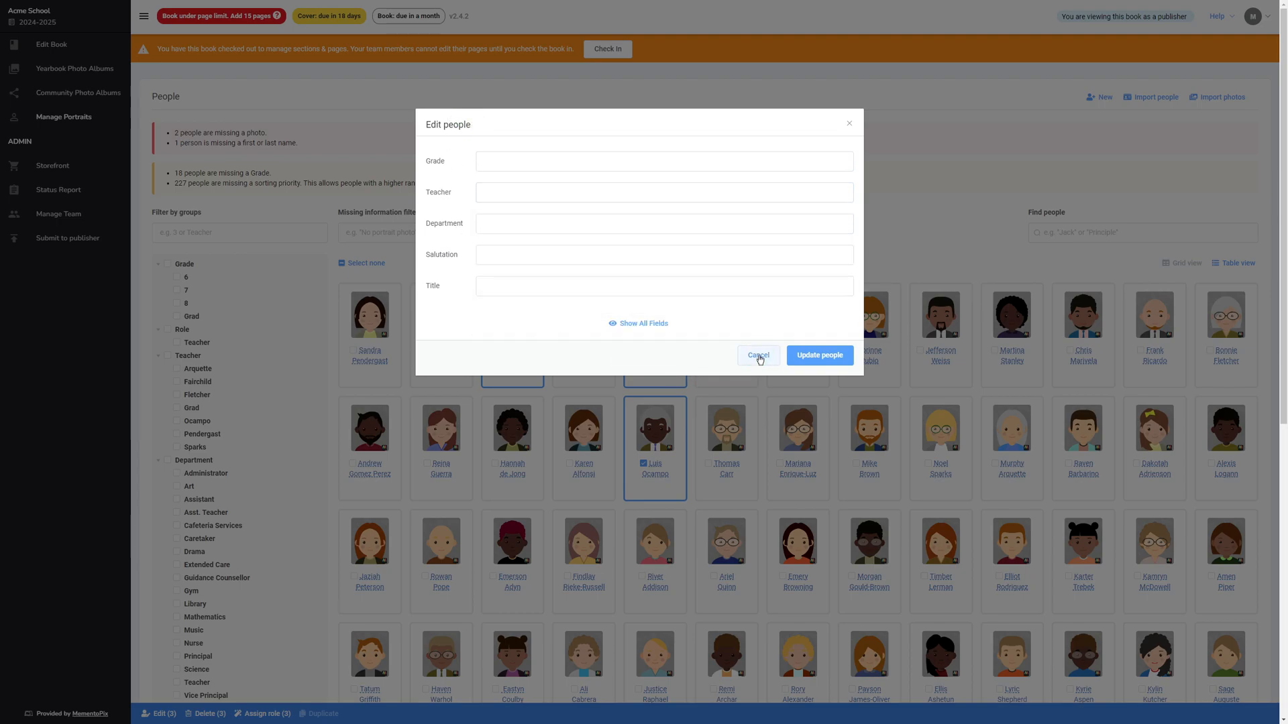
pyautogui.click(206, 714)
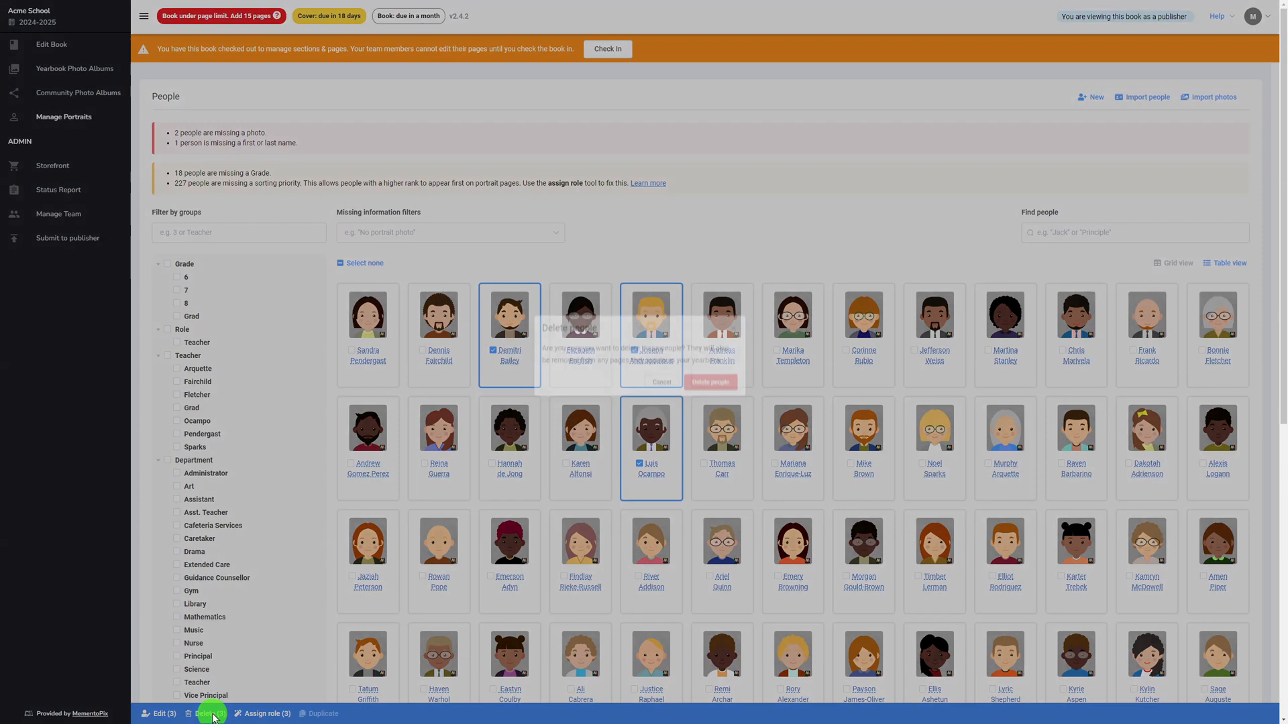
pyautogui.click(205, 712)
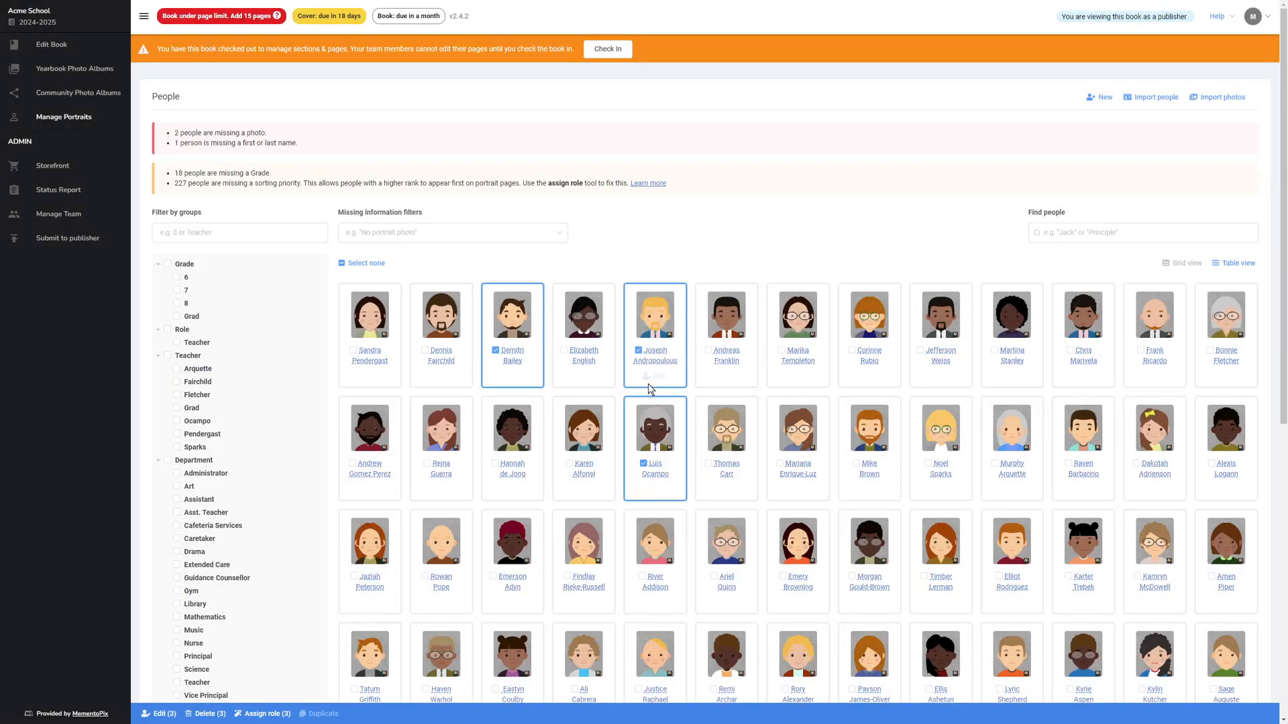
pyautogui.moveTo(402, 675)
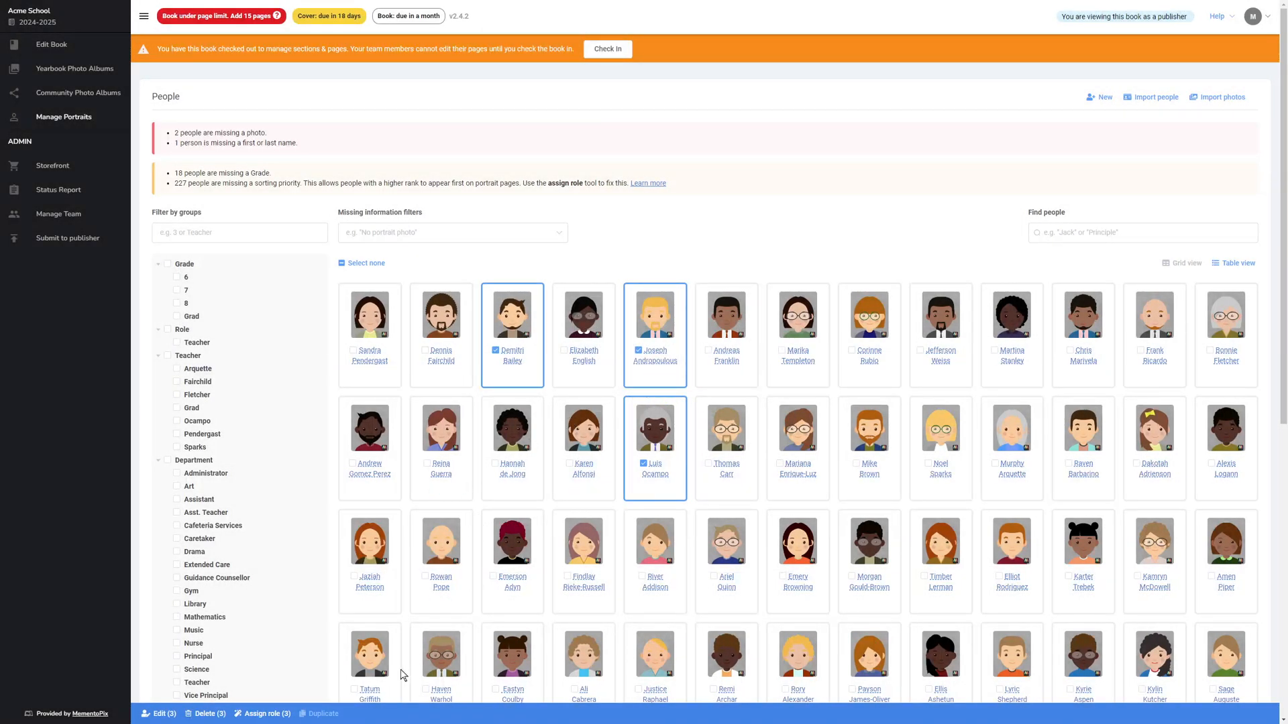
pyautogui.click(263, 713)
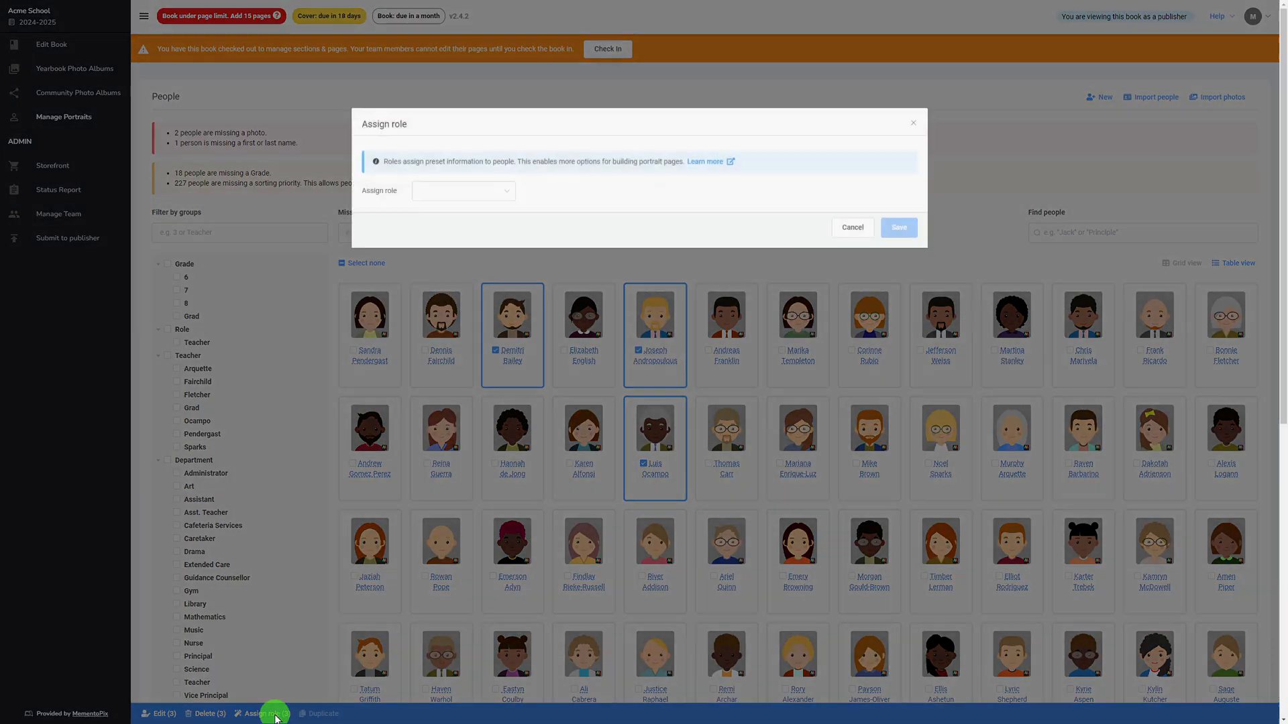
# Look through the available roles and cancel role assignment without choosing one
pyautogui.click(463, 190)
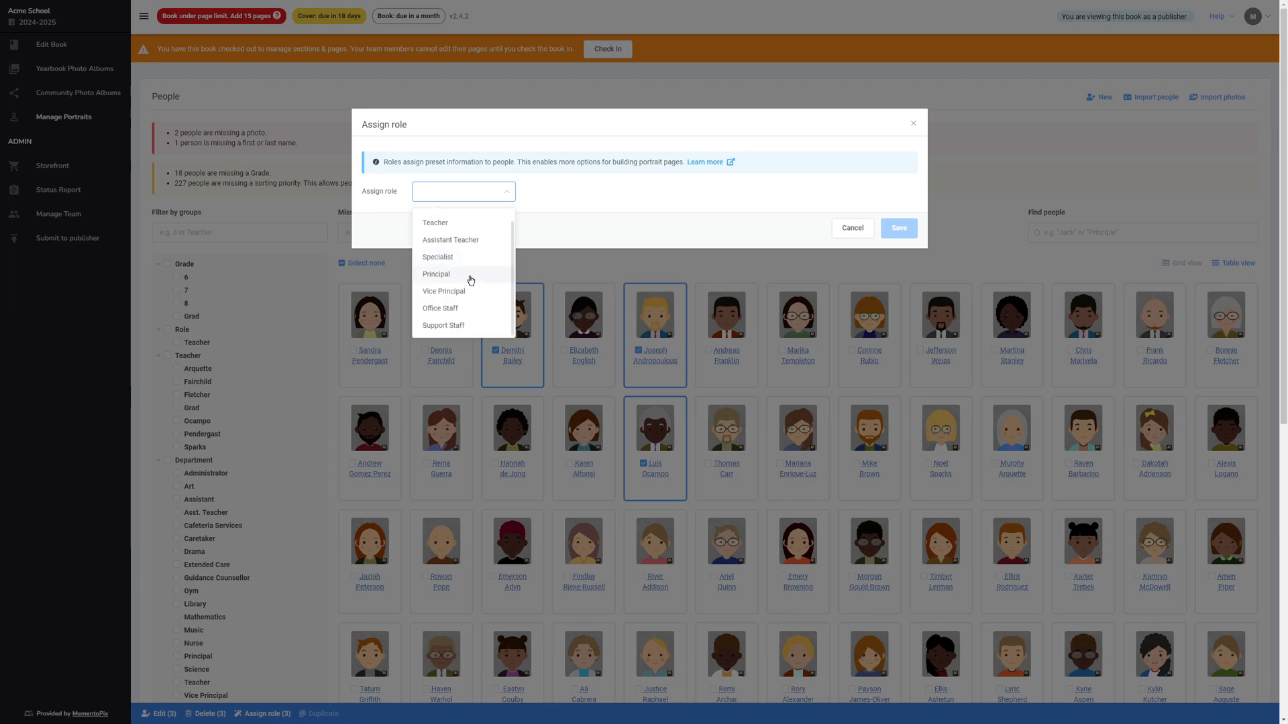
pyautogui.moveTo(562, 210)
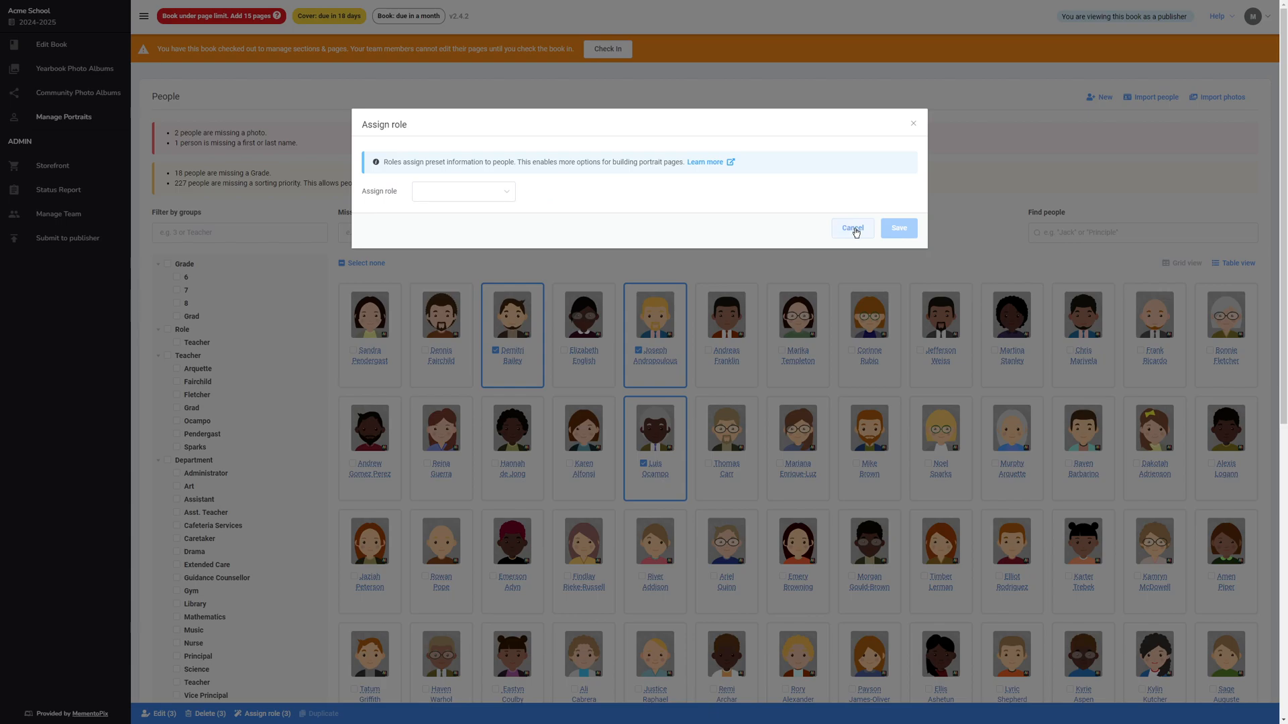
pyautogui.click(852, 228)
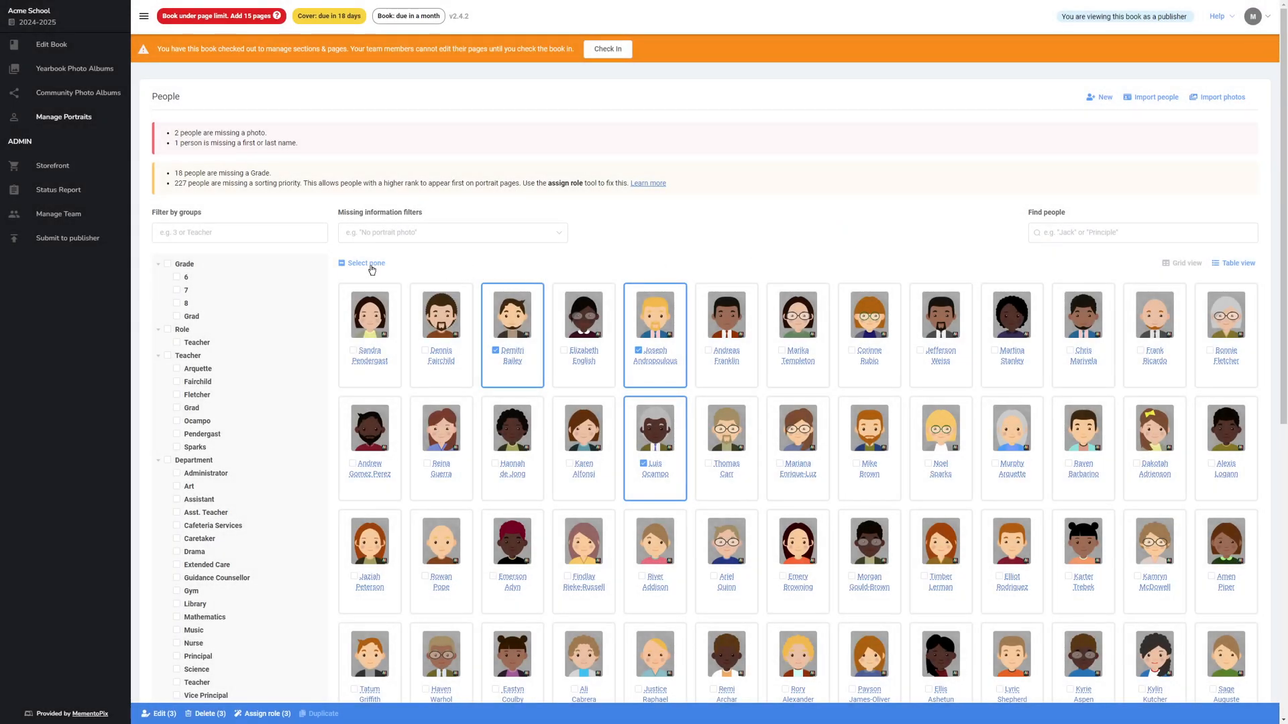
# Show all 233 people on one page, select all of them, then clear the selection
pyautogui.click(342, 263)
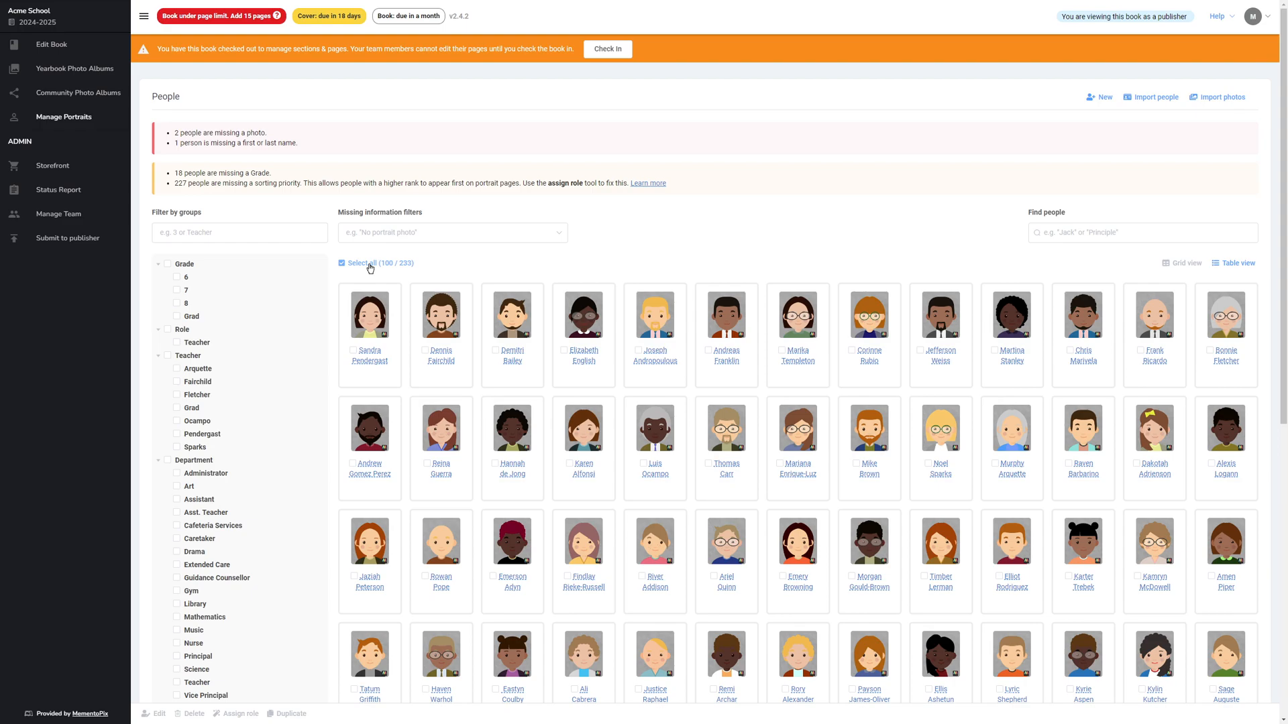
pyautogui.click(342, 262)
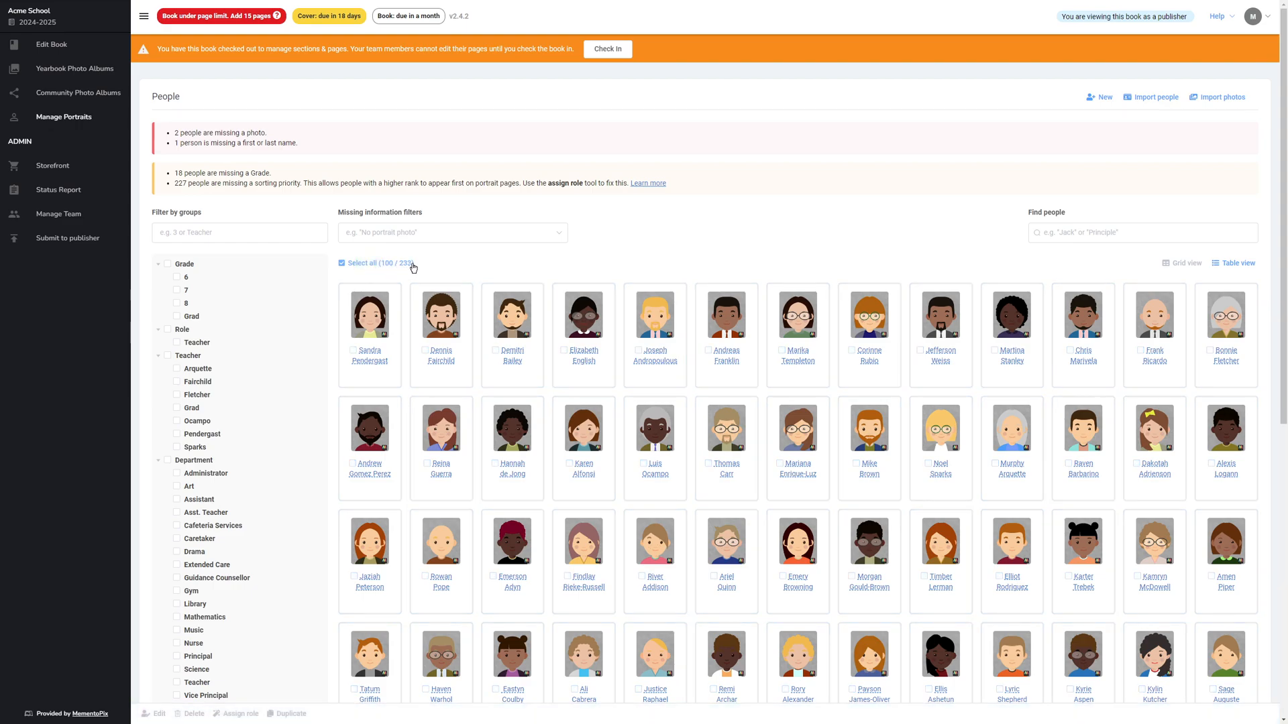
pyautogui.moveTo(726, 328)
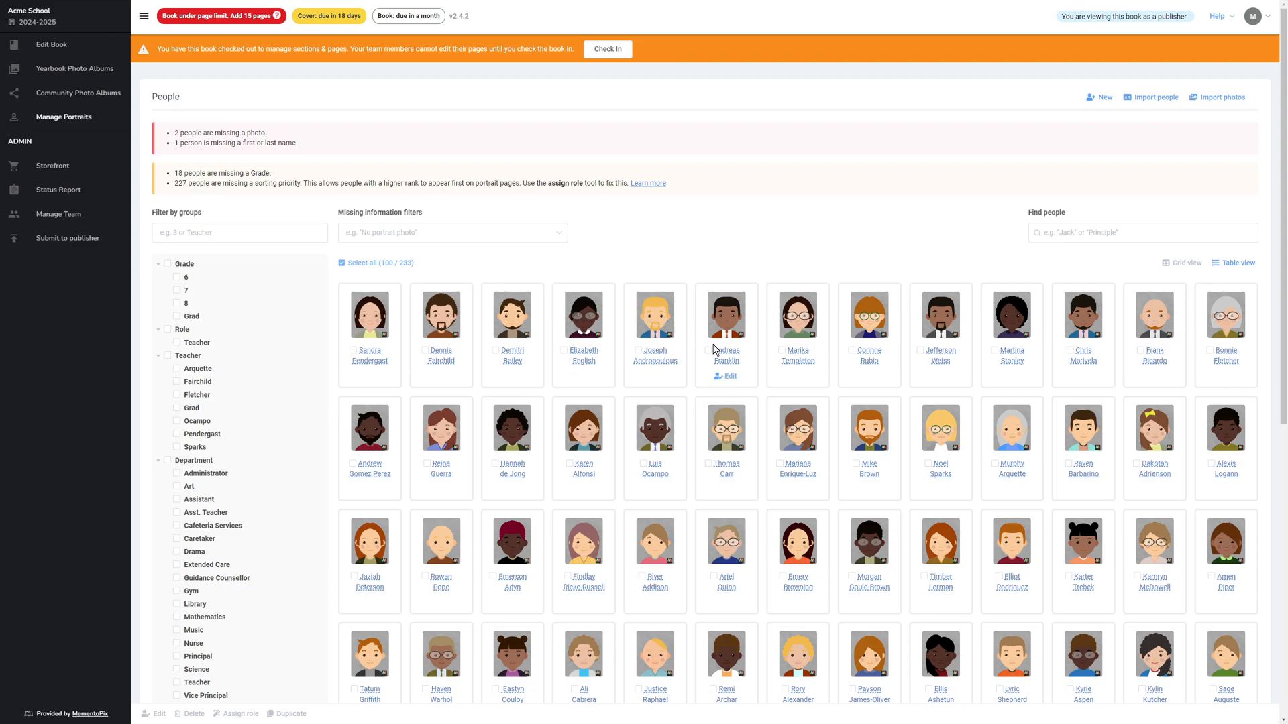
pyautogui.scroll(-3)
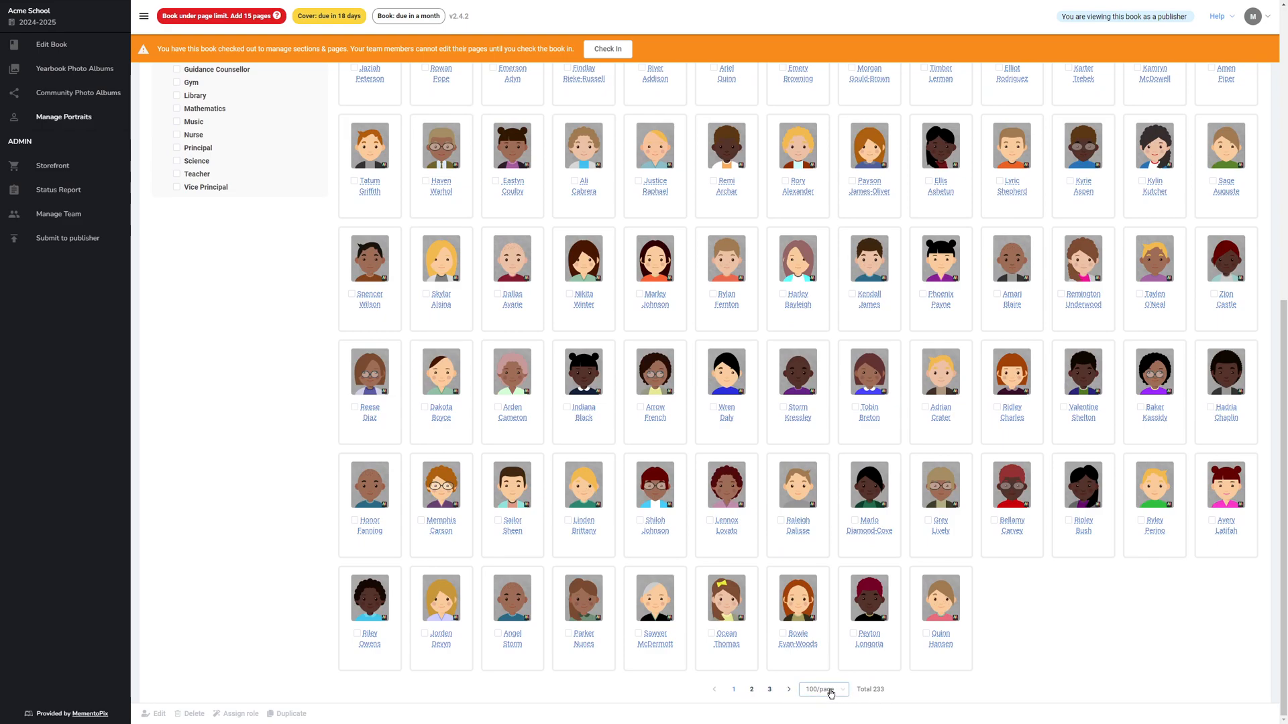
pyautogui.click(822, 689)
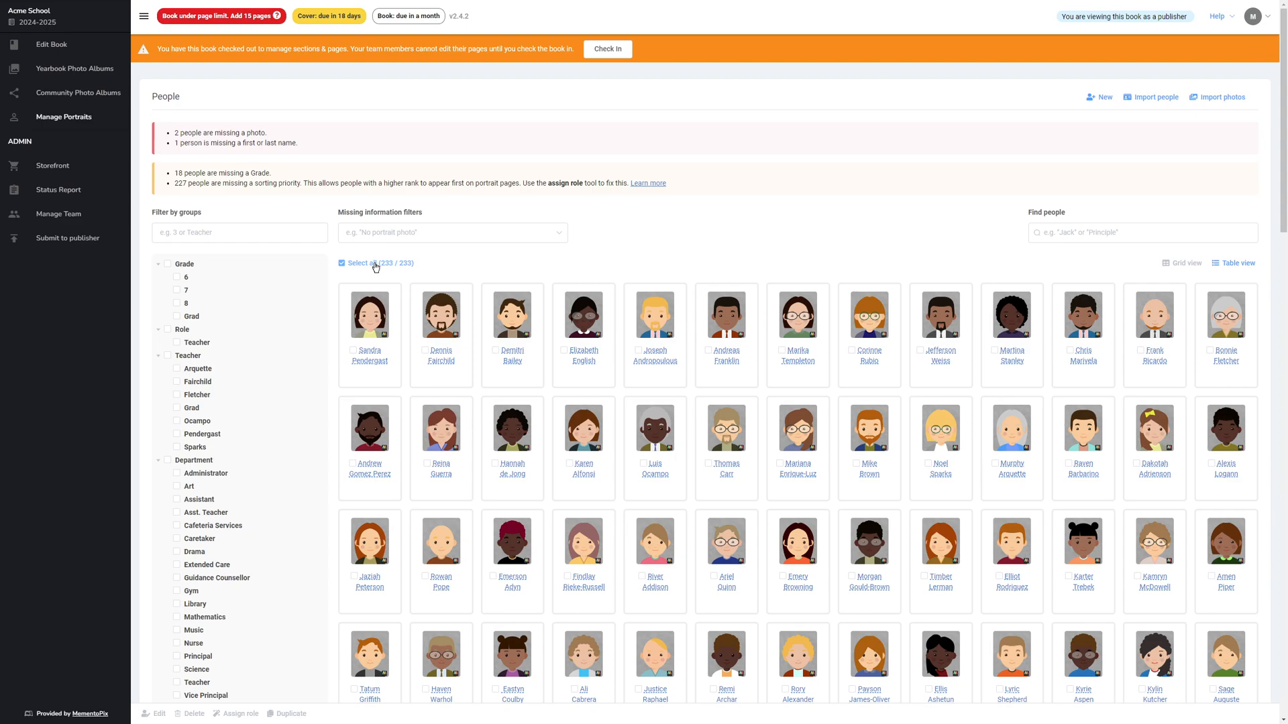
pyautogui.click(342, 263)
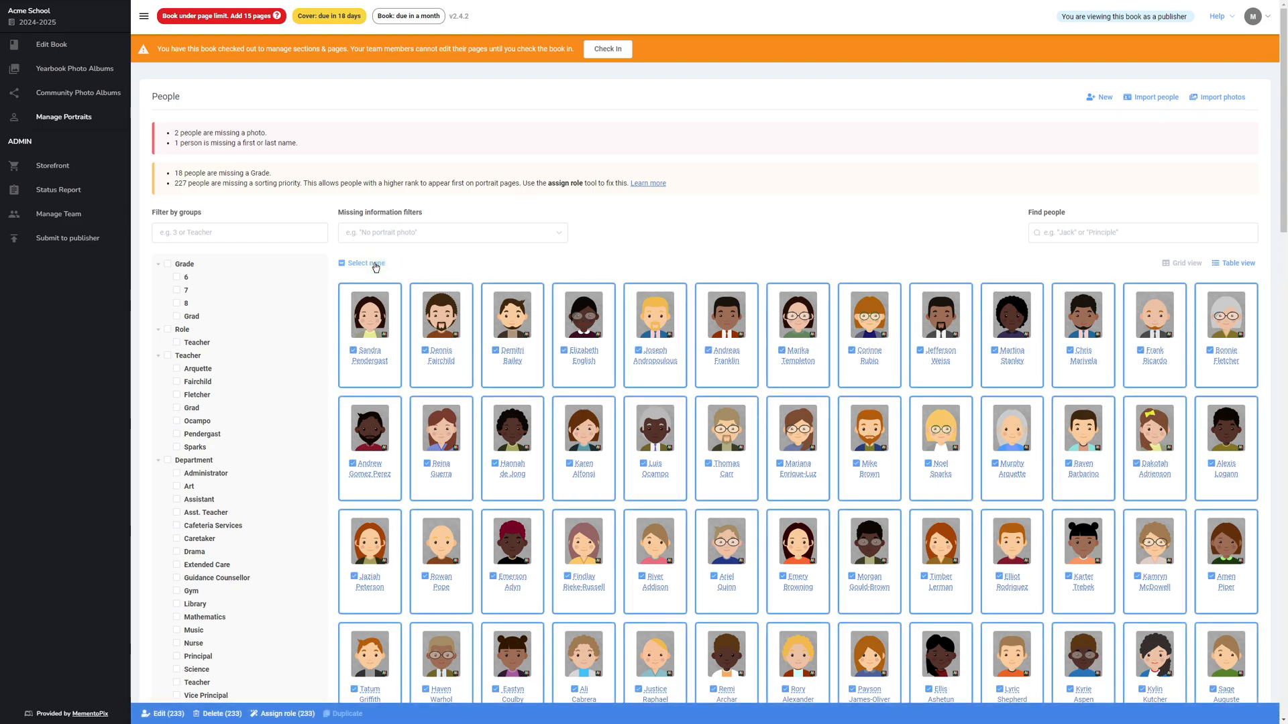
pyautogui.click(342, 262)
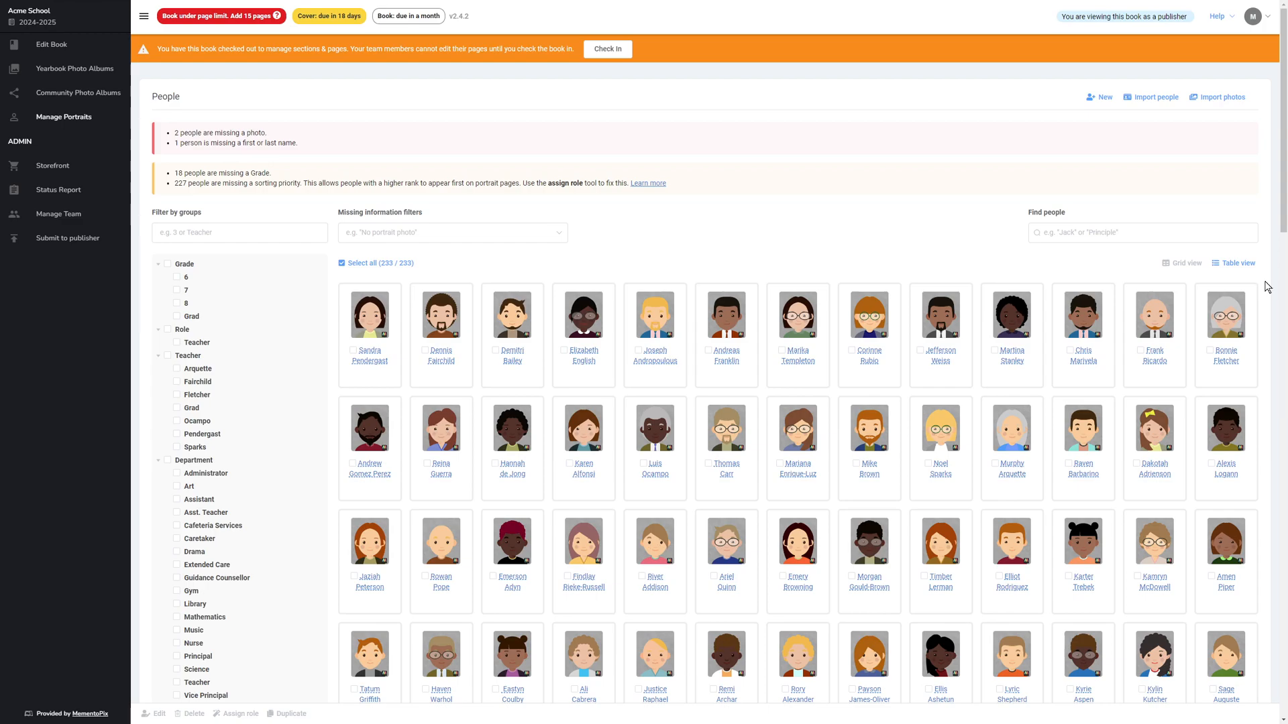
pyautogui.click(1165, 263)
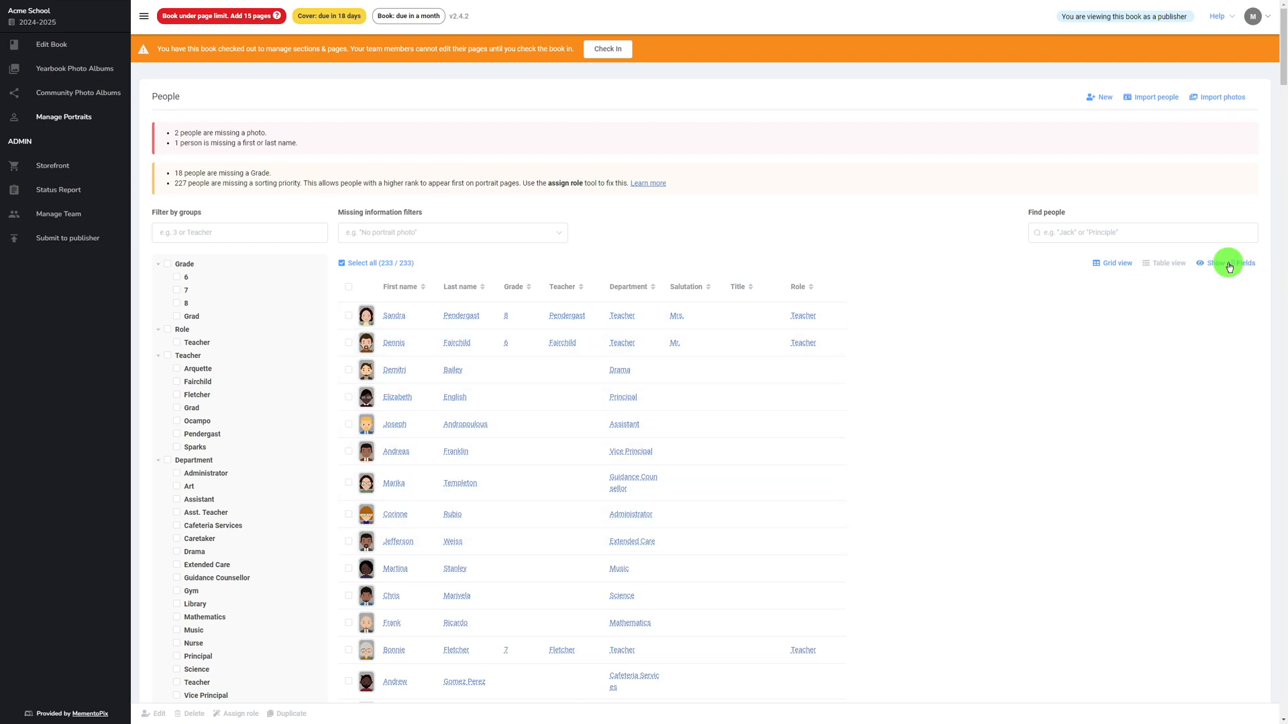
pyautogui.click(1225, 263)
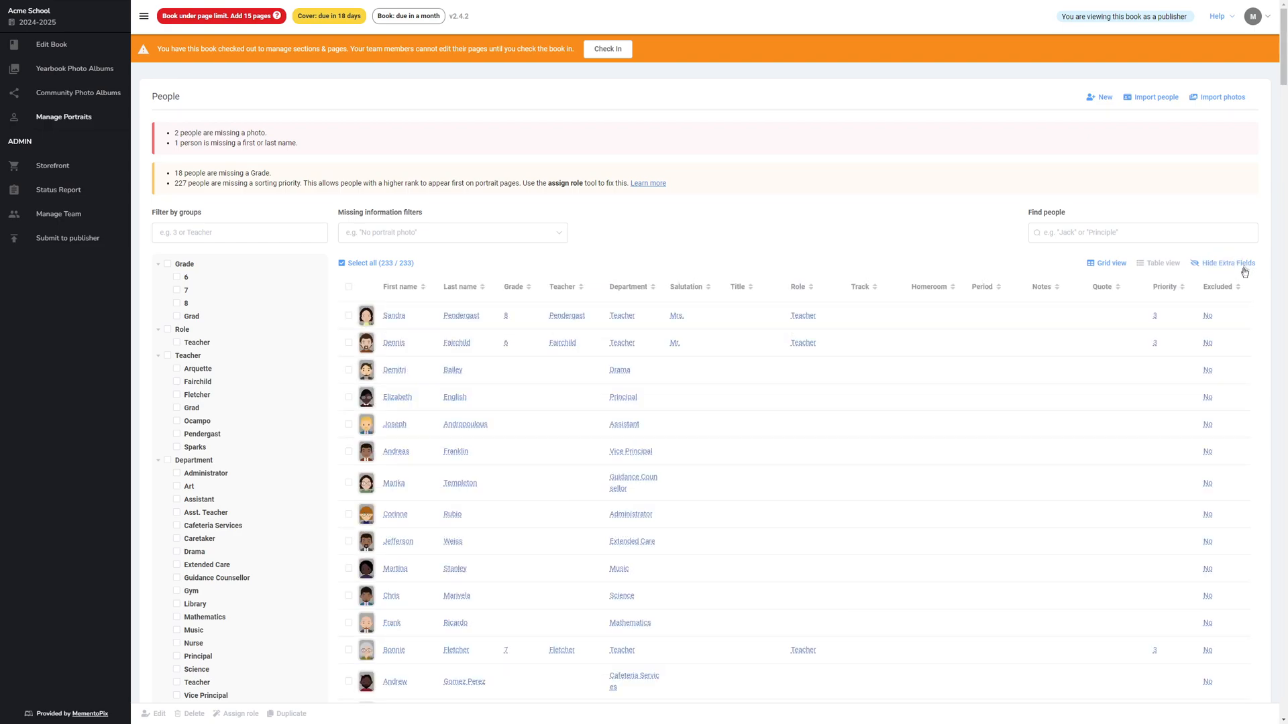
pyautogui.moveTo(853, 295)
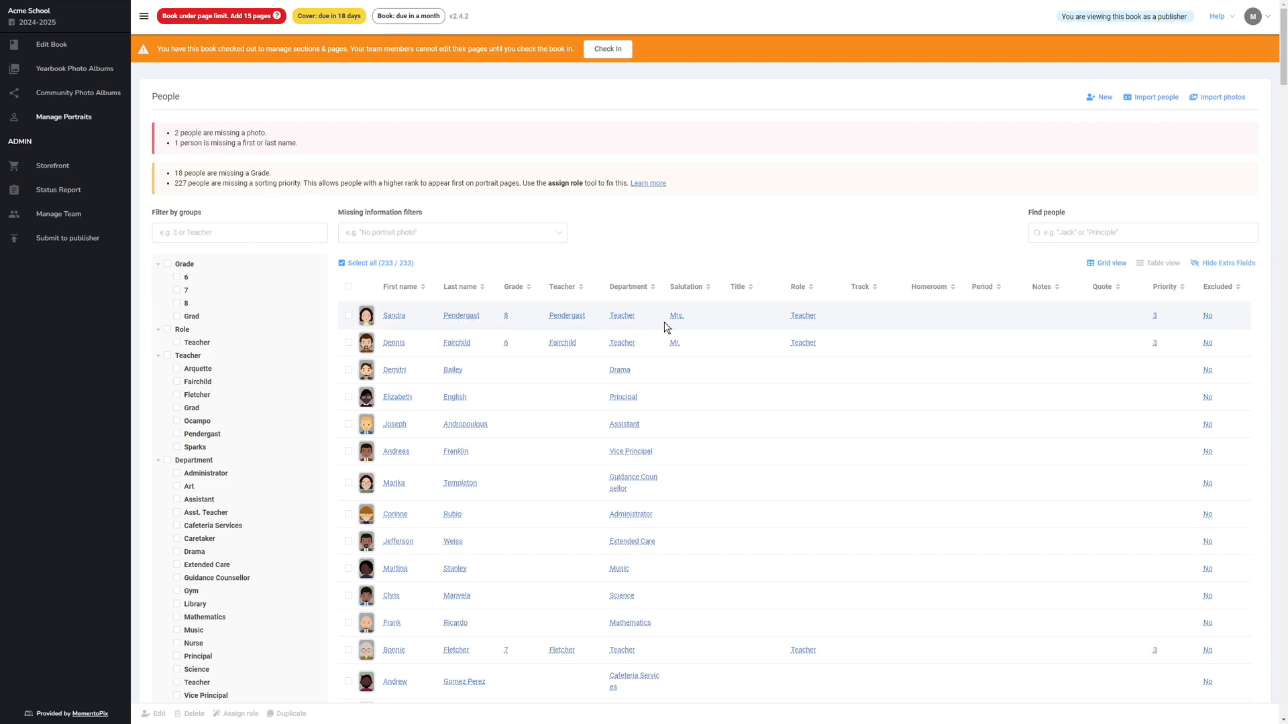
pyautogui.moveTo(742, 319)
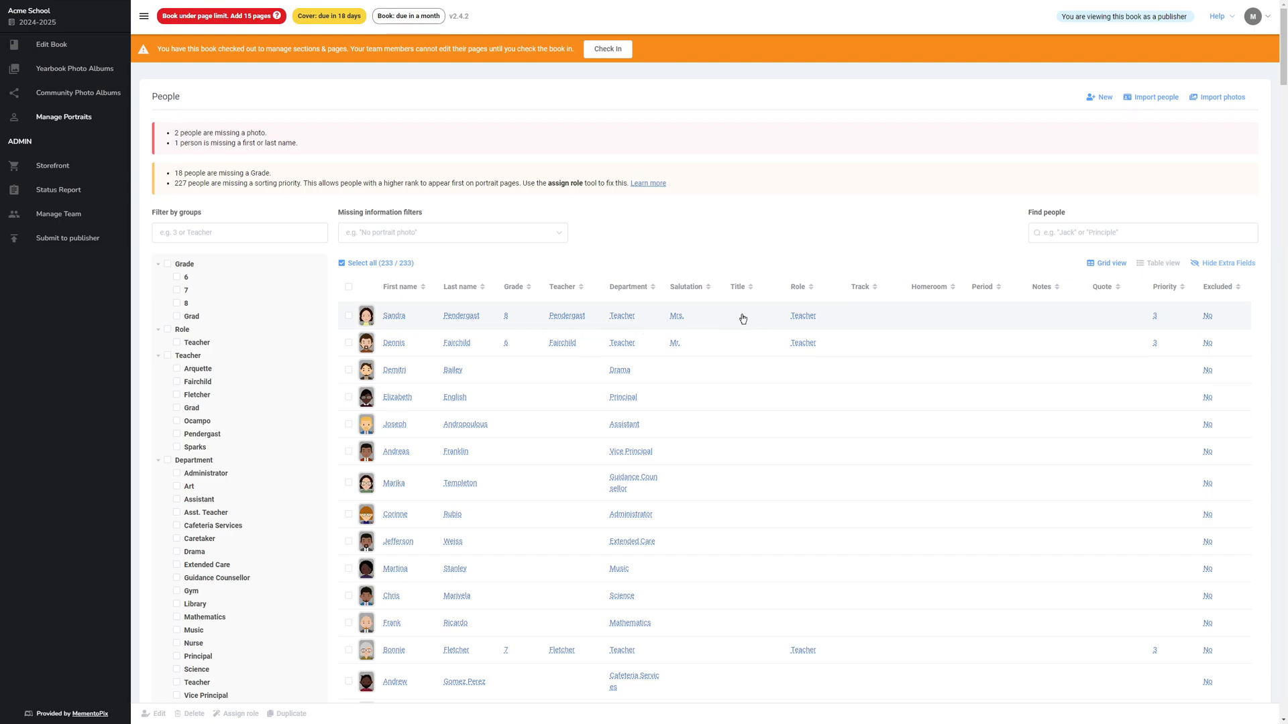
pyautogui.moveTo(743, 349)
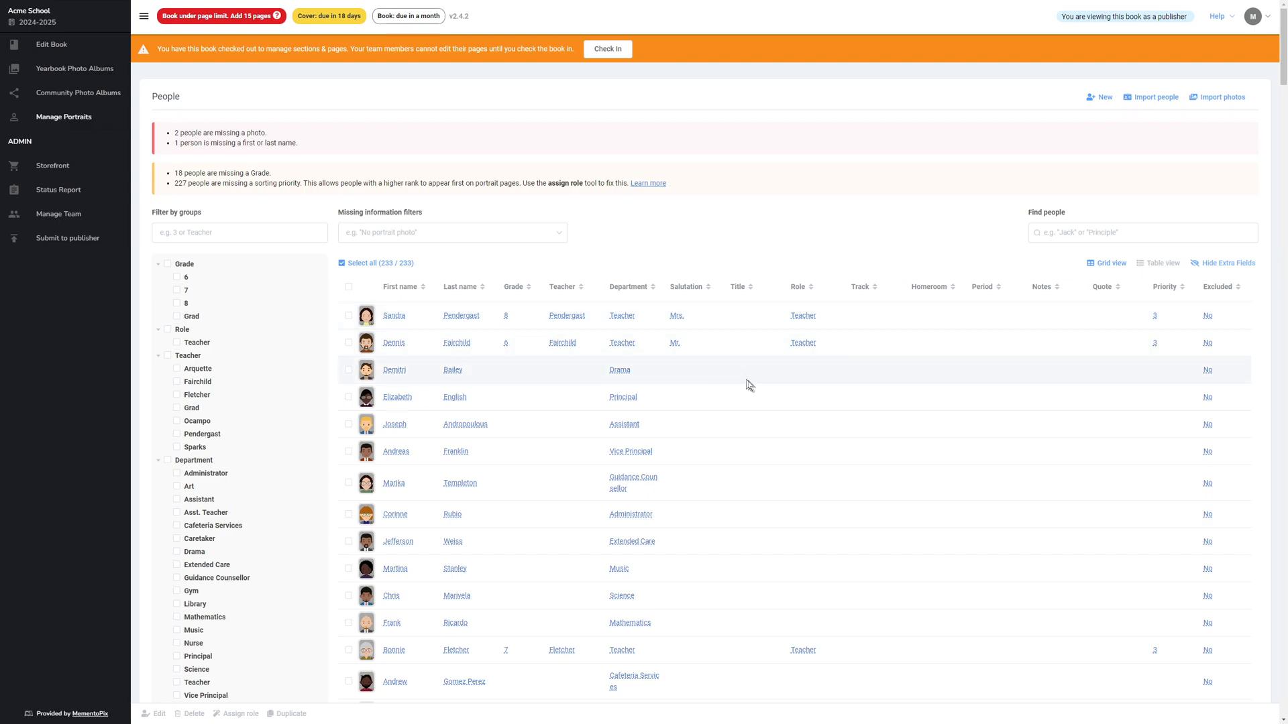
pyautogui.moveTo(679, 402)
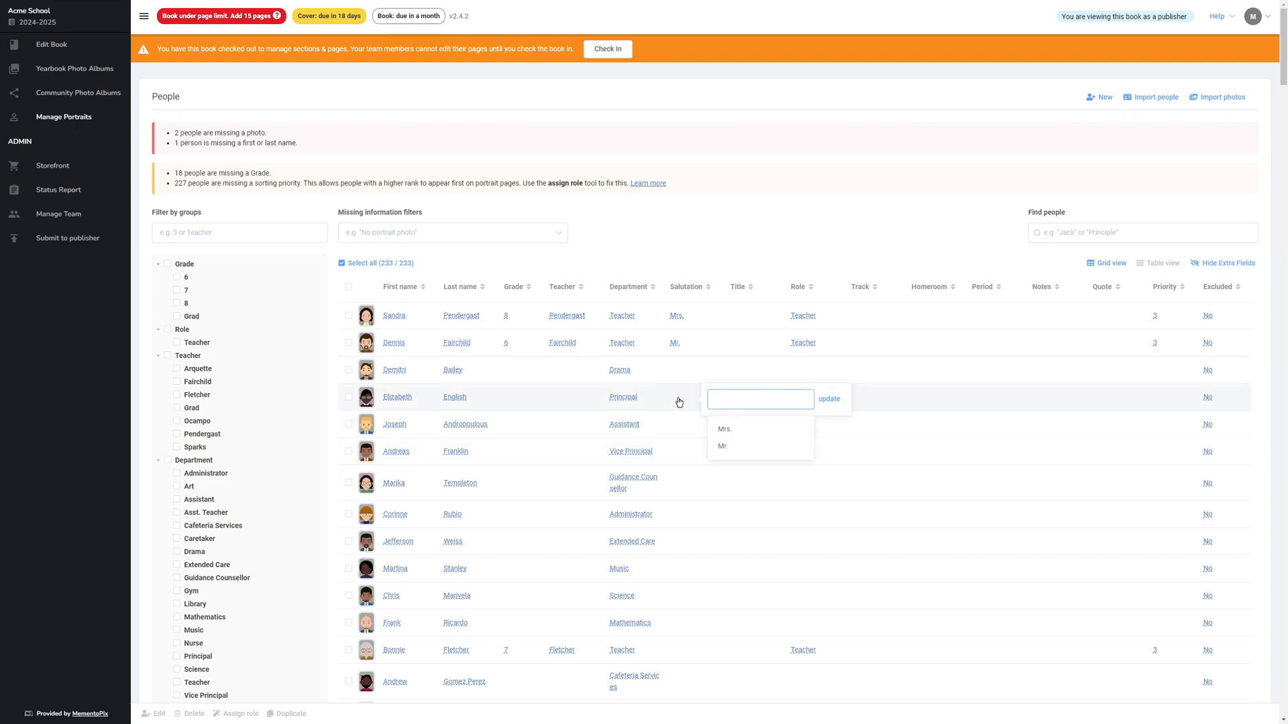
pyautogui.click(724, 428)
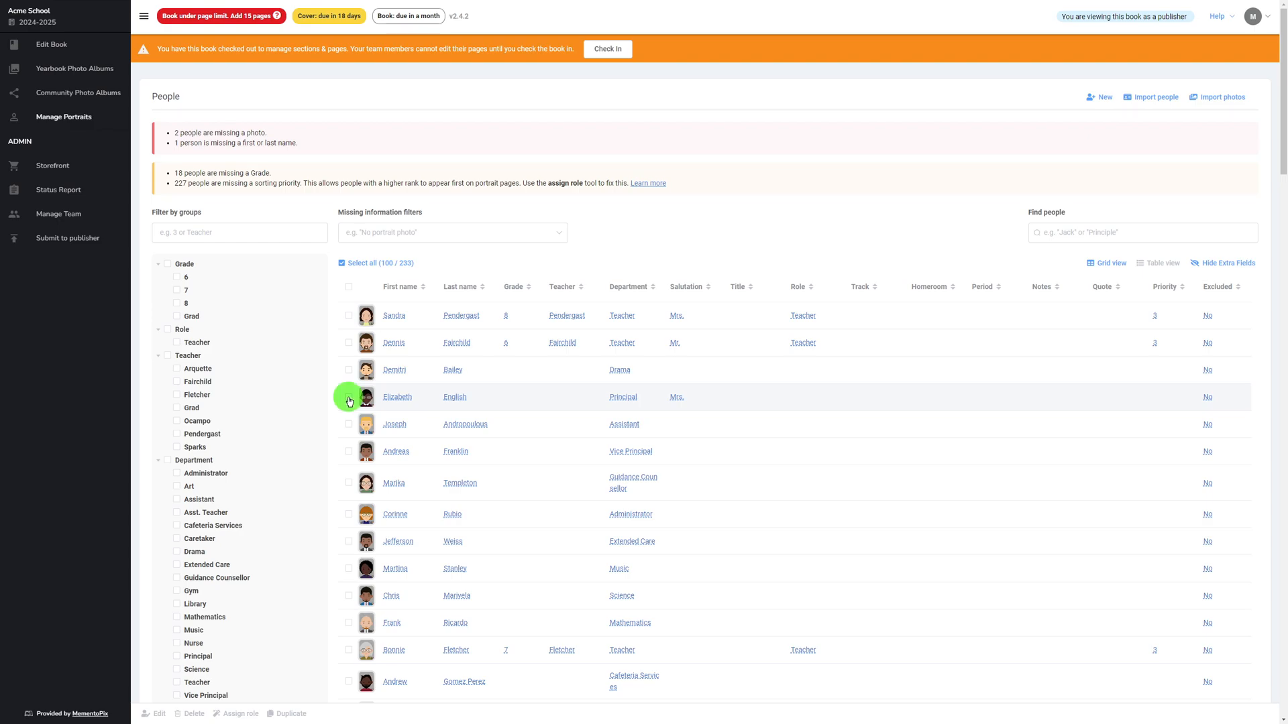
pyautogui.click(349, 450)
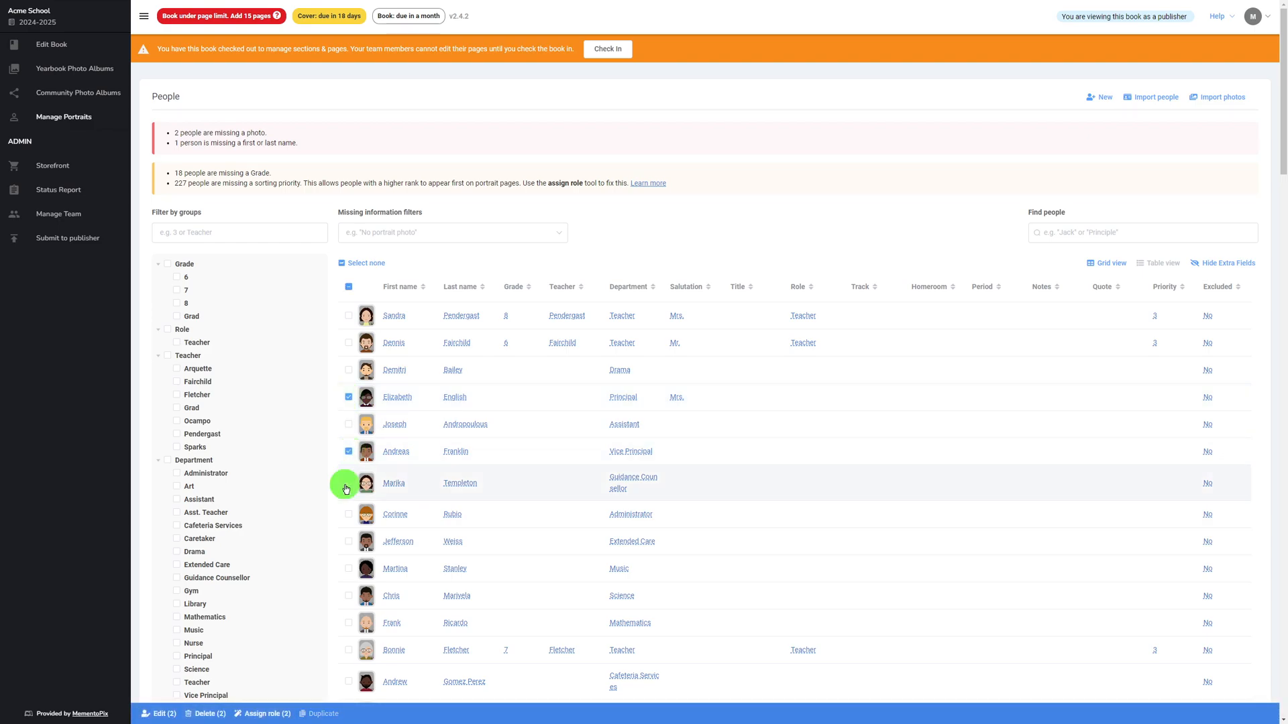
pyautogui.click(348, 483)
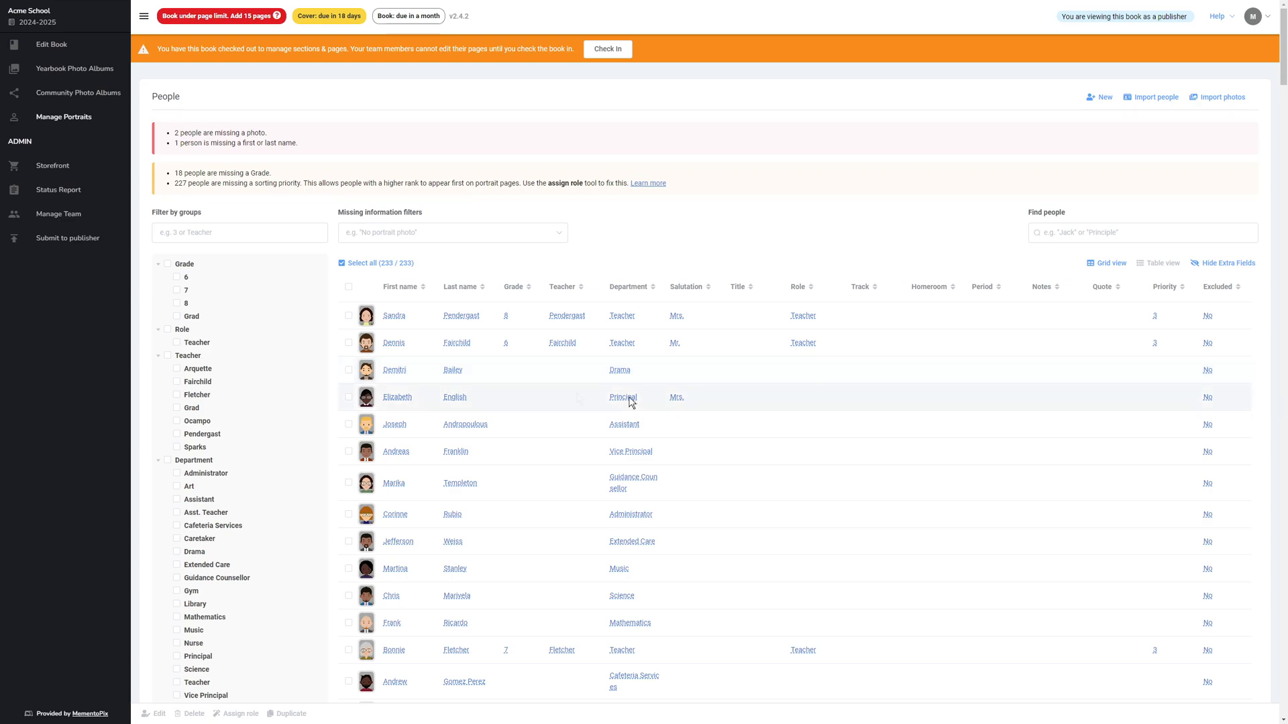
pyautogui.moveTo(1212, 367)
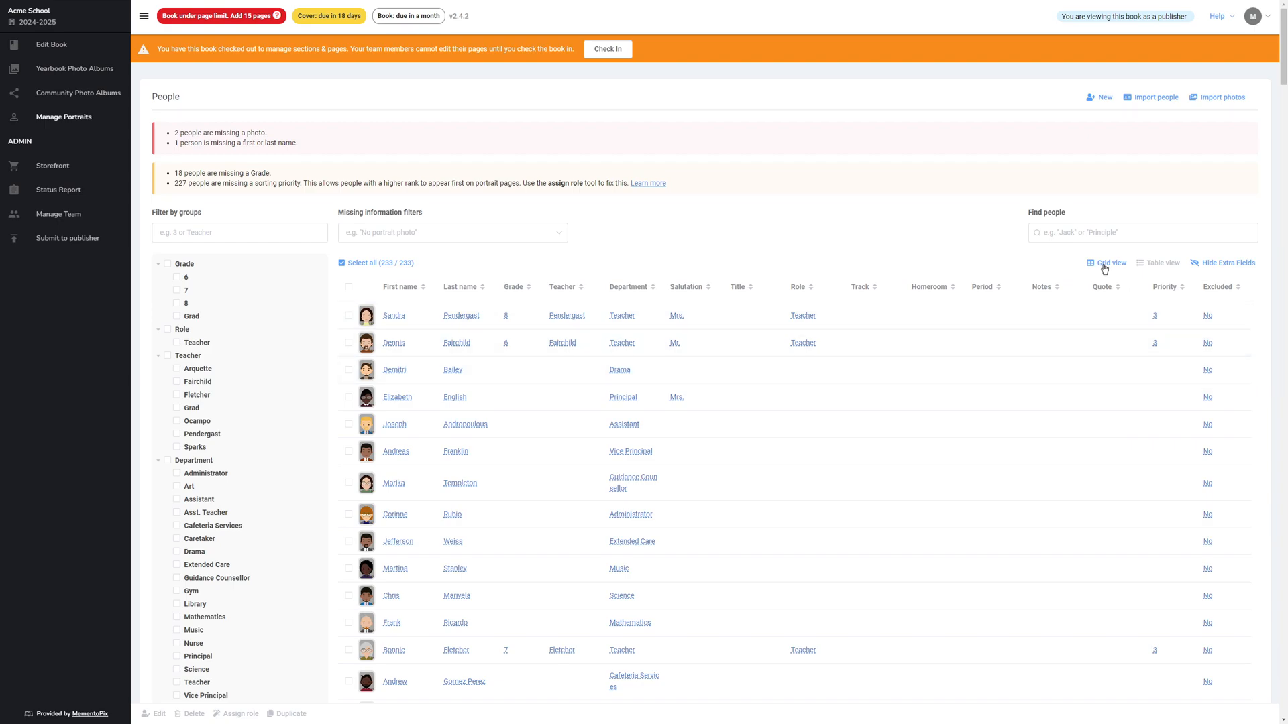
pyautogui.click(1111, 263)
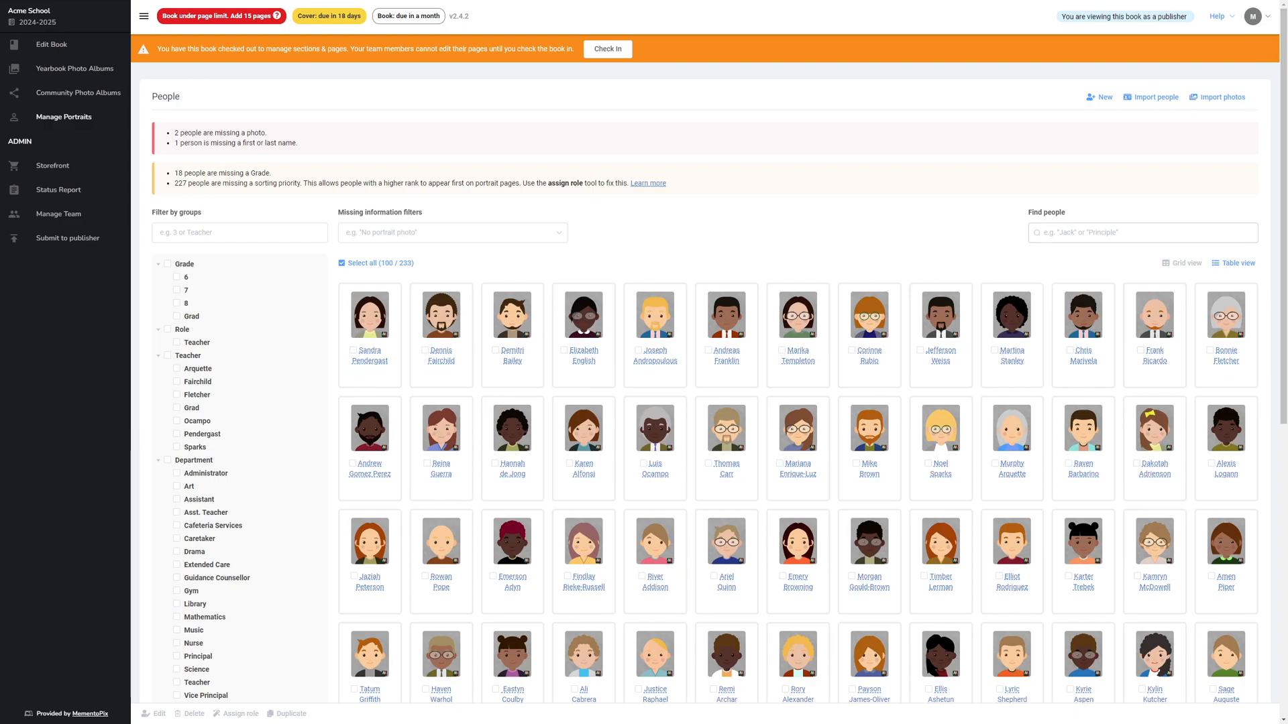
pyautogui.moveTo(1056, 214)
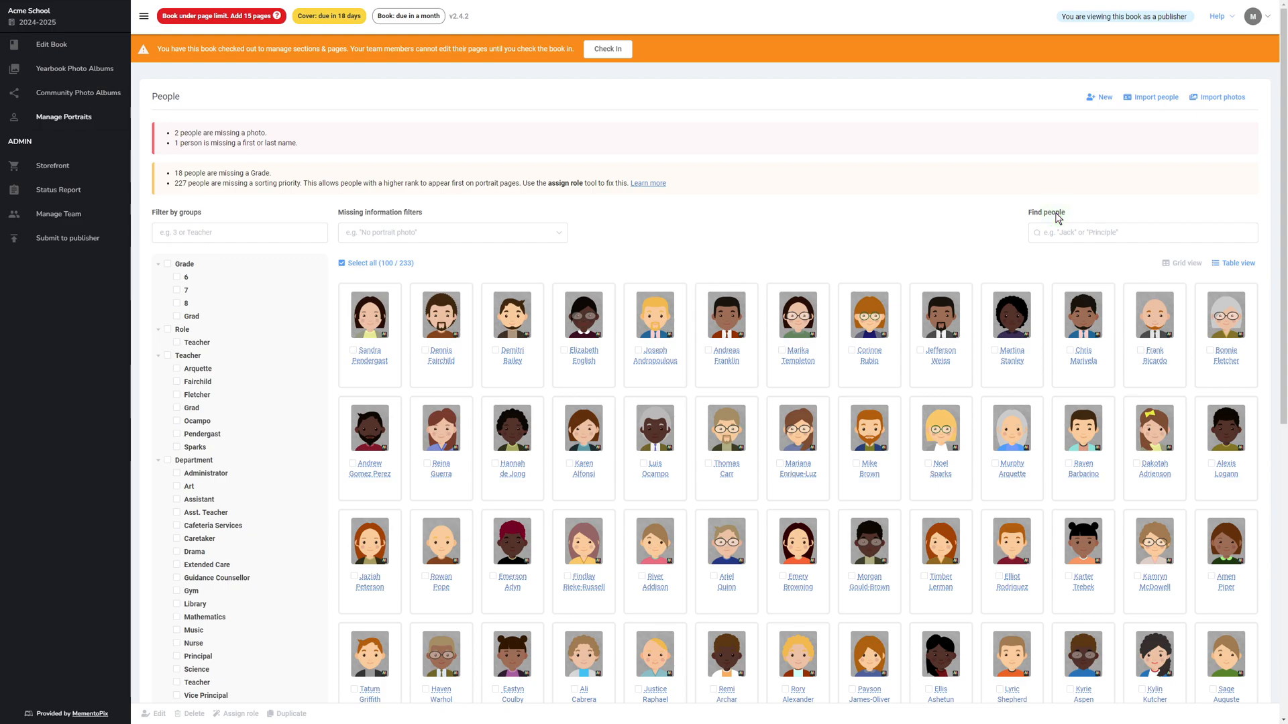
pyautogui.write('A')
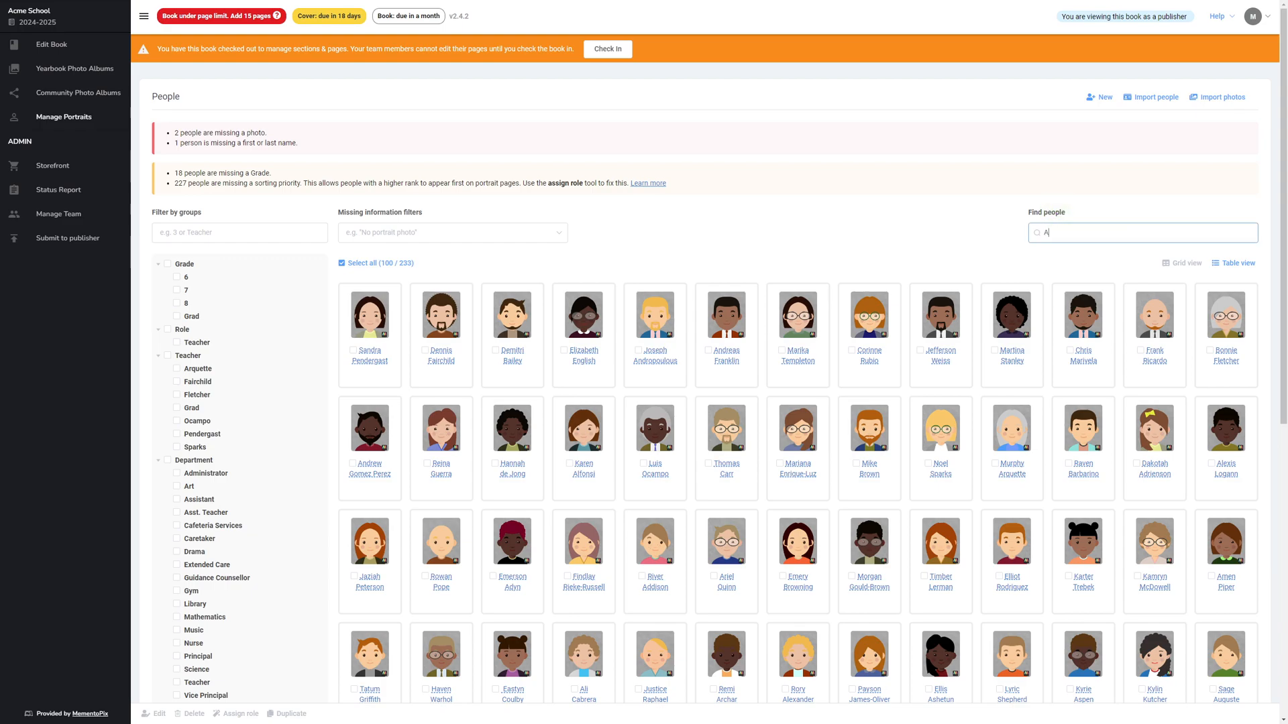
pyautogui.write('Andrew')
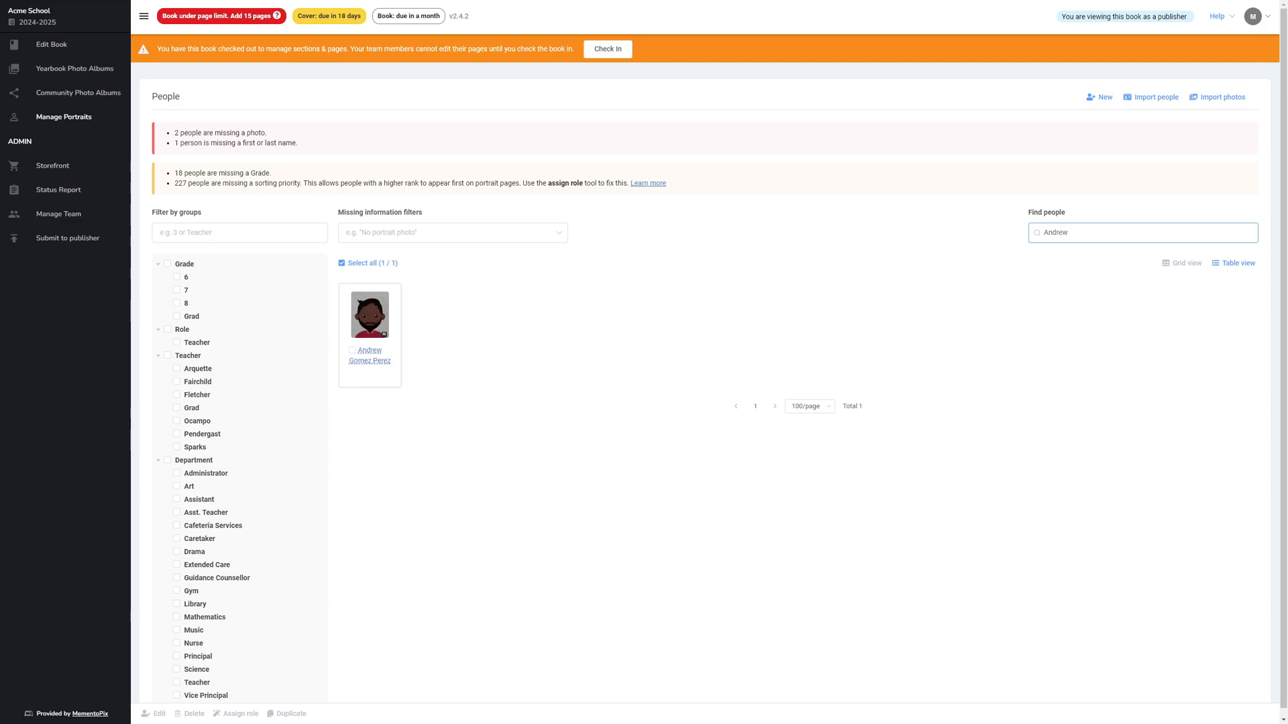
pyautogui.moveTo(378, 348)
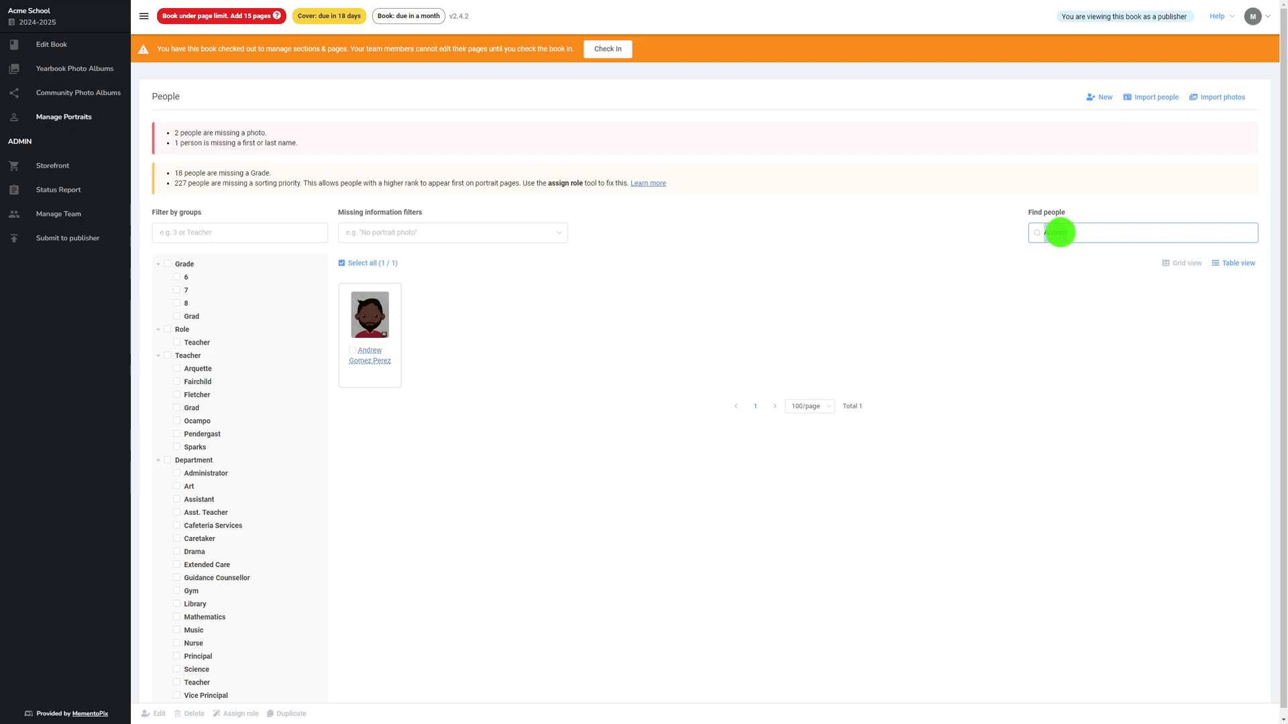
pyautogui.write('Princ')
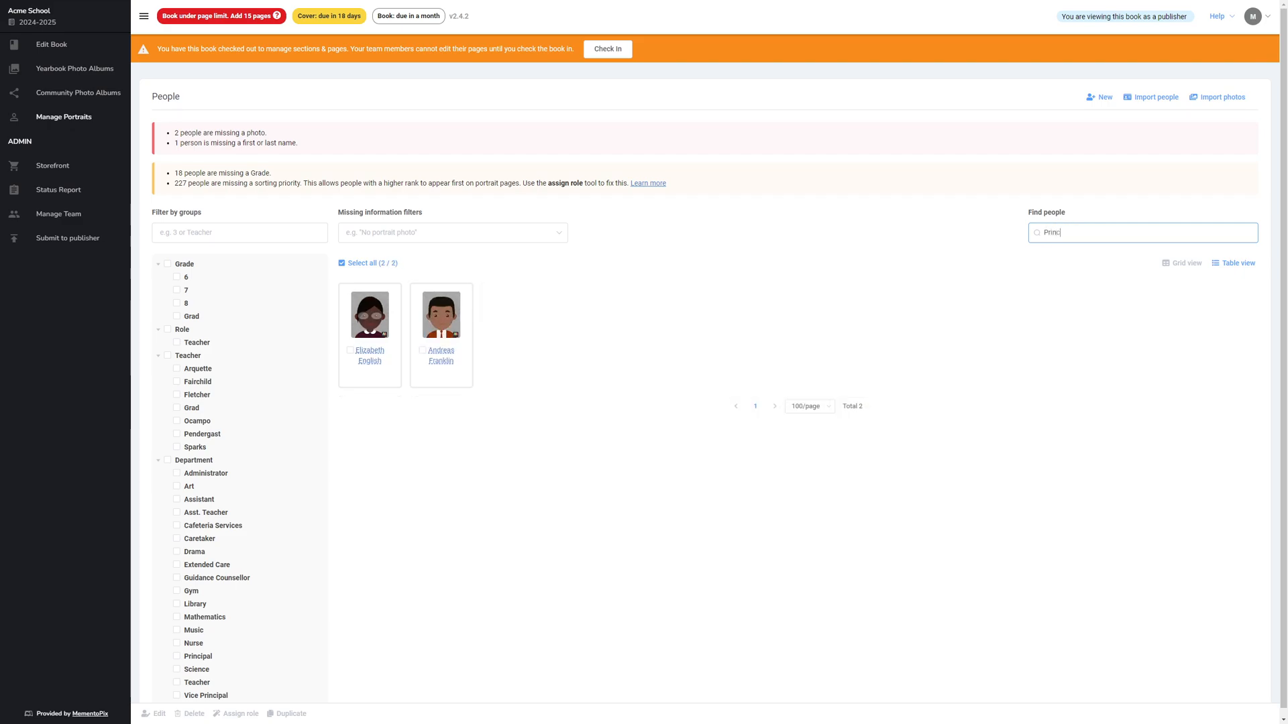
pyautogui.write('ipal')
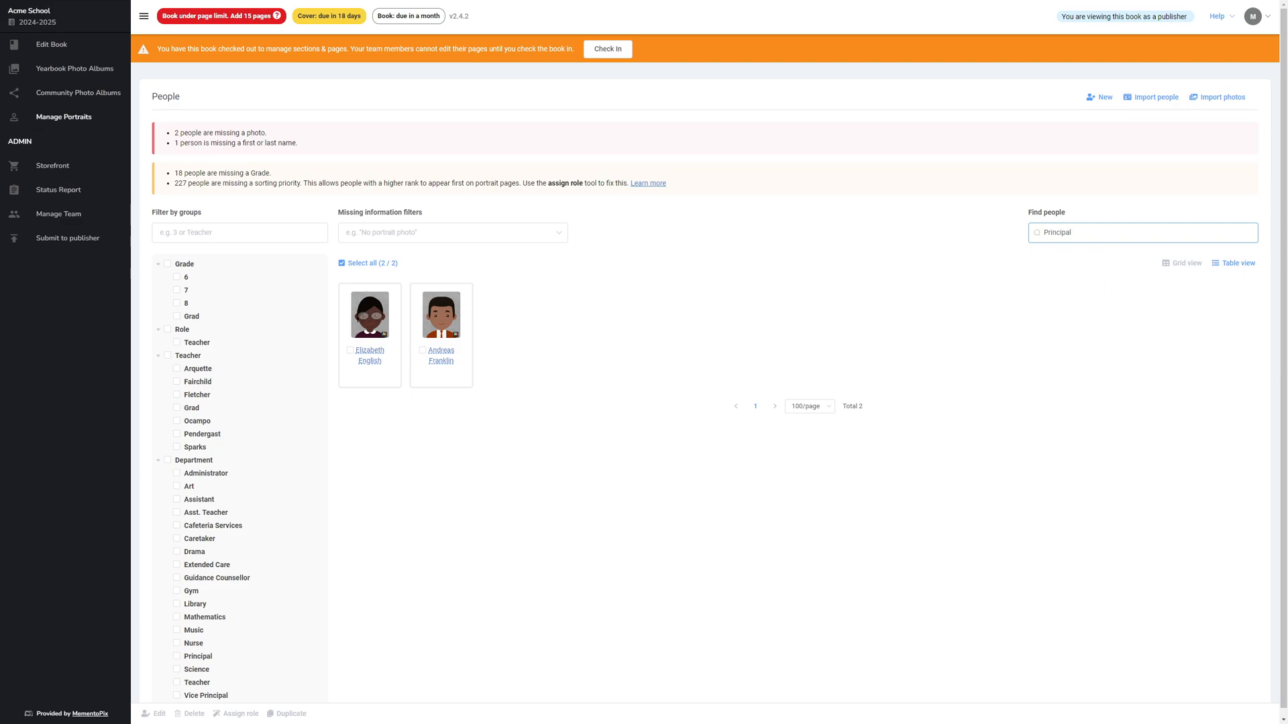
pyautogui.write('T')
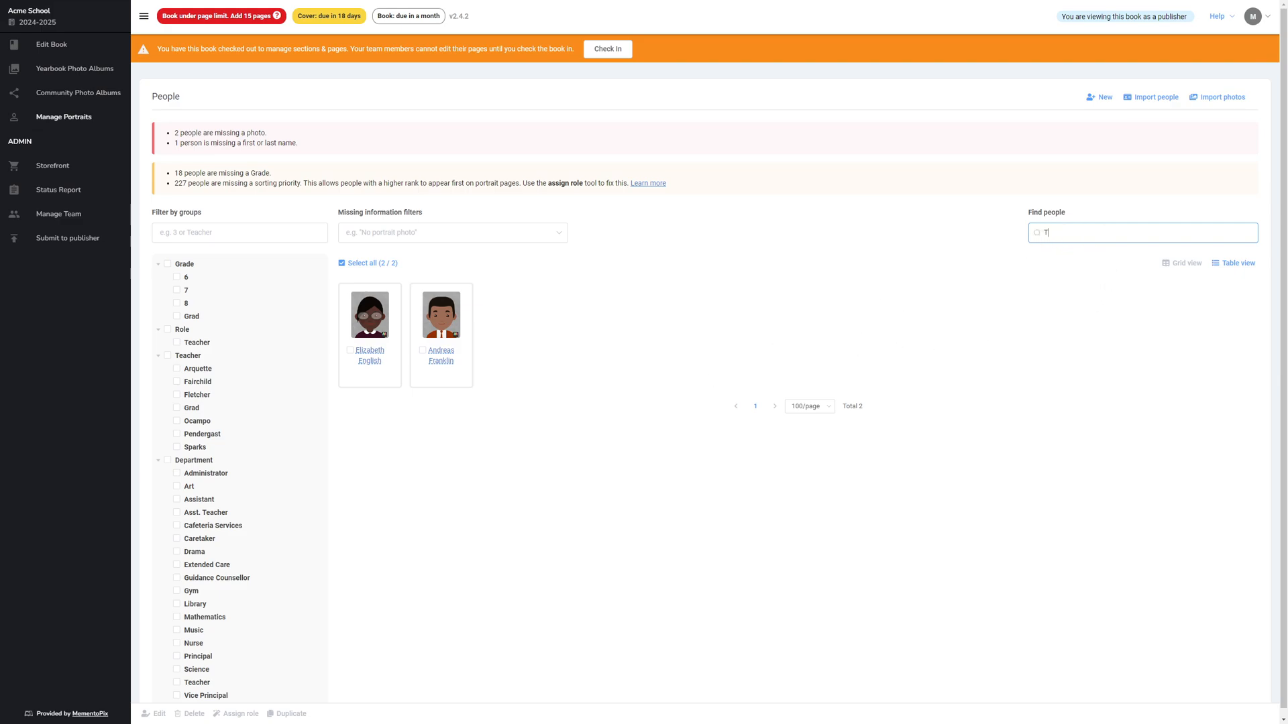
pyautogui.write('eacher')
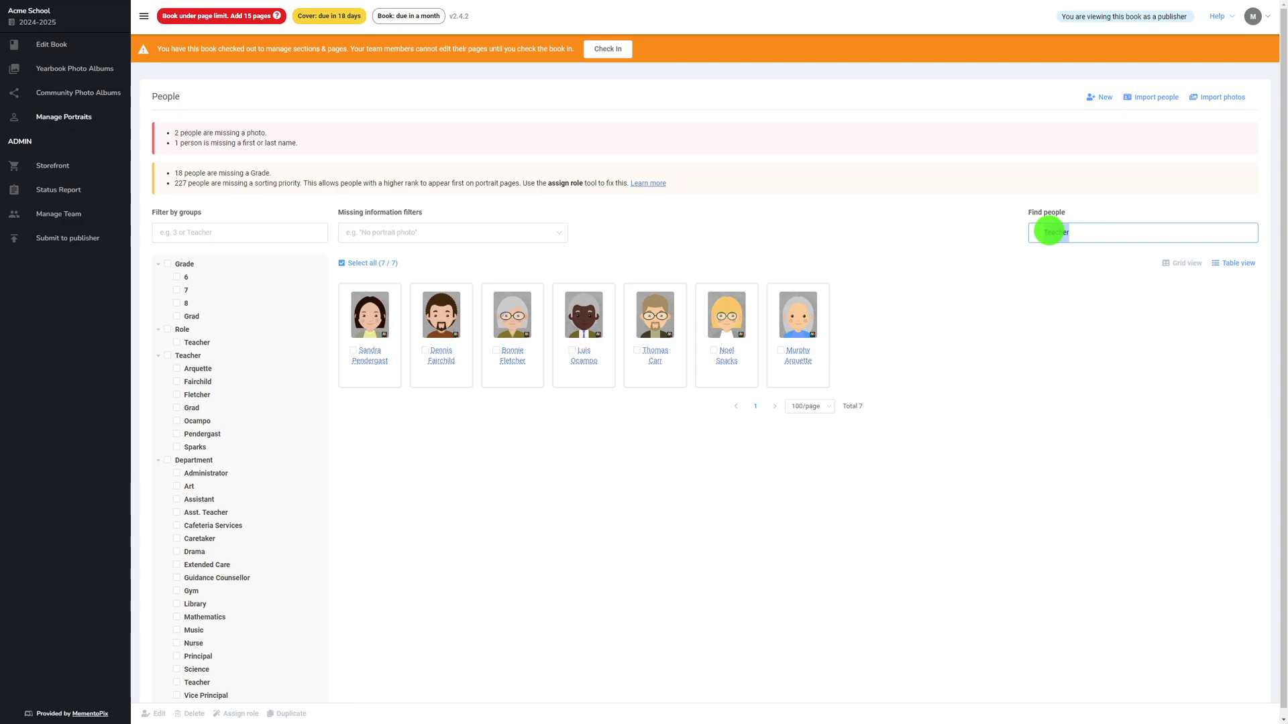
pyautogui.write('Teacher')
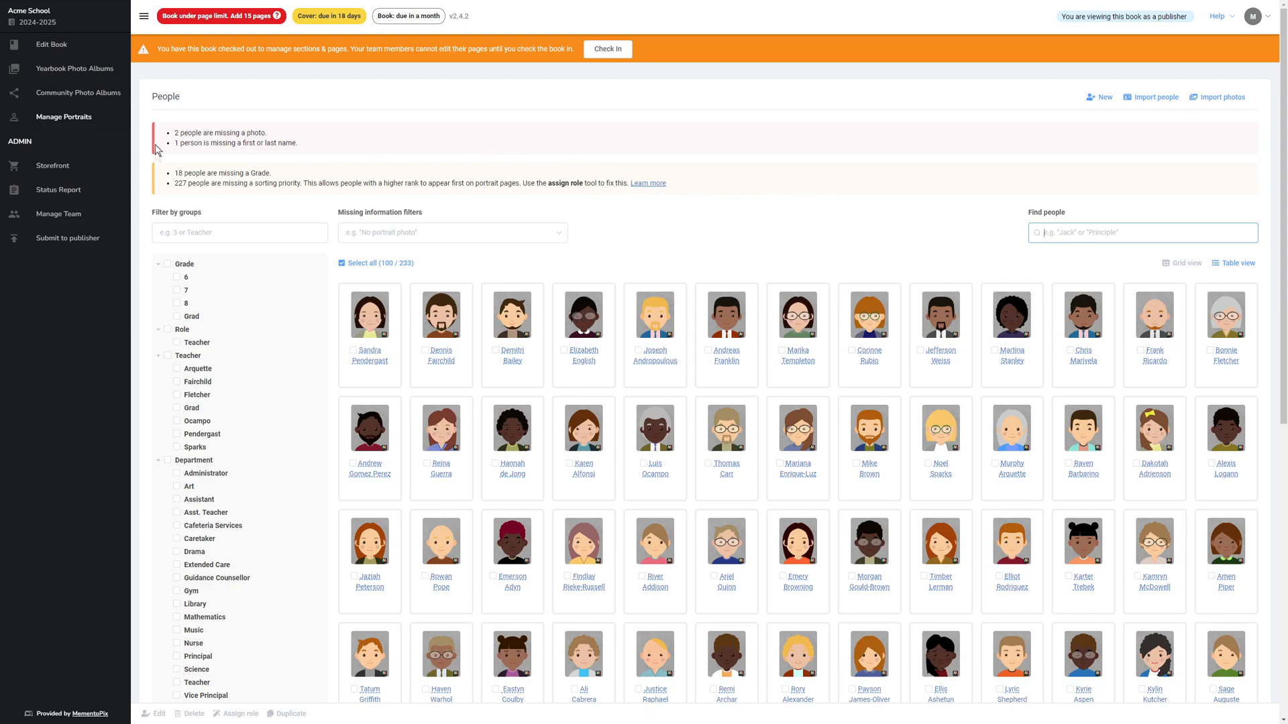
# Filter the People list by 'No portrait photo', leaving 2 people shown
pyautogui.click(1140, 232)
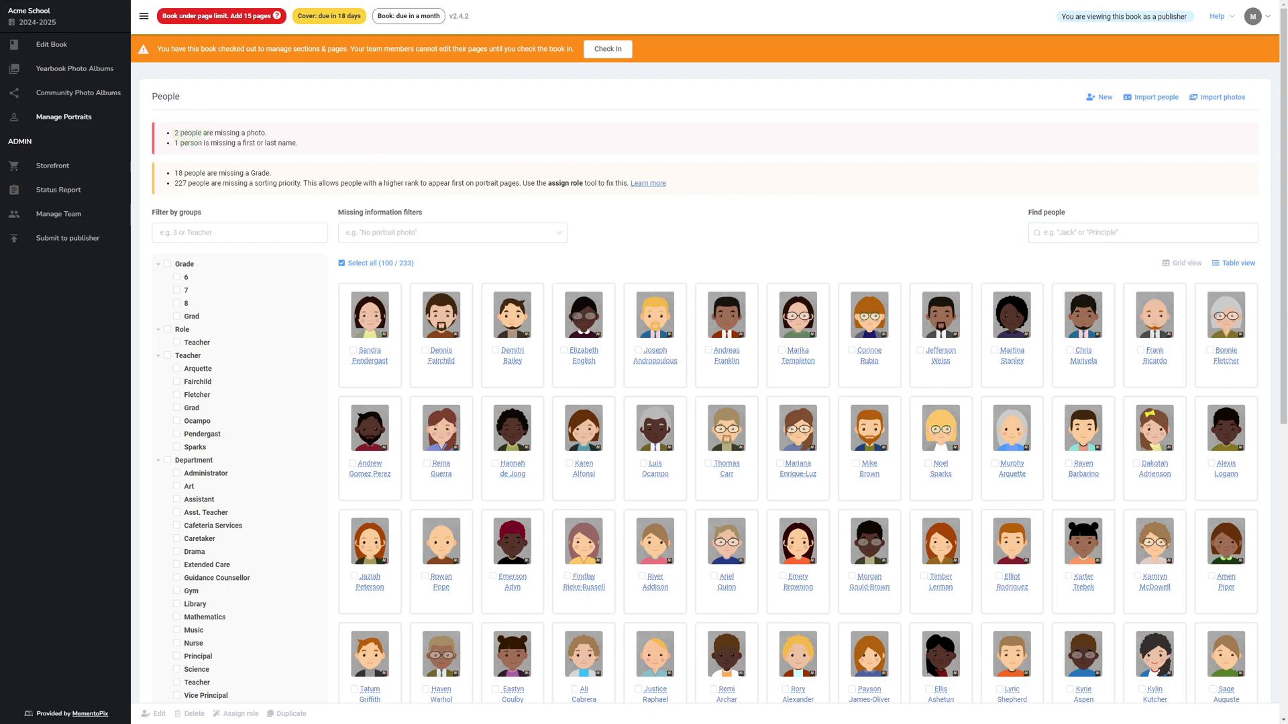
pyautogui.moveTo(370, 209)
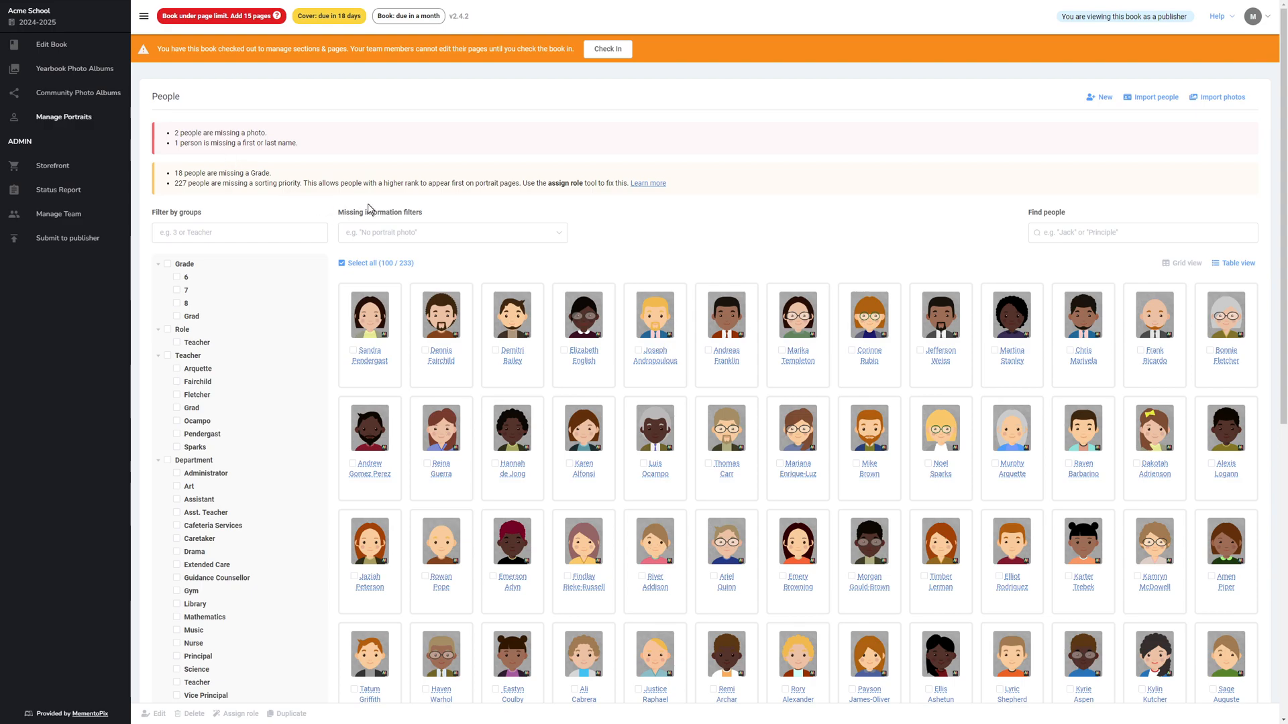
pyautogui.moveTo(374, 214)
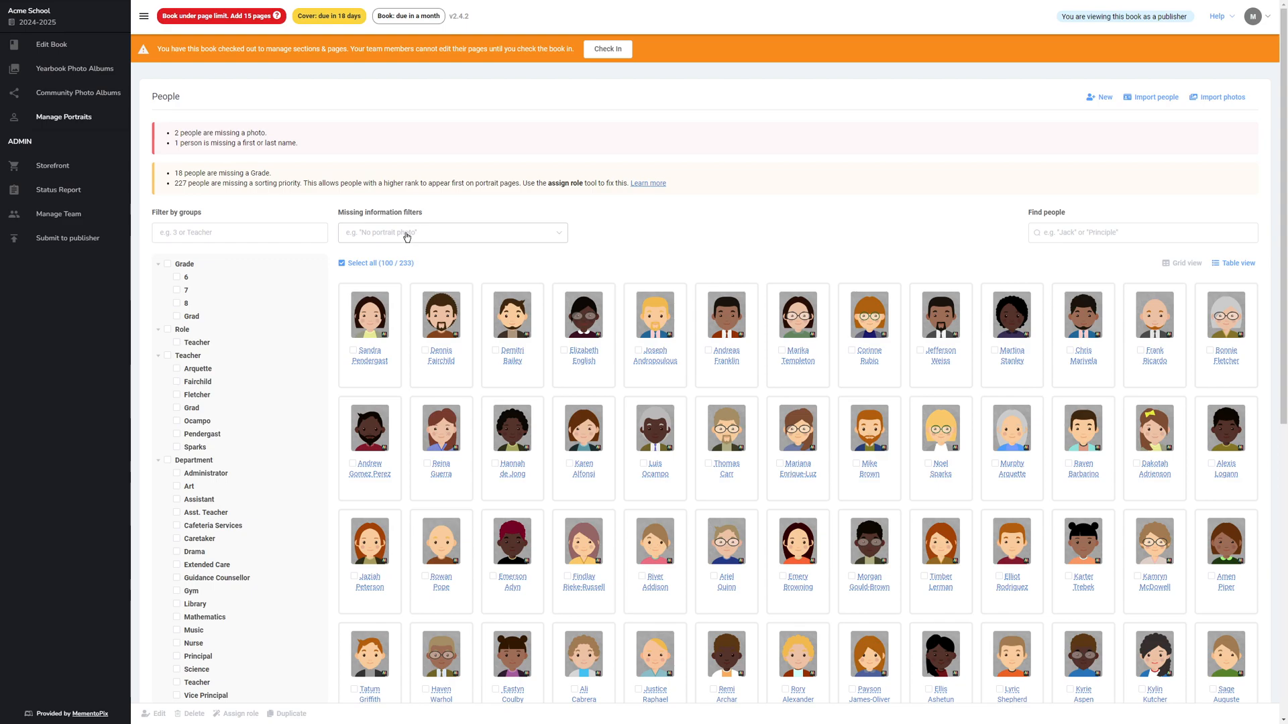
pyautogui.click(451, 232)
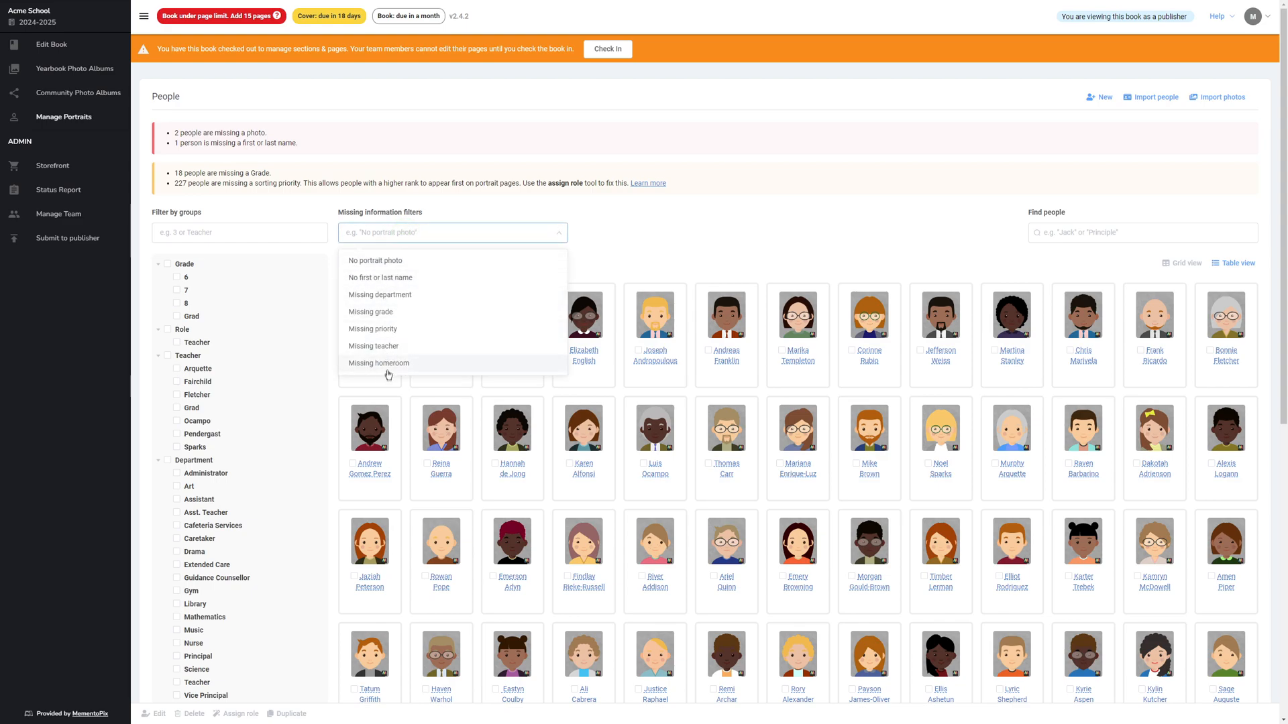
pyautogui.moveTo(387, 261)
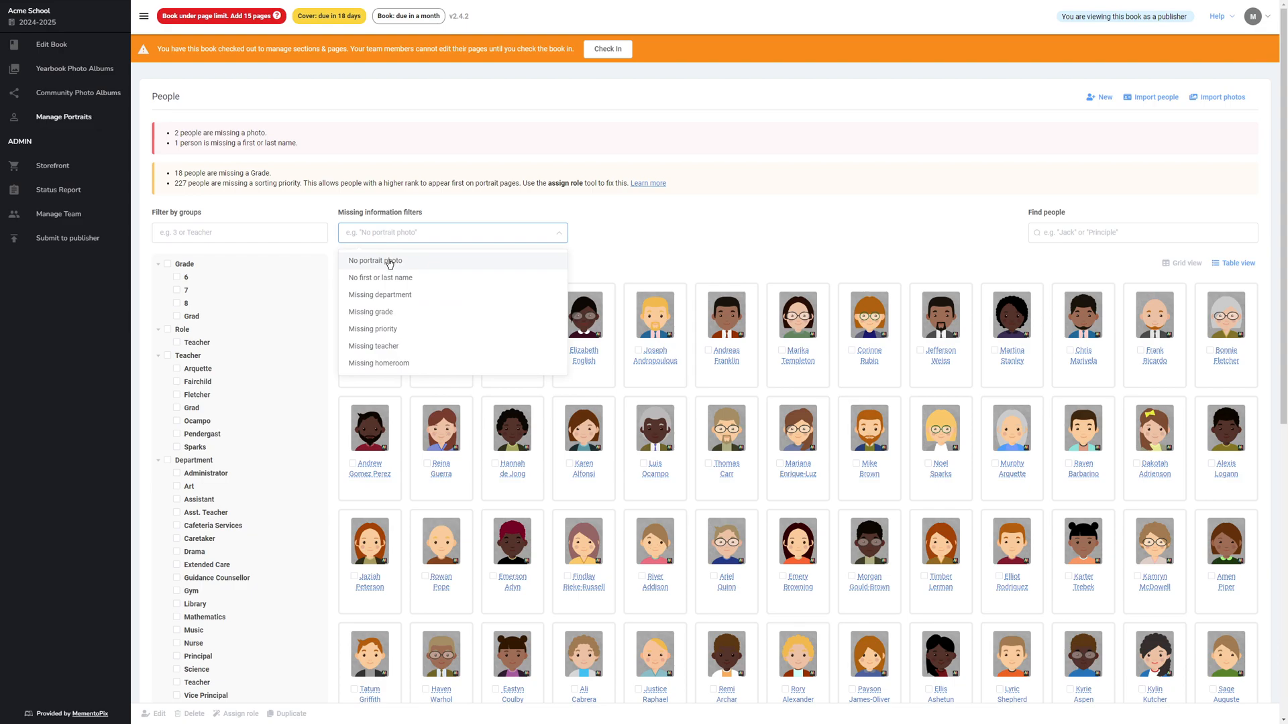
pyautogui.click(375, 261)
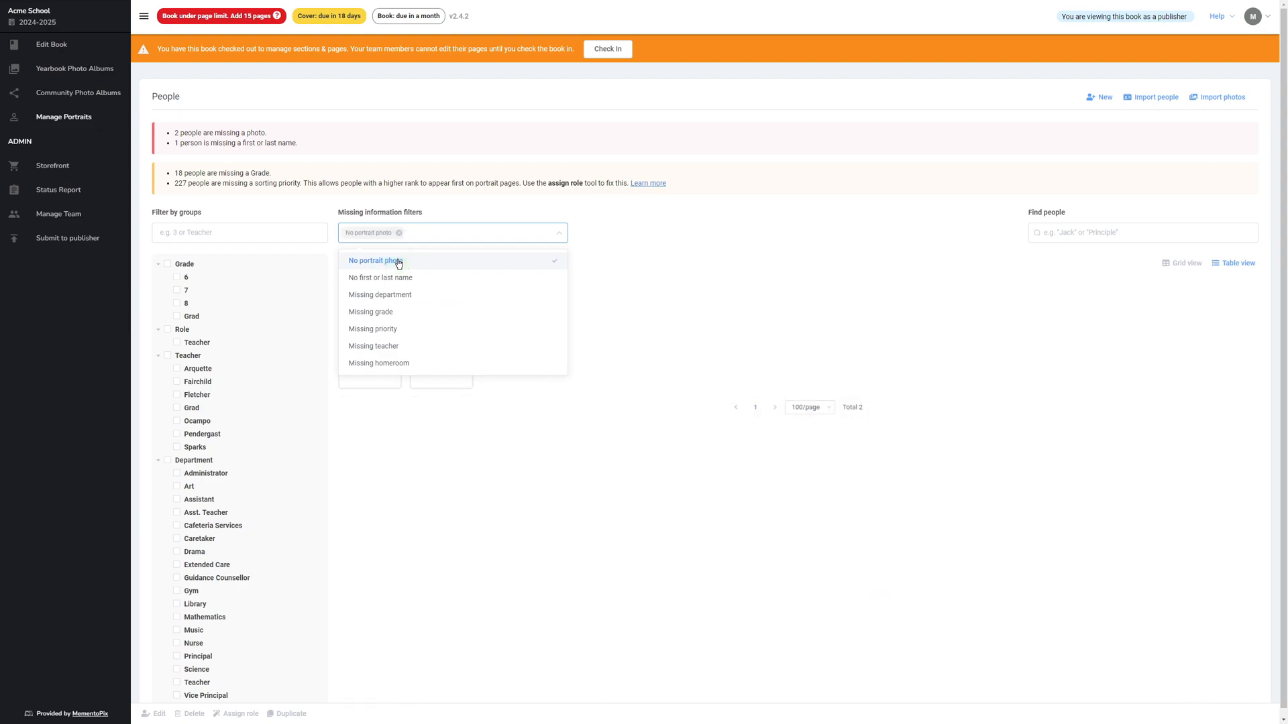
pyautogui.moveTo(402, 346)
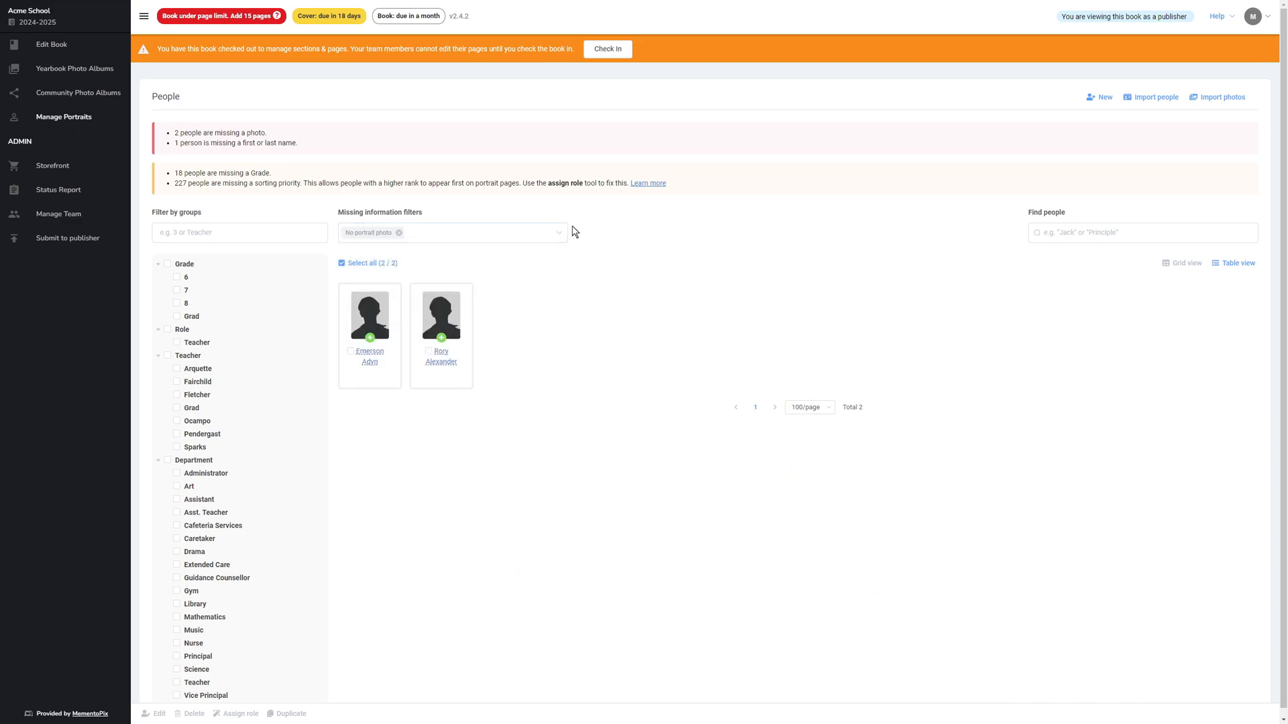
pyautogui.moveTo(353, 312)
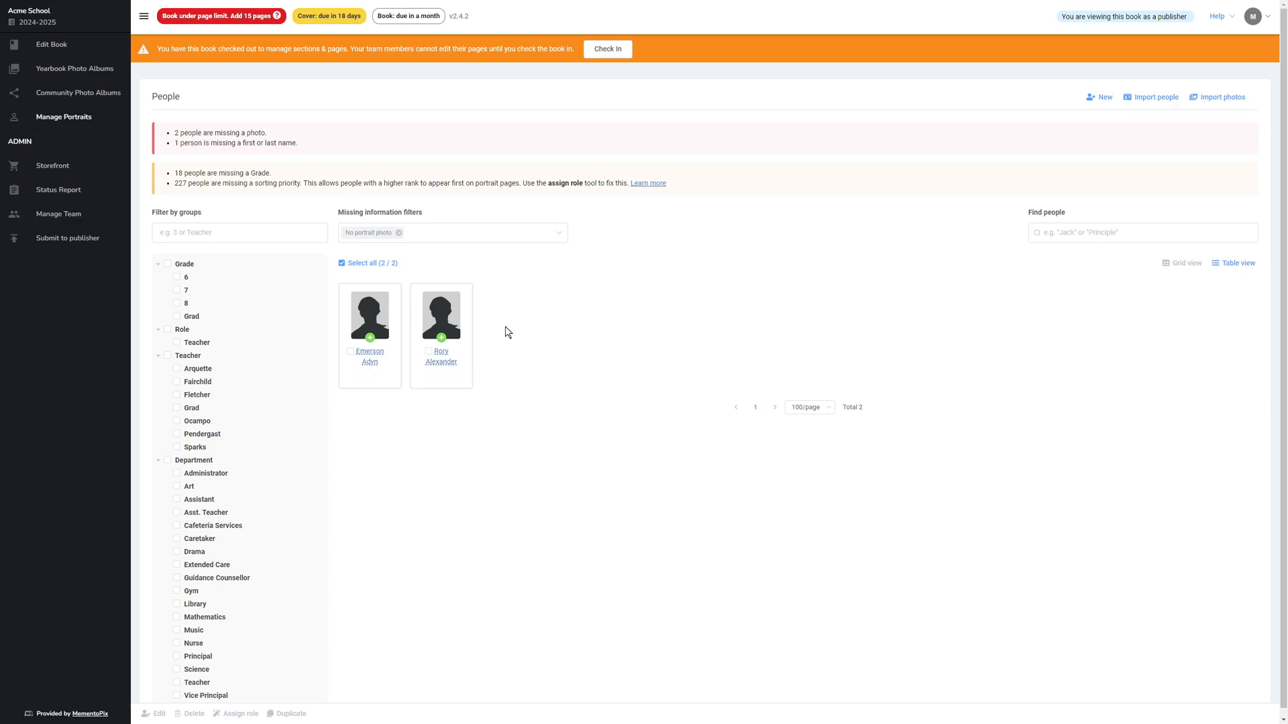
pyautogui.click(369, 314)
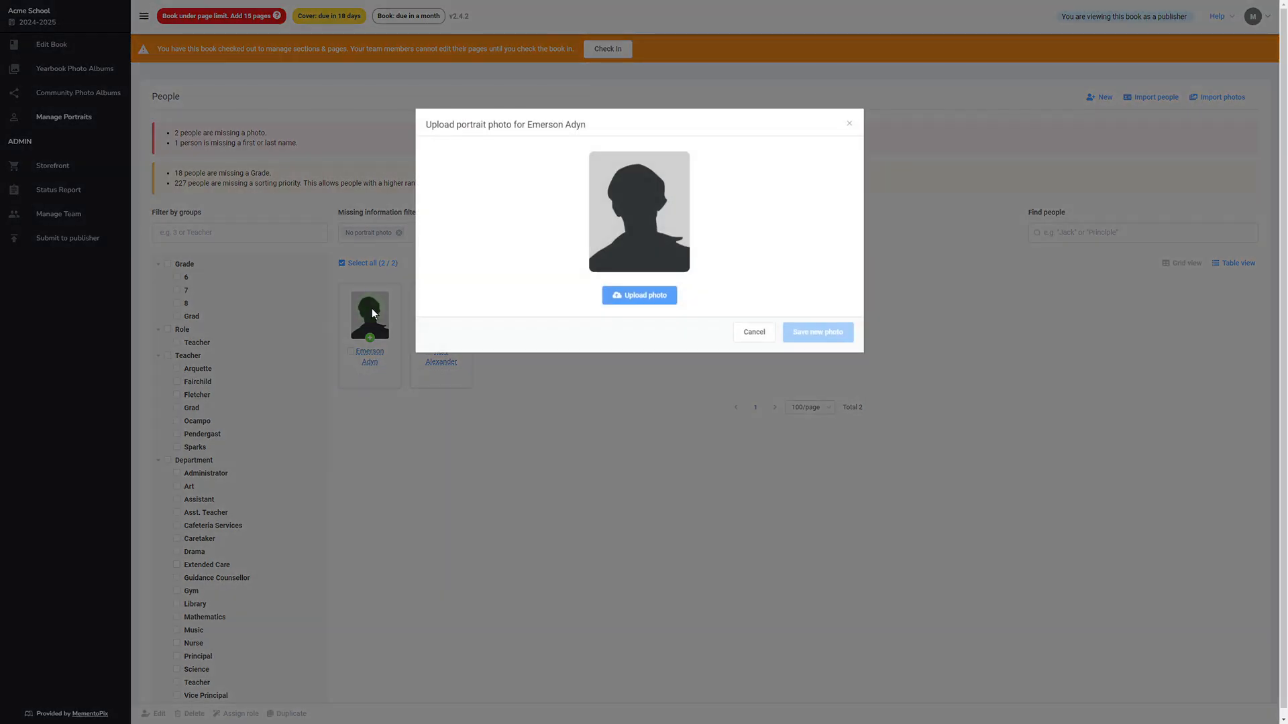
pyautogui.moveTo(629, 219)
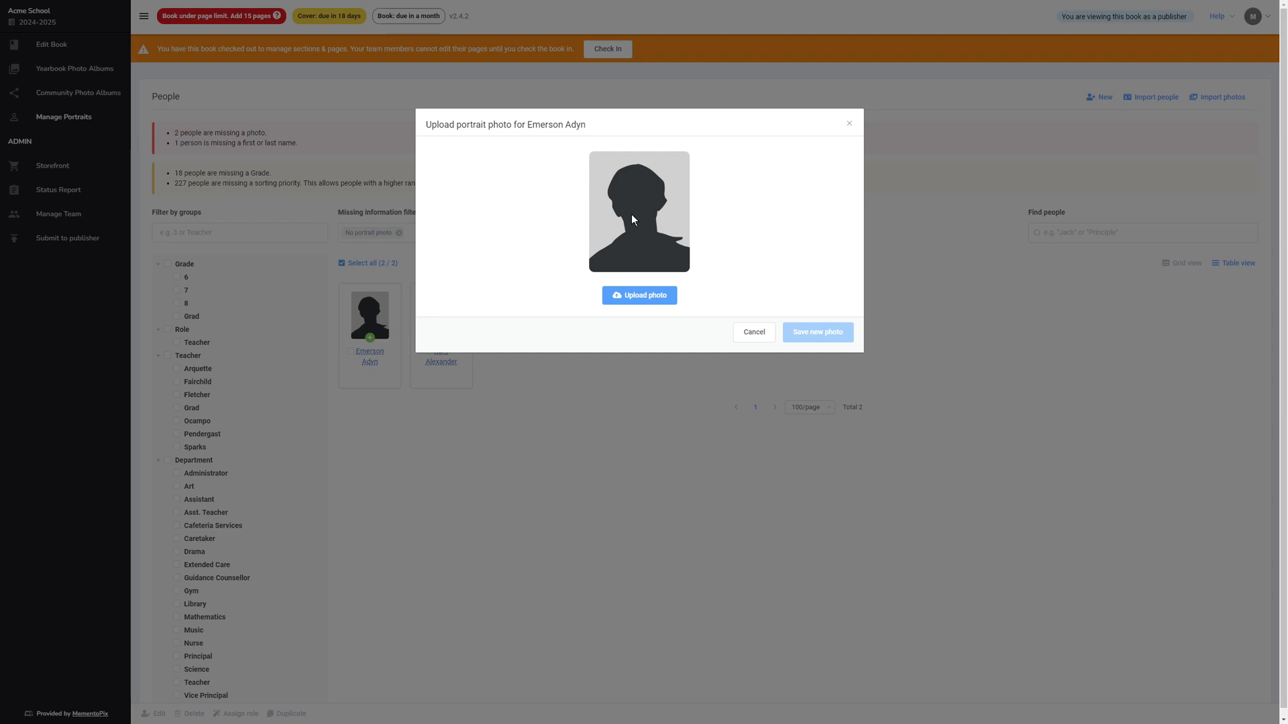
pyautogui.moveTo(711, 276)
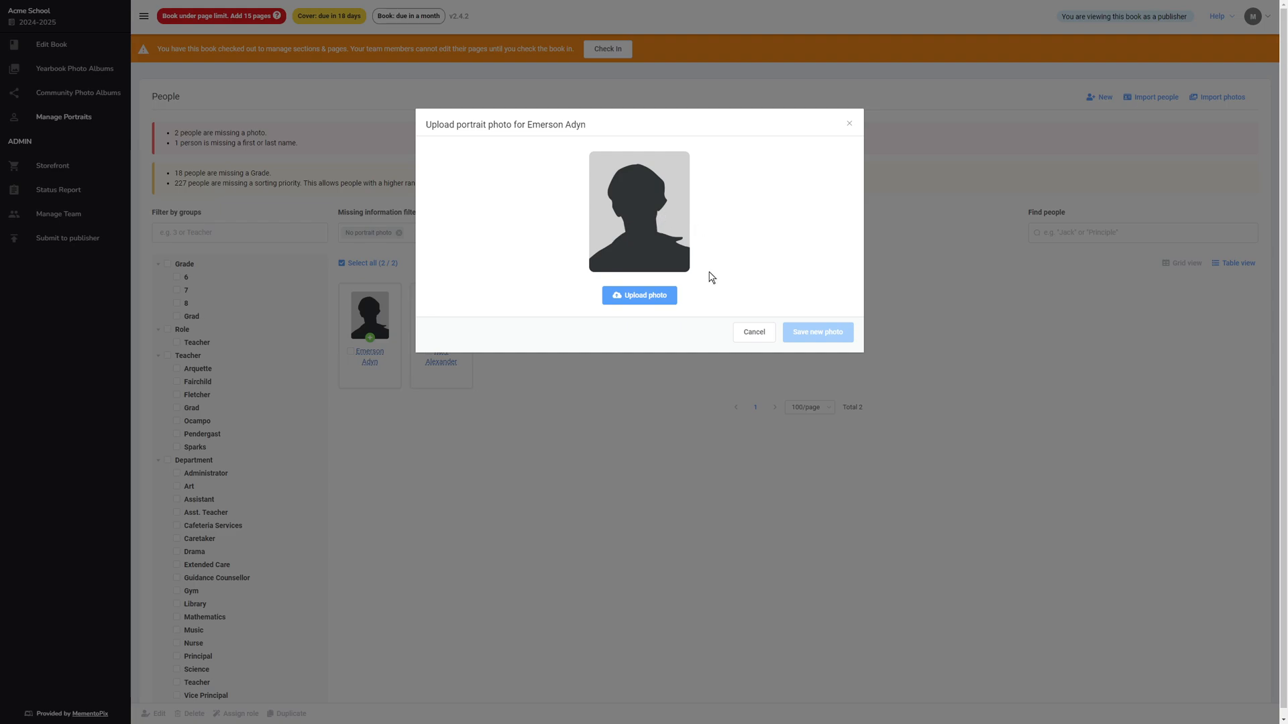
pyautogui.moveTo(654, 329)
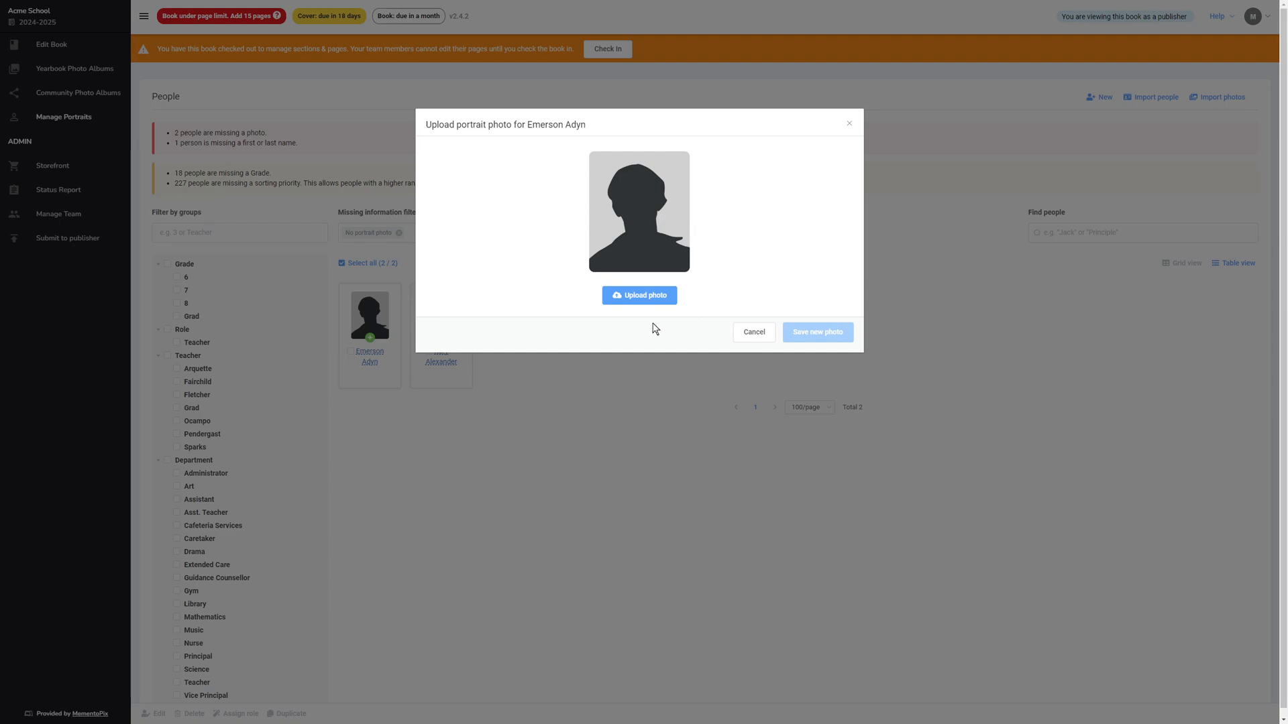
pyautogui.moveTo(641, 316)
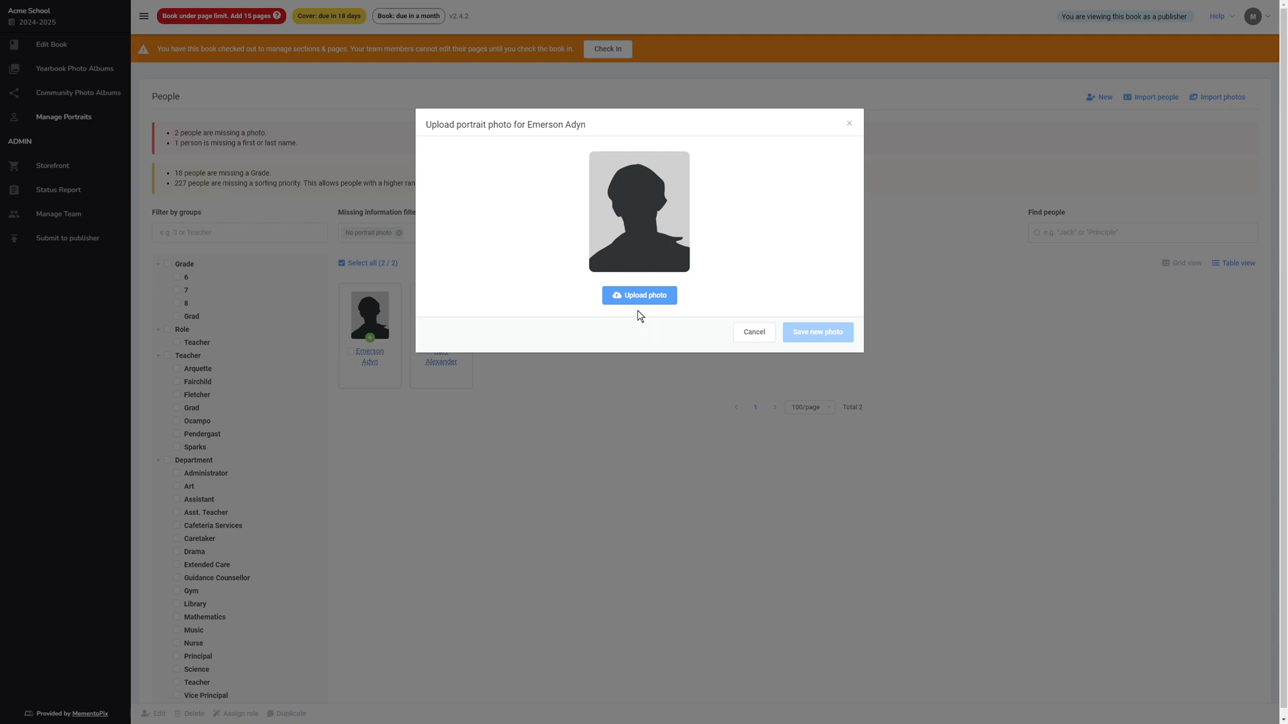
# Choose Memento Demo School-001.jpg as Emerson Adyn's new portrait image
pyautogui.click(638, 295)
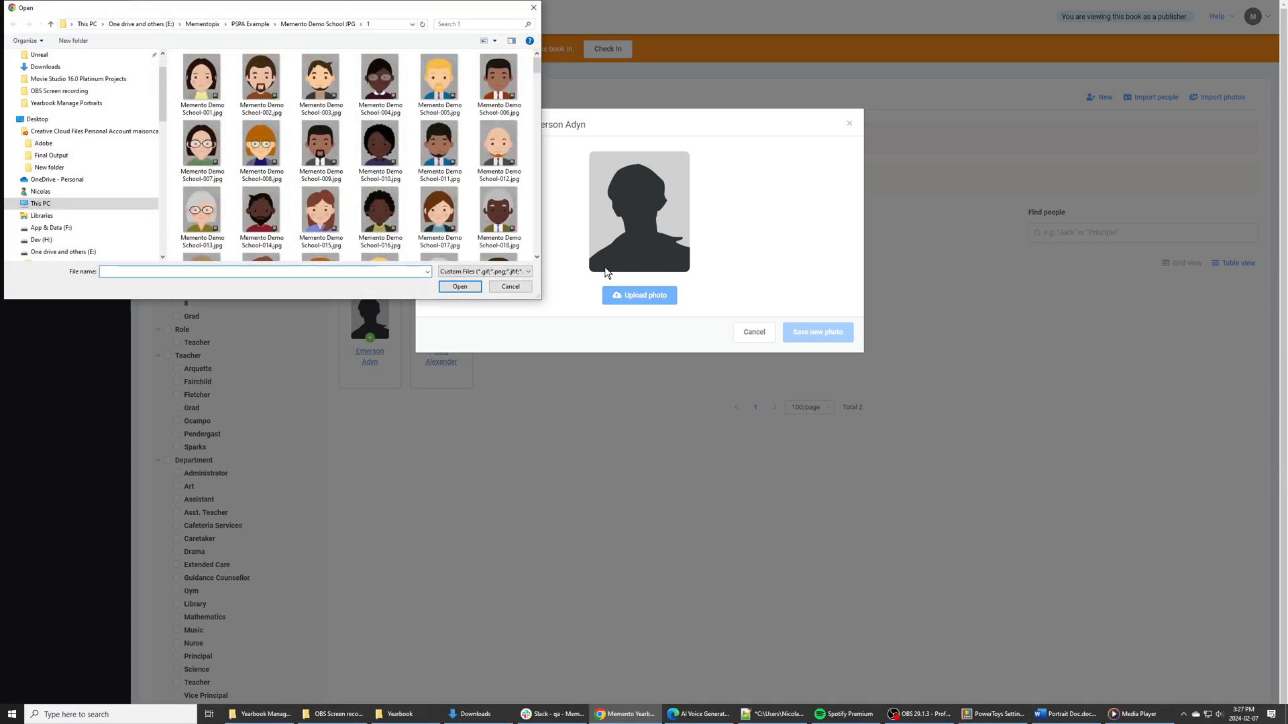
pyautogui.click(260, 212)
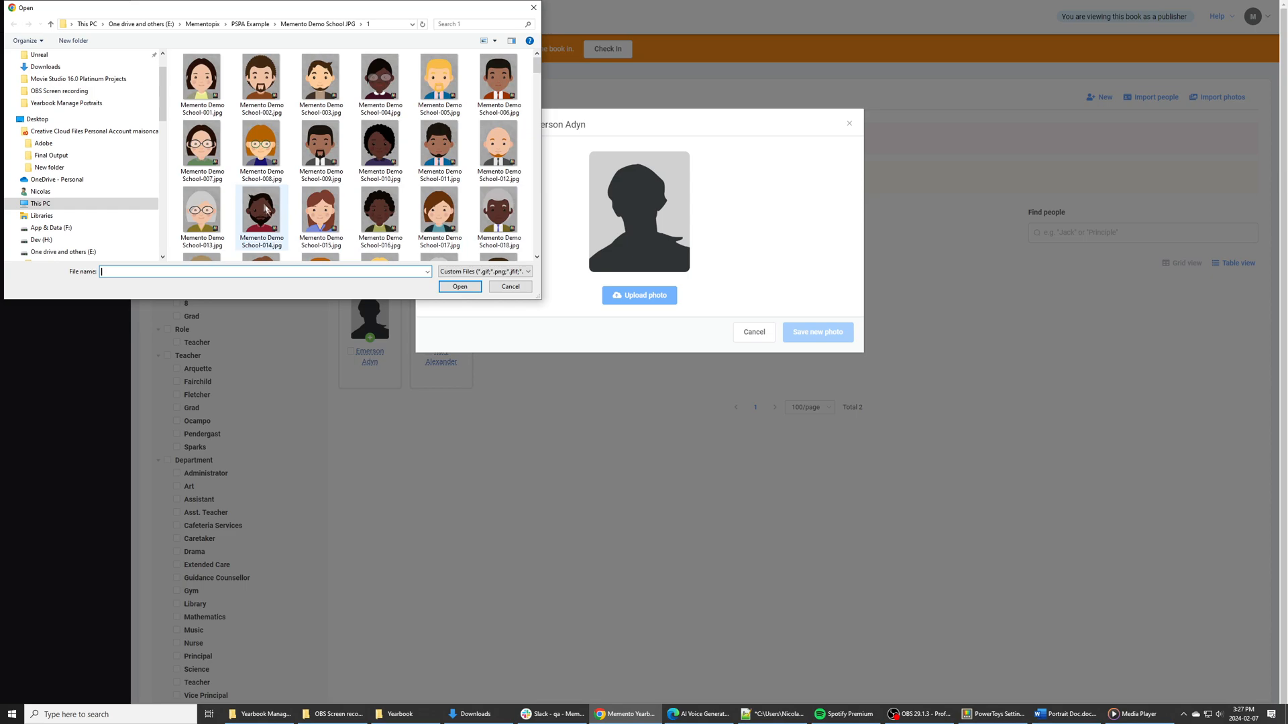
pyautogui.click(202, 78)
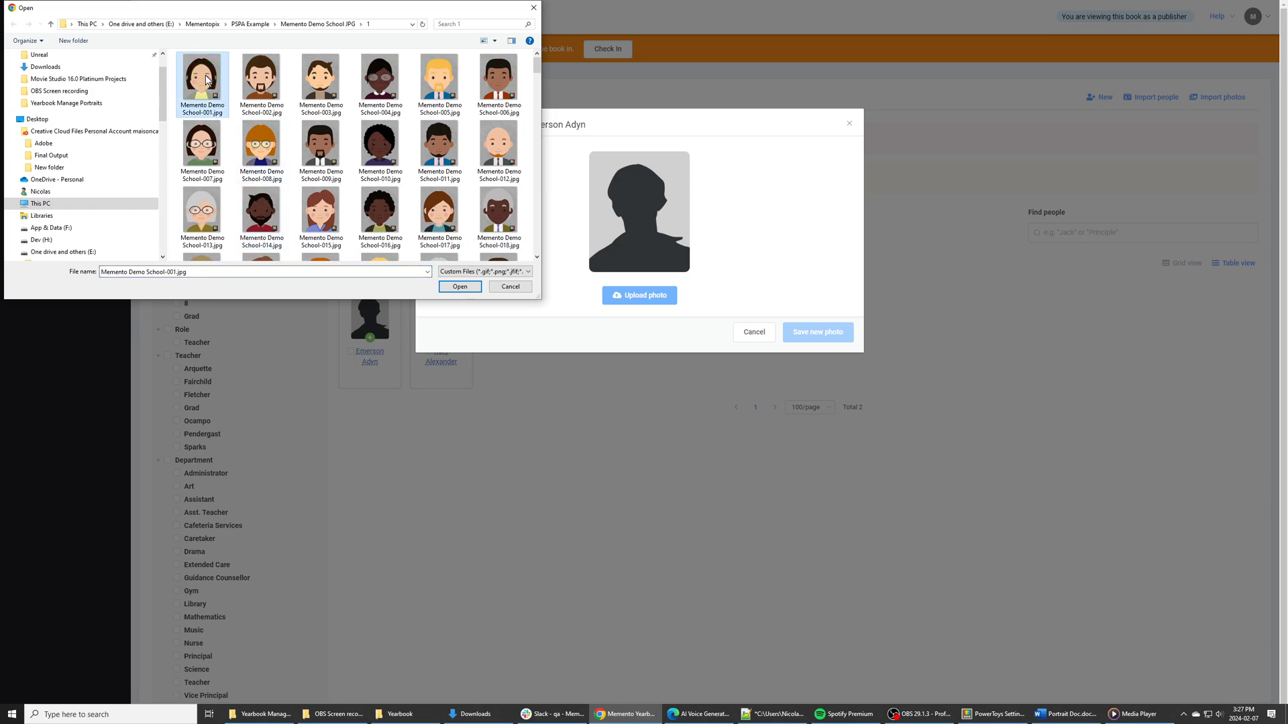
pyautogui.click(459, 287)
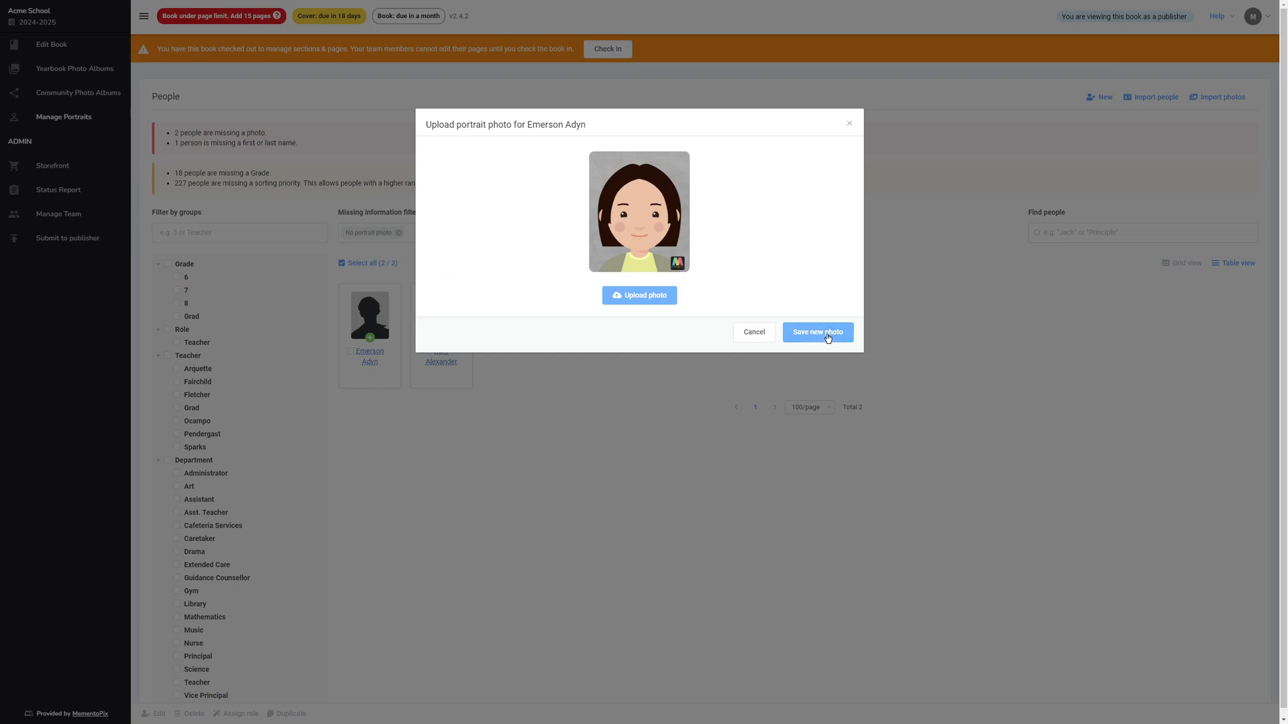
pyautogui.click(817, 332)
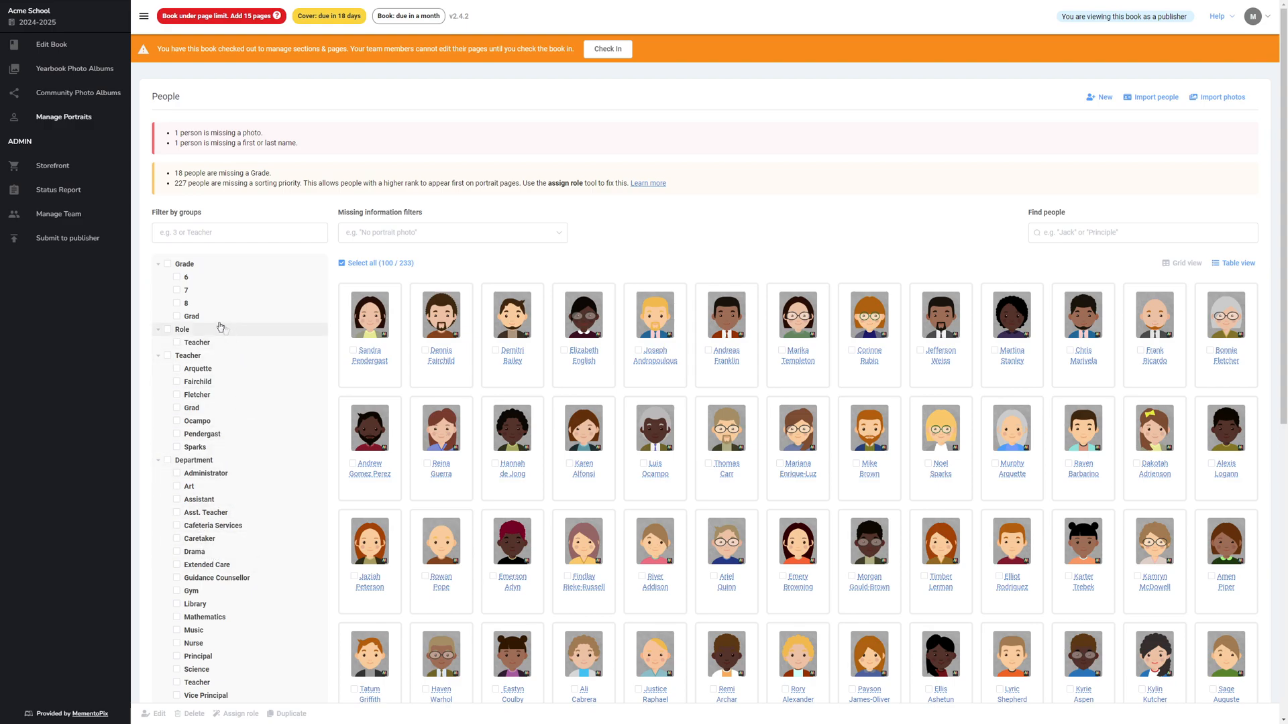
pyautogui.moveTo(139, 368)
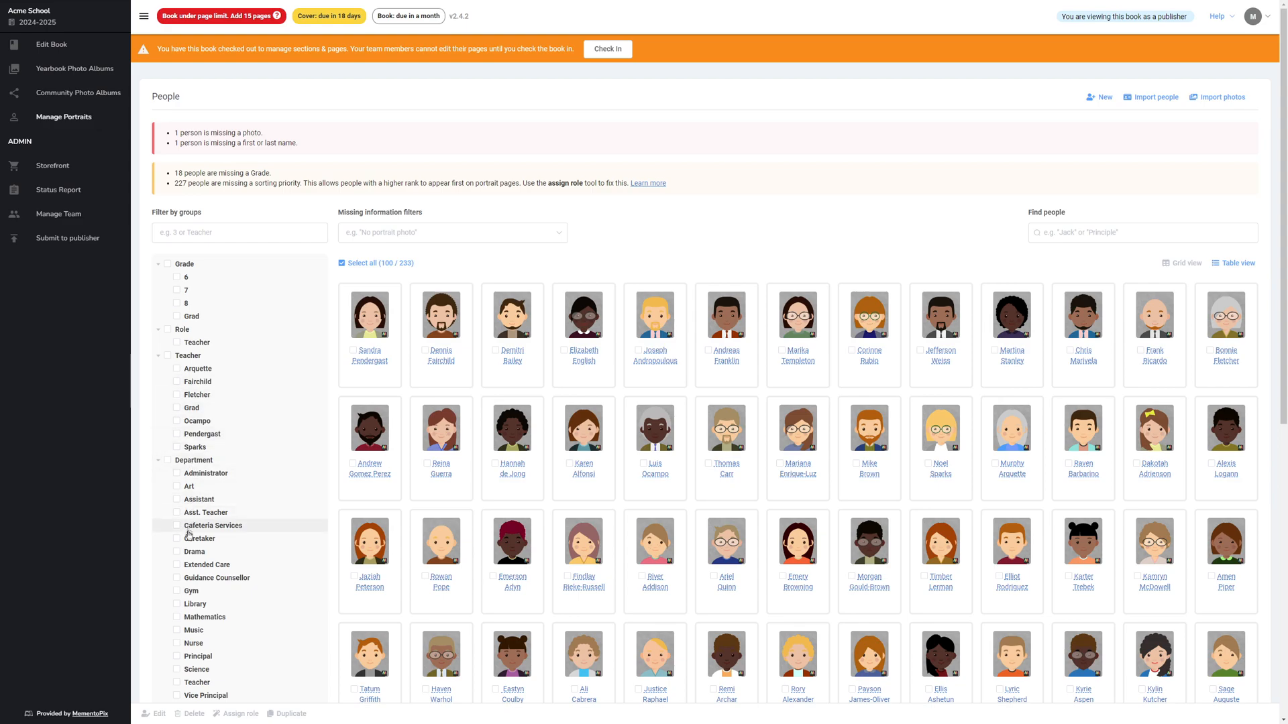
pyautogui.click(196, 682)
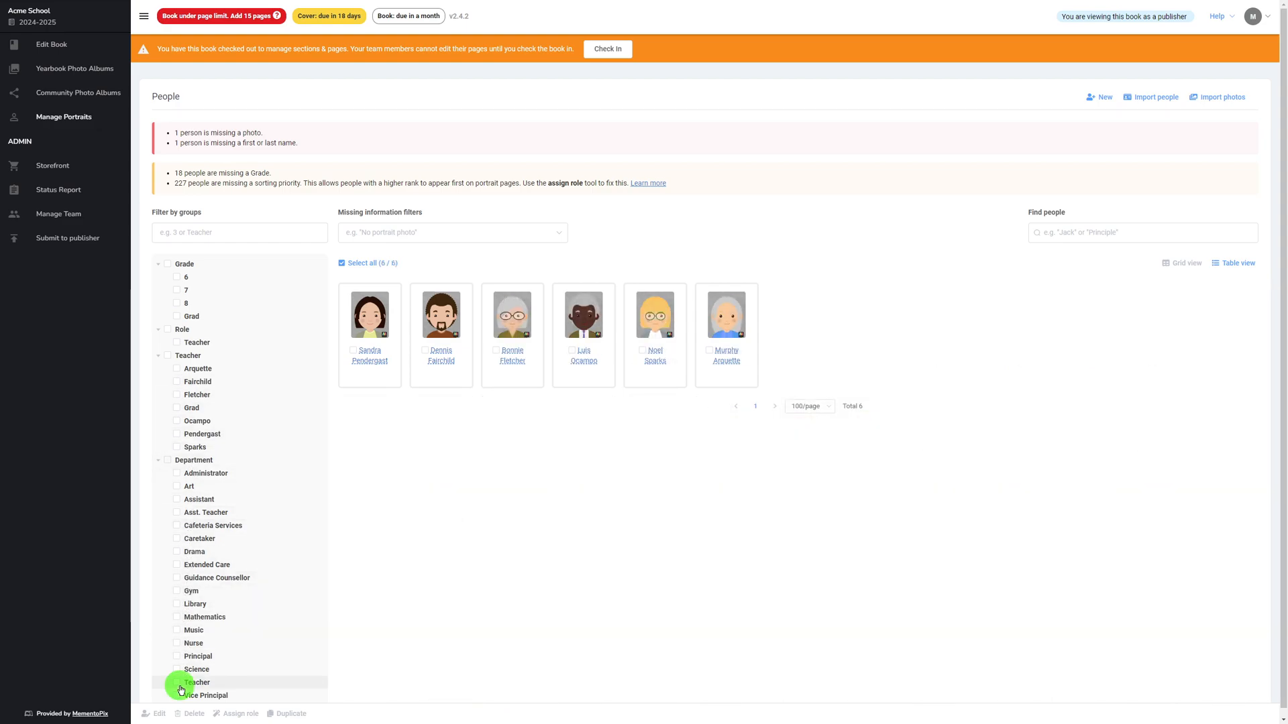
pyautogui.click(177, 683)
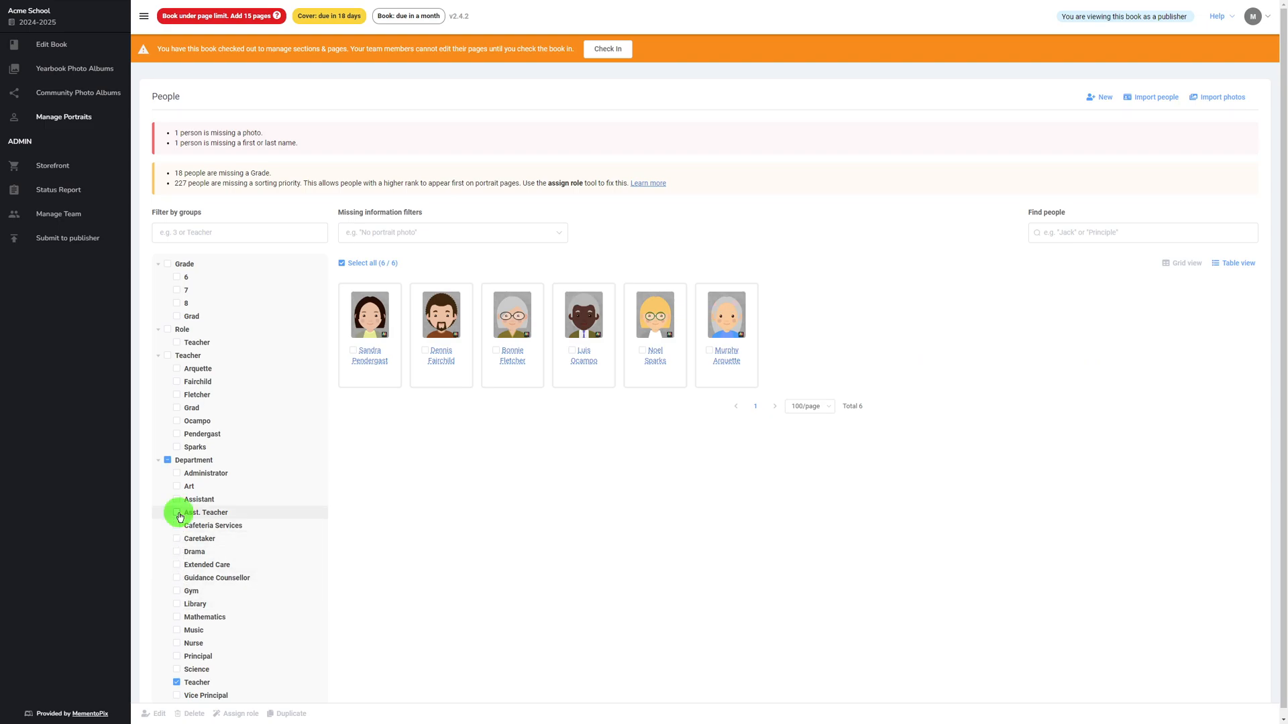
pyautogui.click(177, 512)
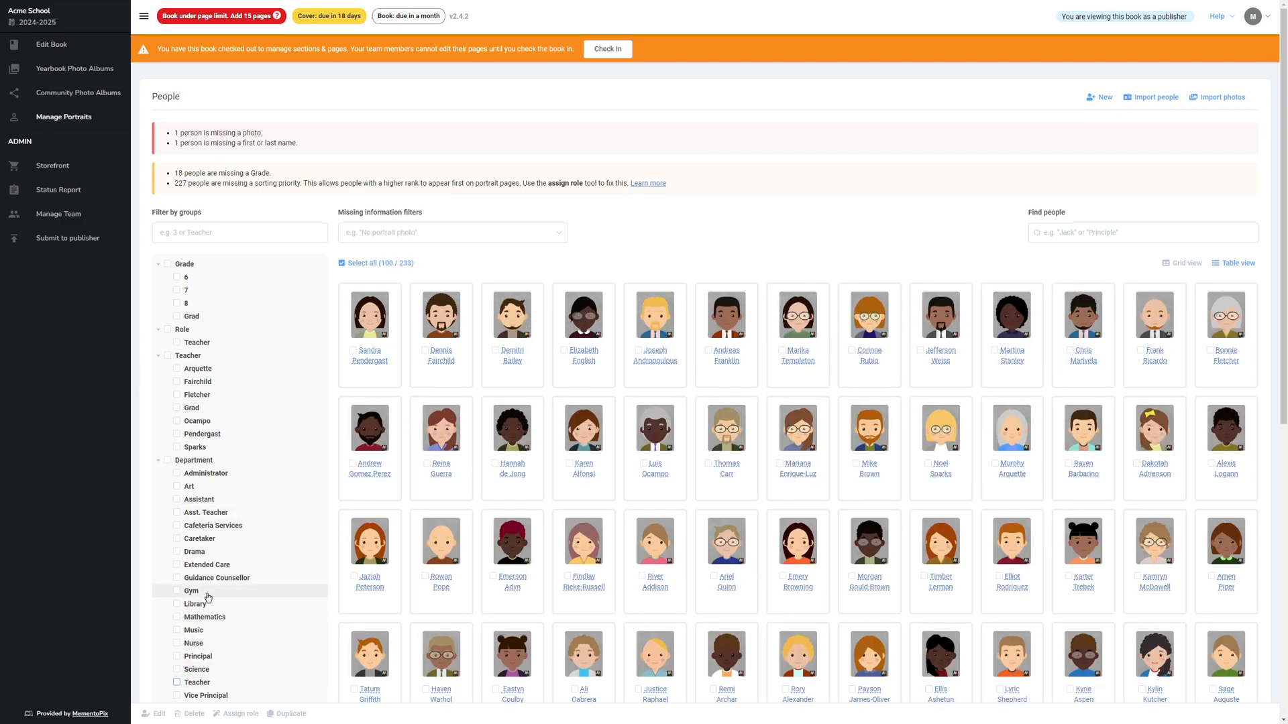
pyautogui.click(177, 316)
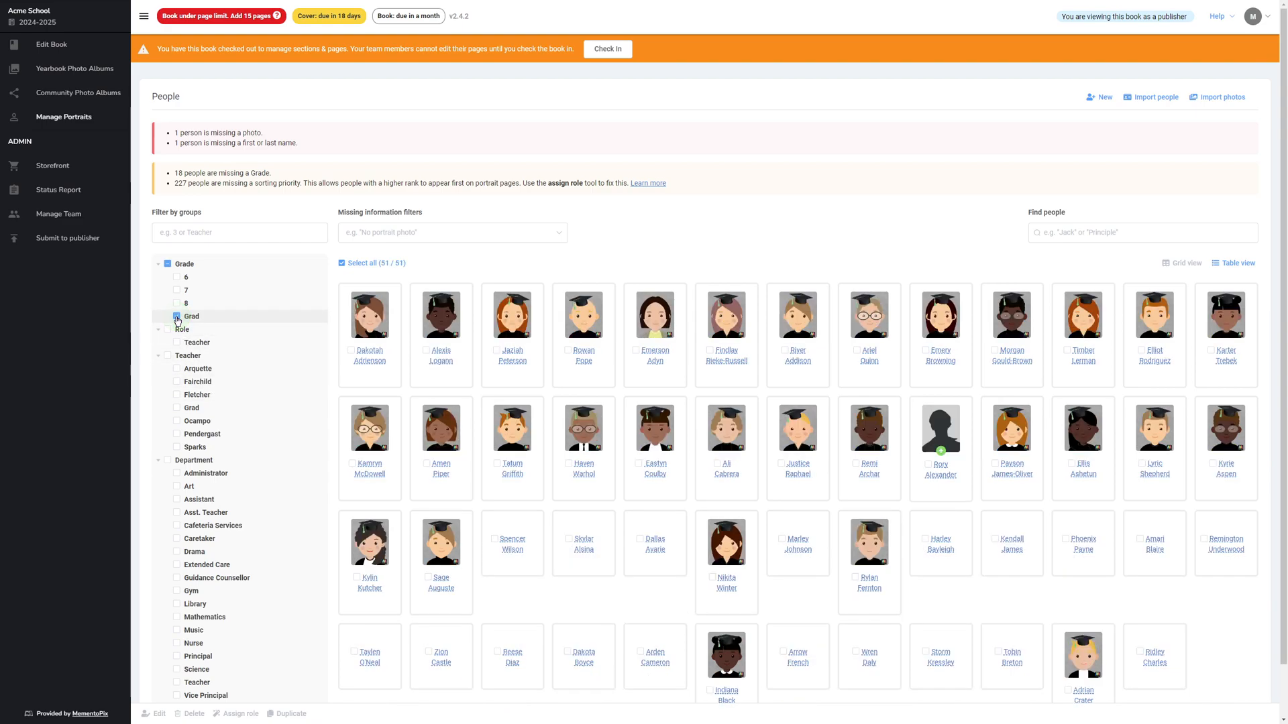
pyautogui.click(176, 316)
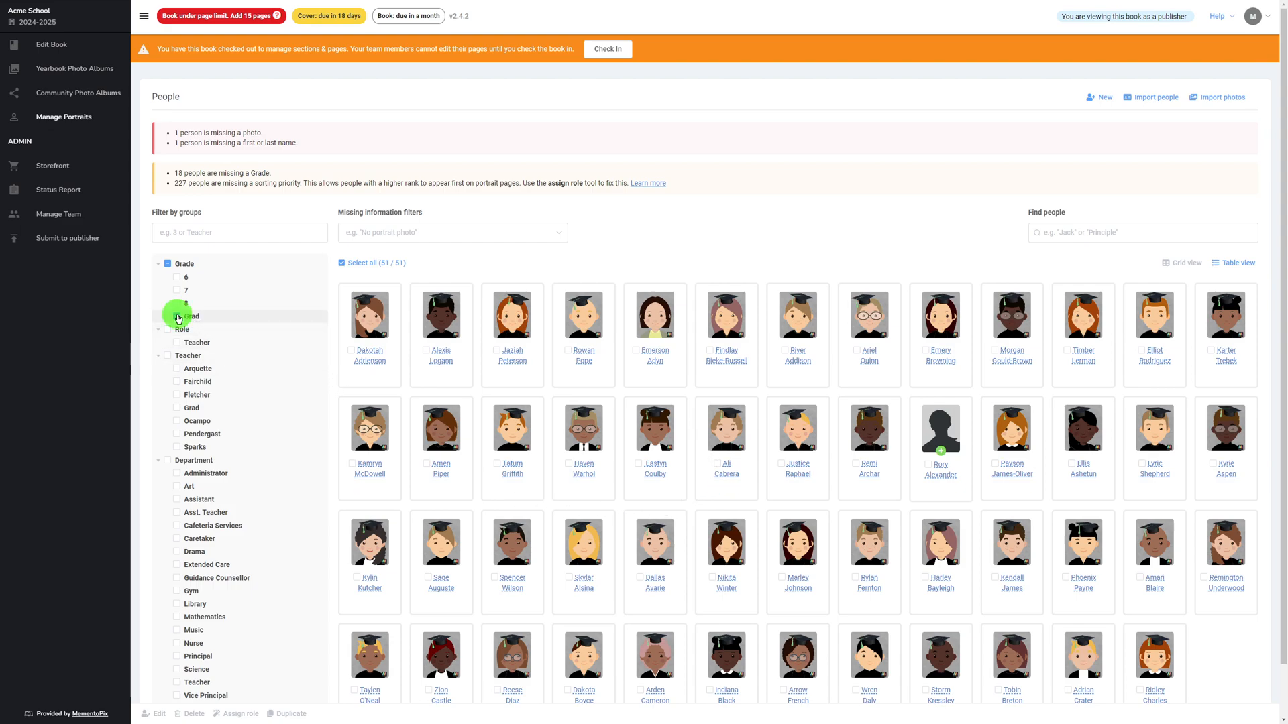
pyautogui.click(177, 317)
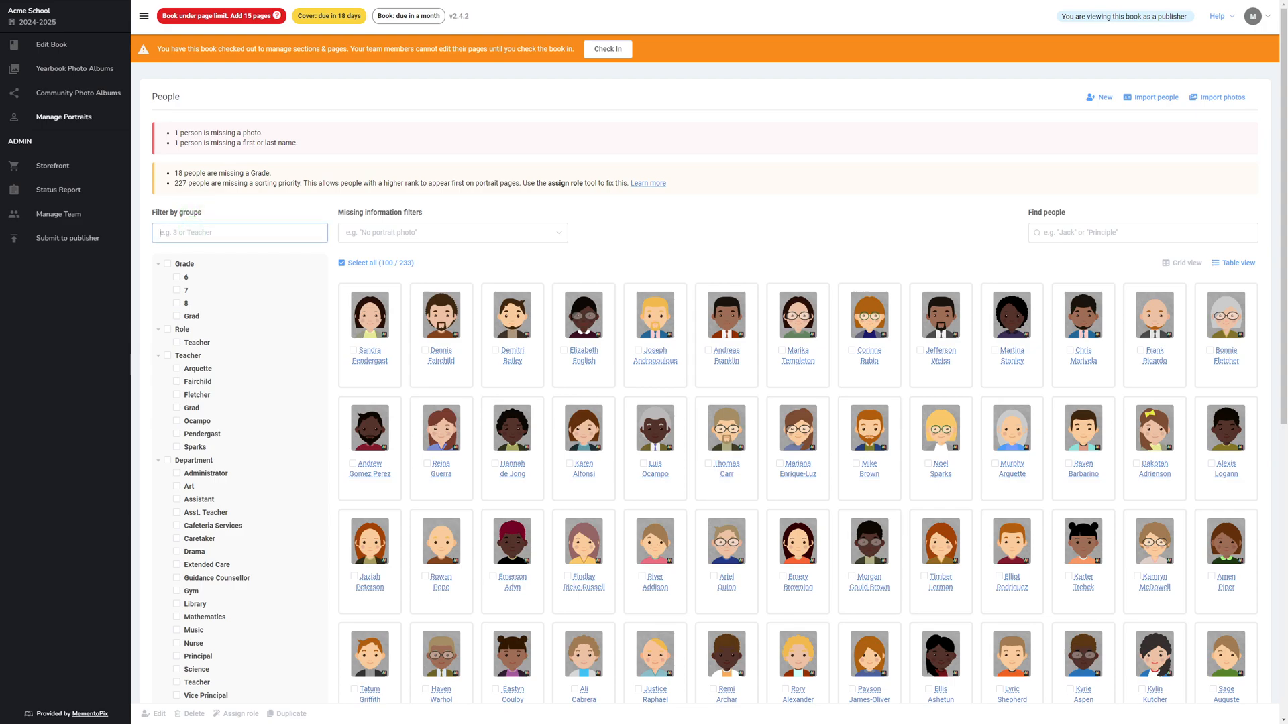
pyautogui.write('Teacher')
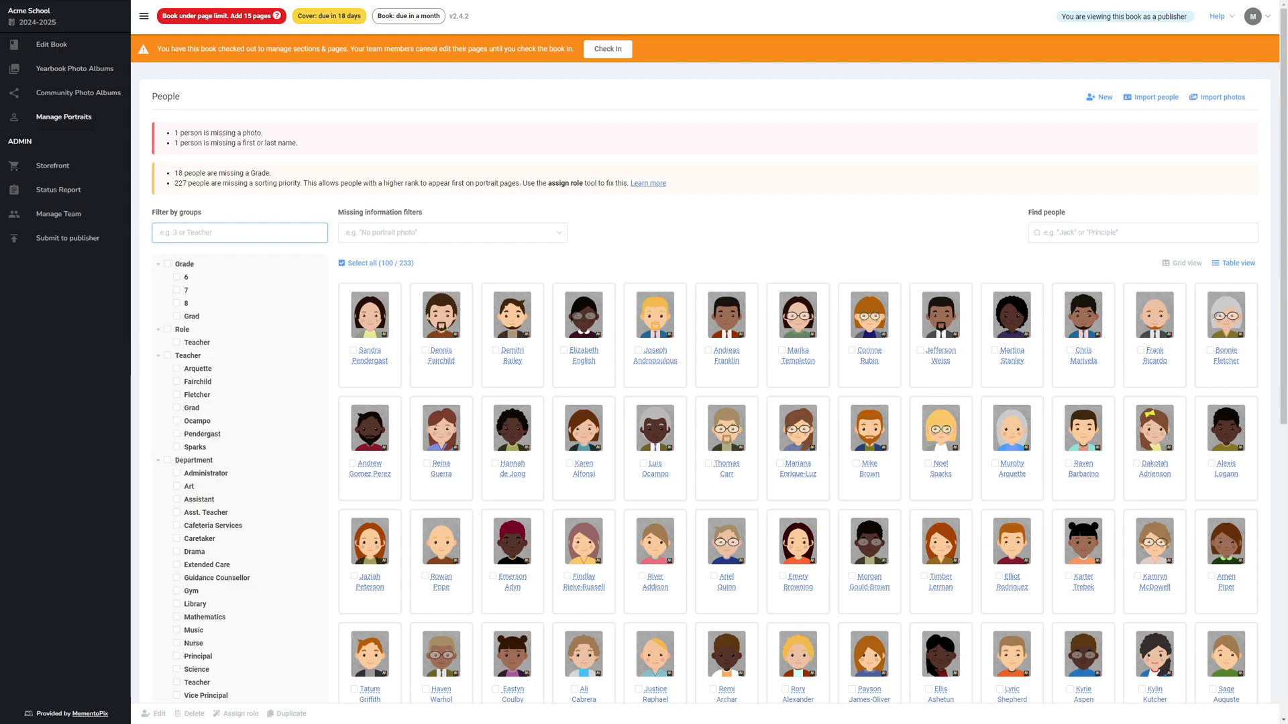
pyautogui.moveTo(505, 291)
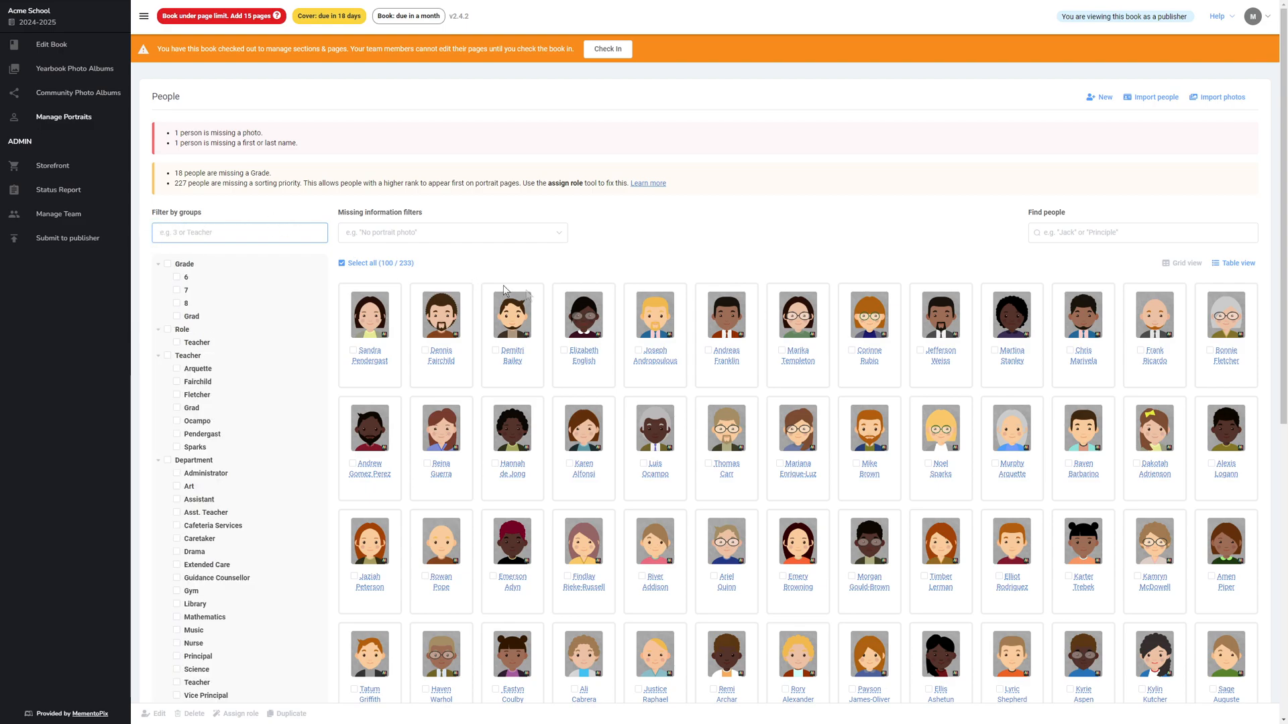
pyautogui.moveTo(590, 261)
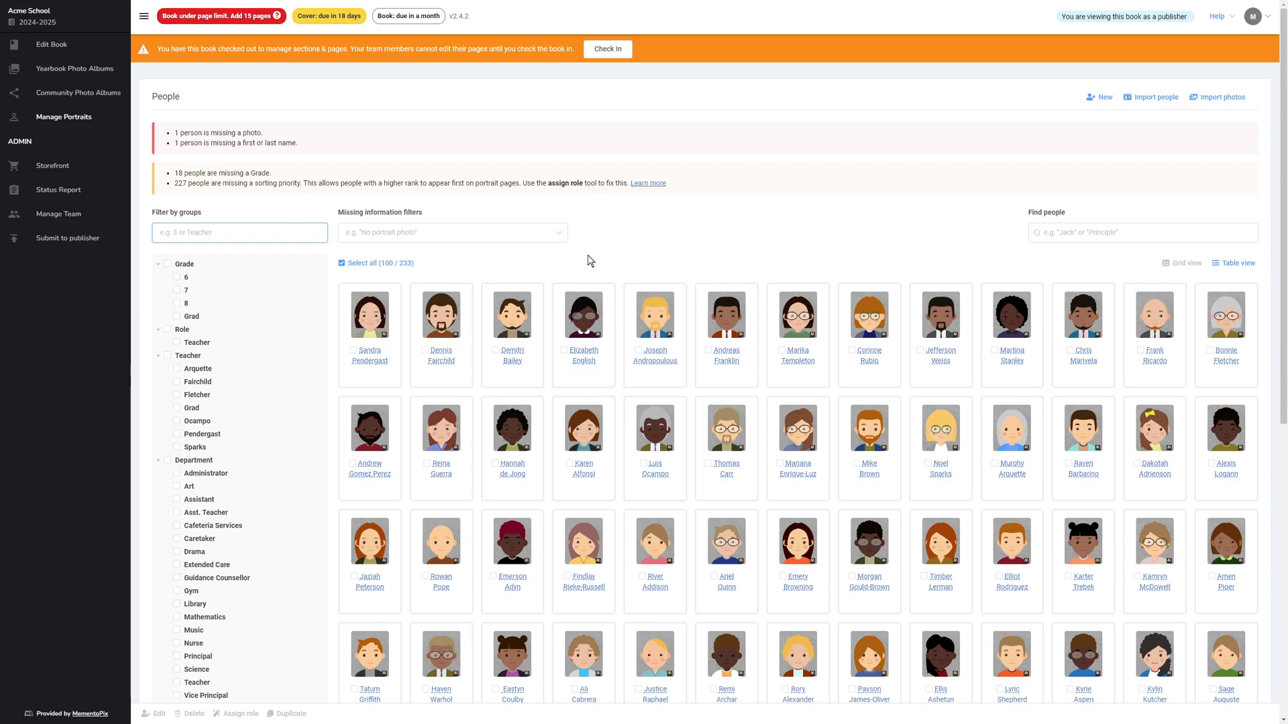